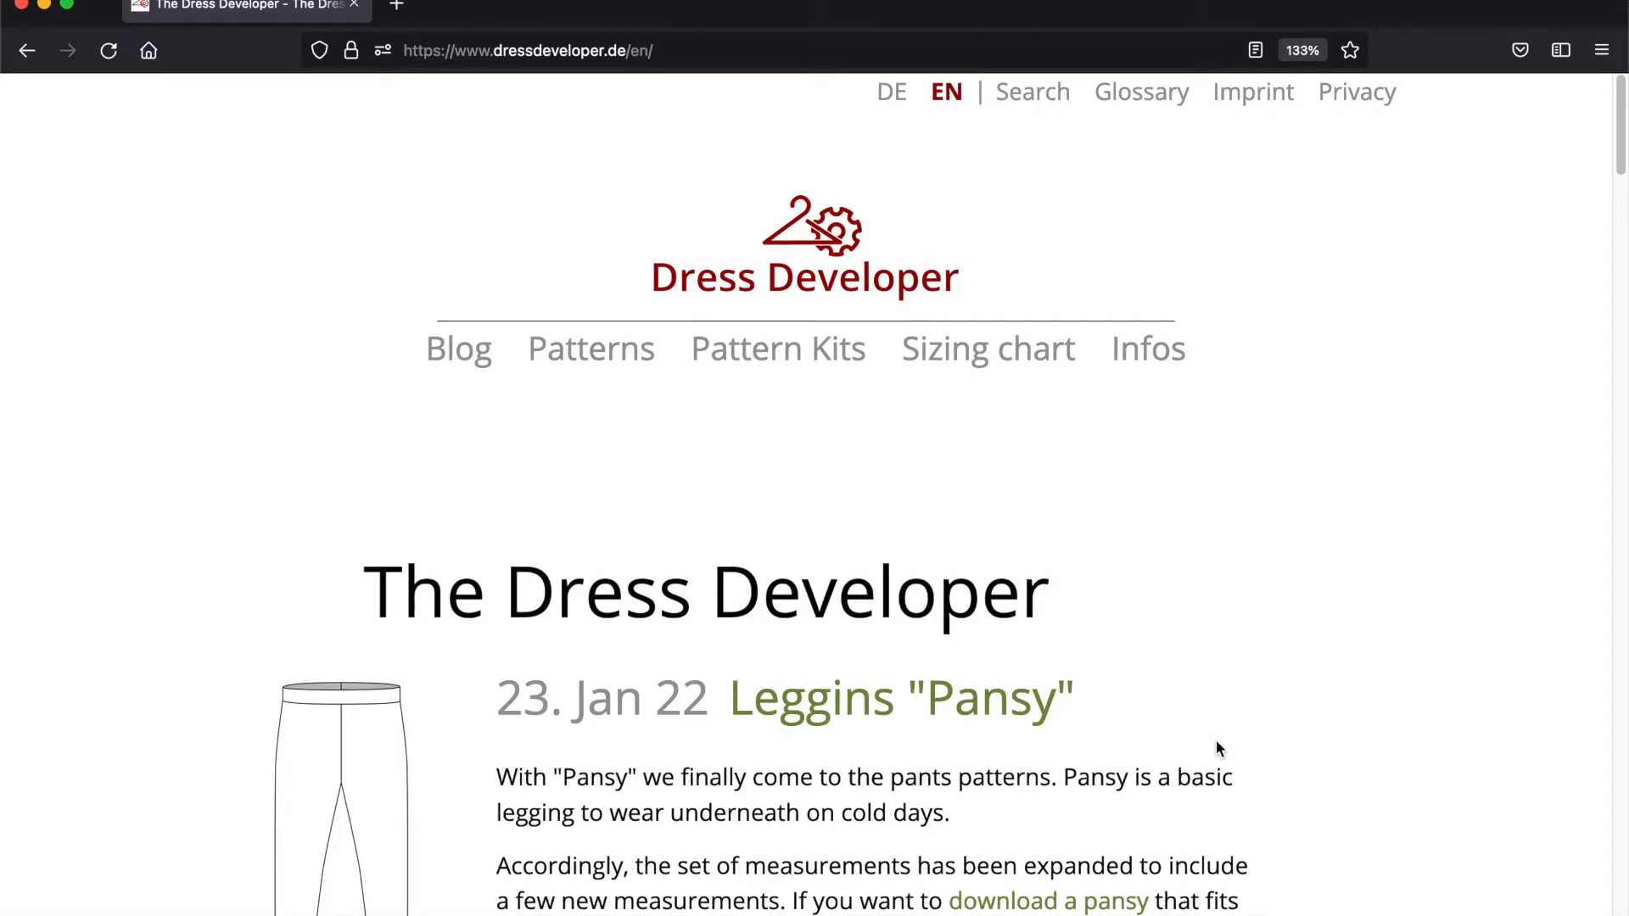
mouse_move(611, 460)
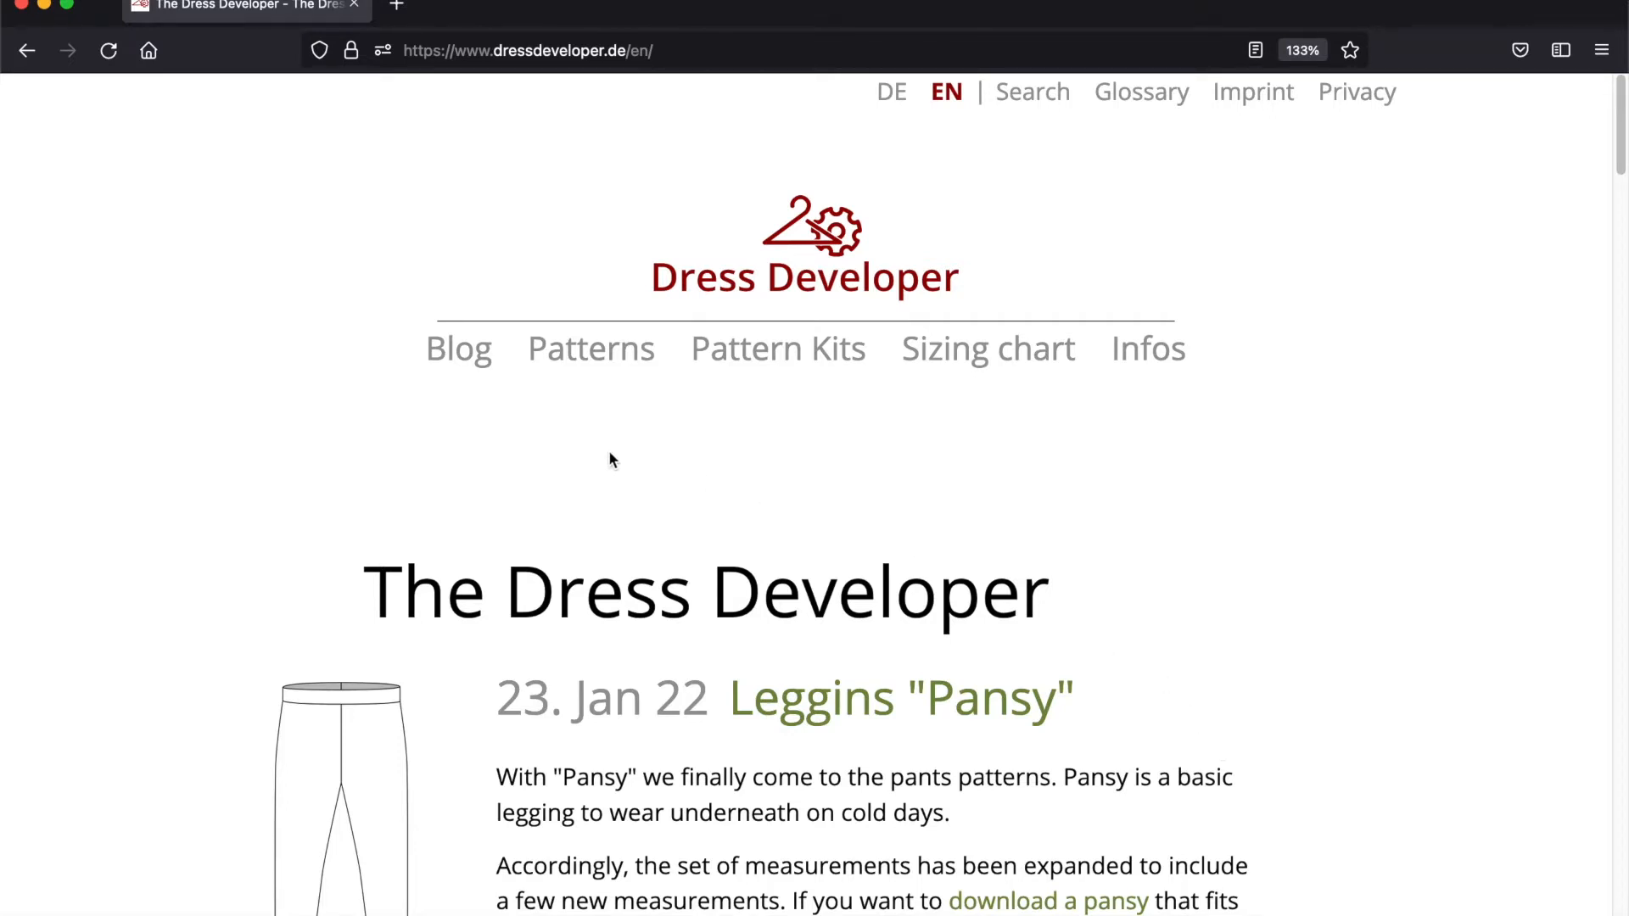
mouse_move(618, 387)
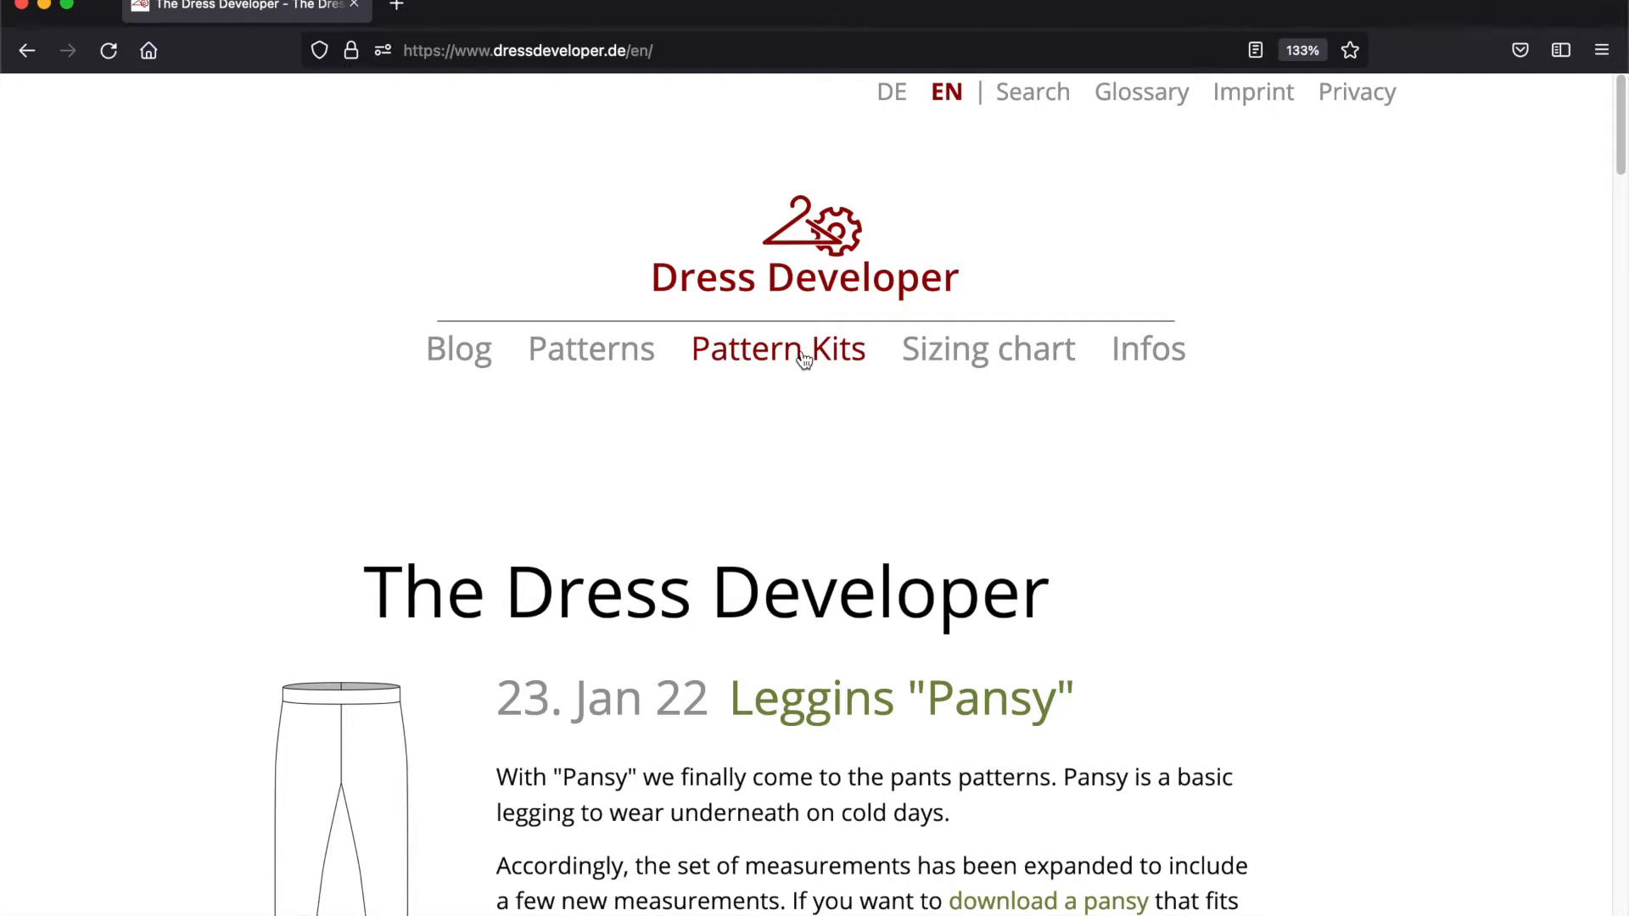
mouse_move(590, 348)
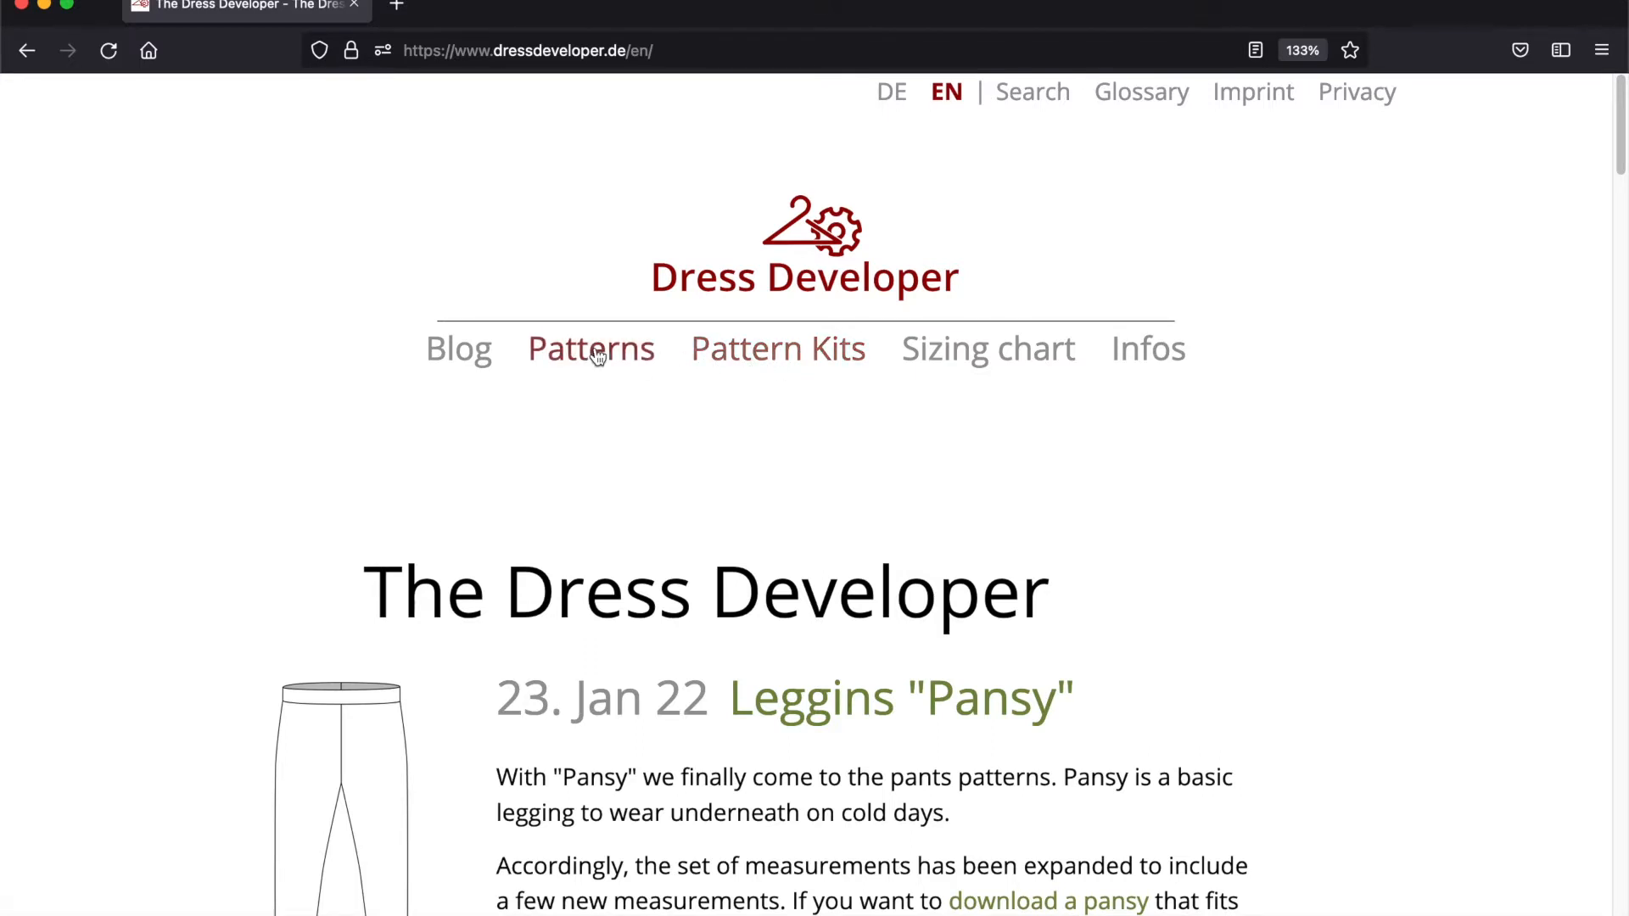
Show the Patterns catalogue with the Pansy, Azalea and Primula pattern thumbnails in view.
click(591, 348)
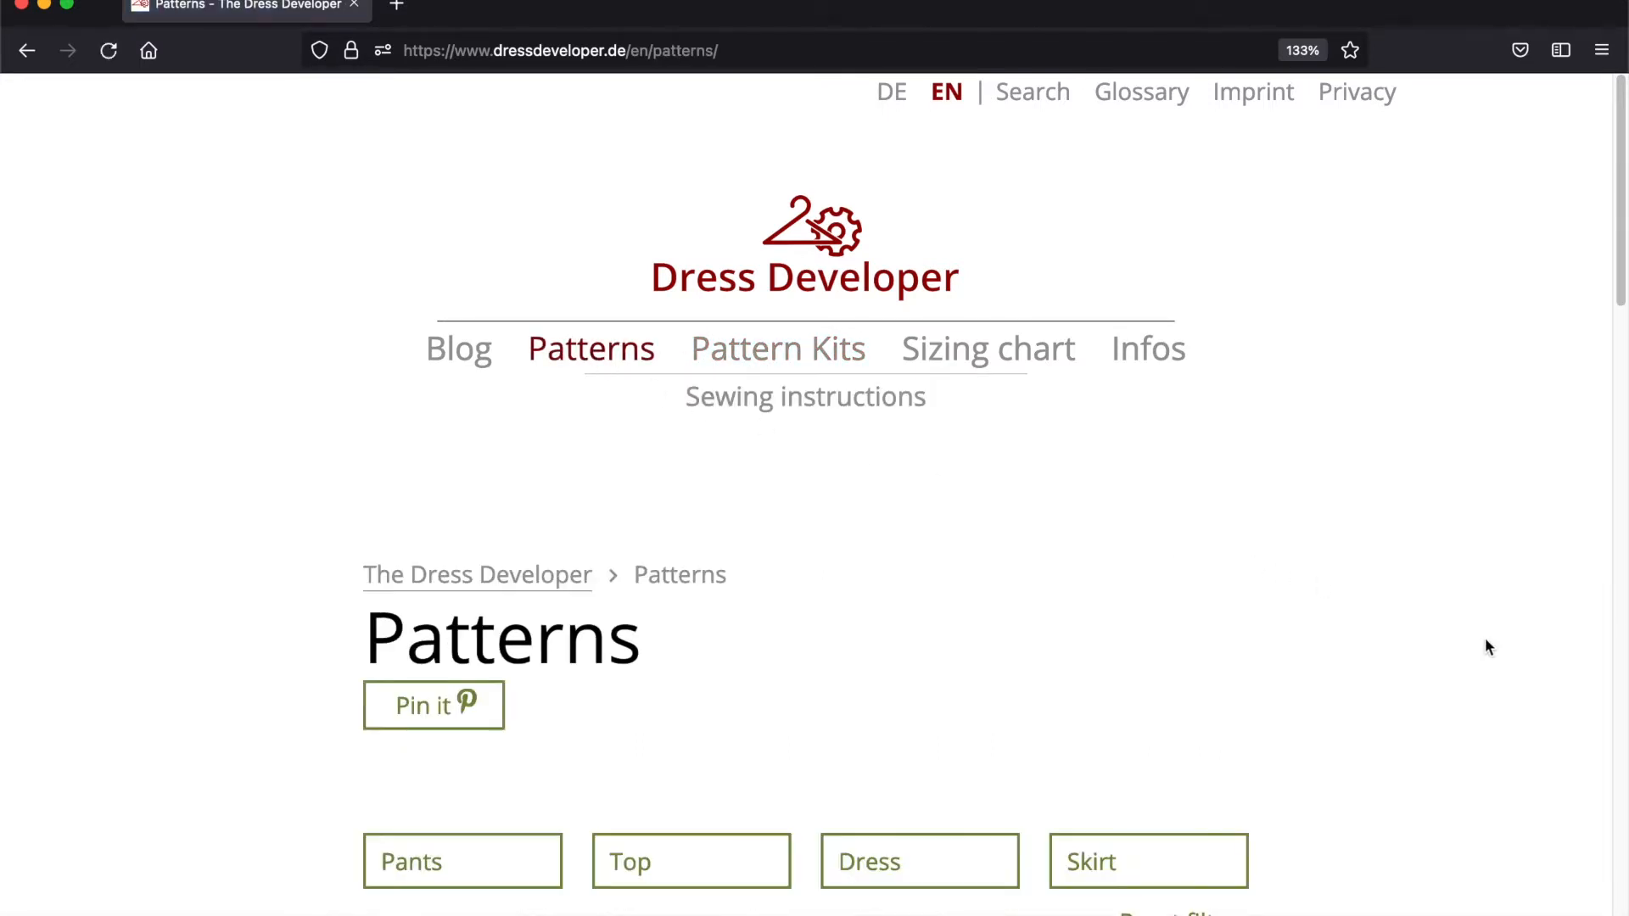
scroll(down, 3)
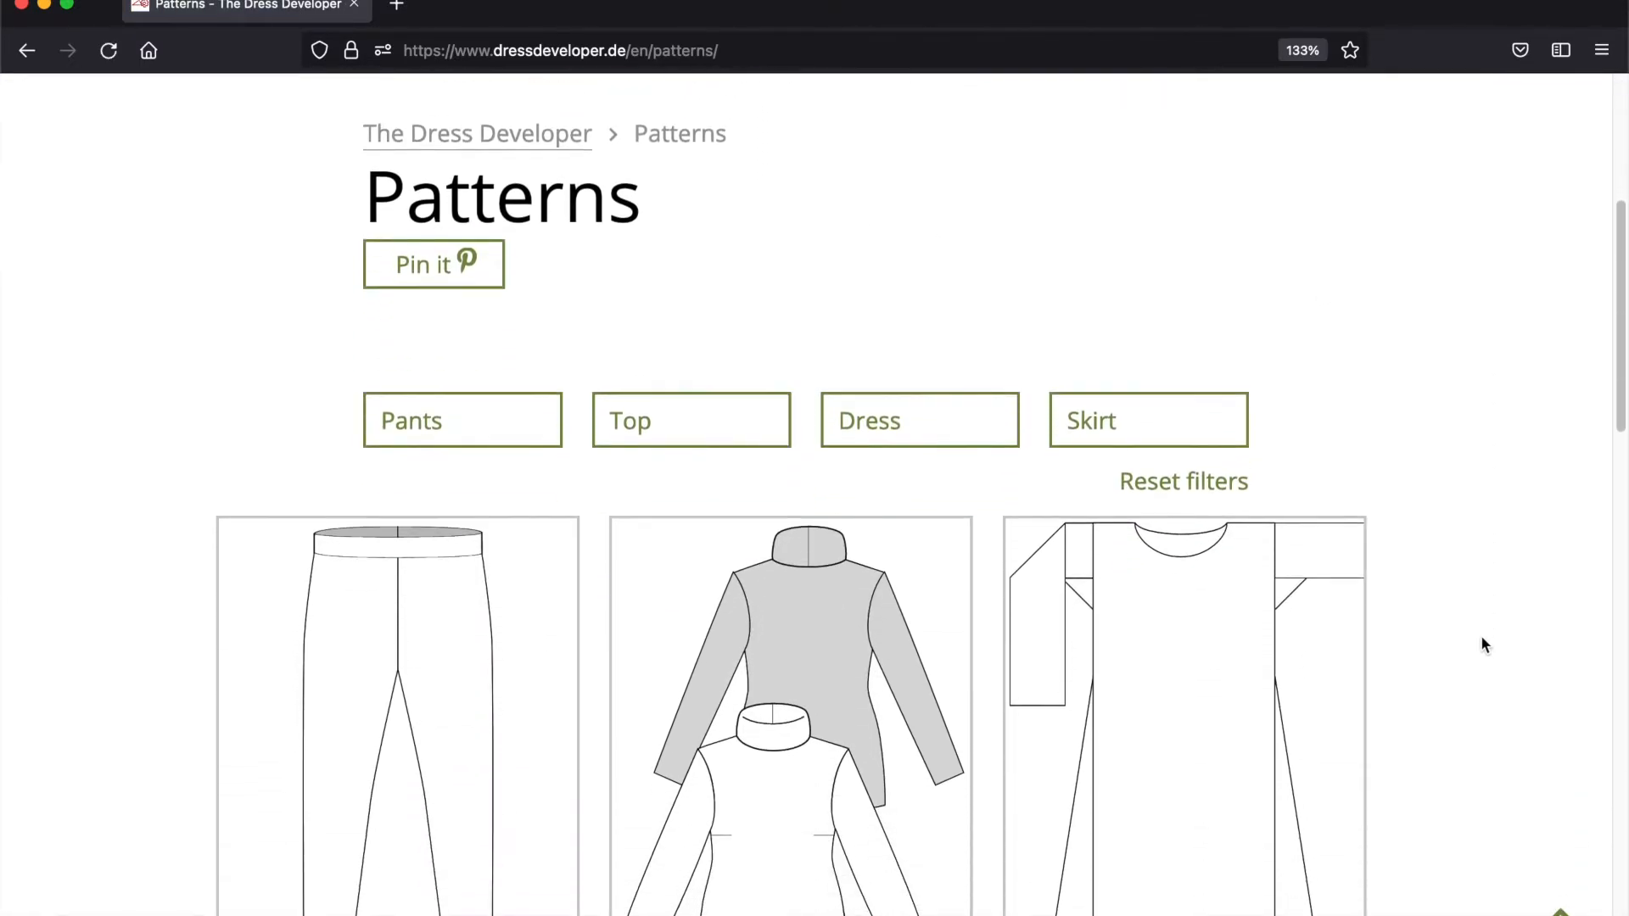
scroll(down, 3)
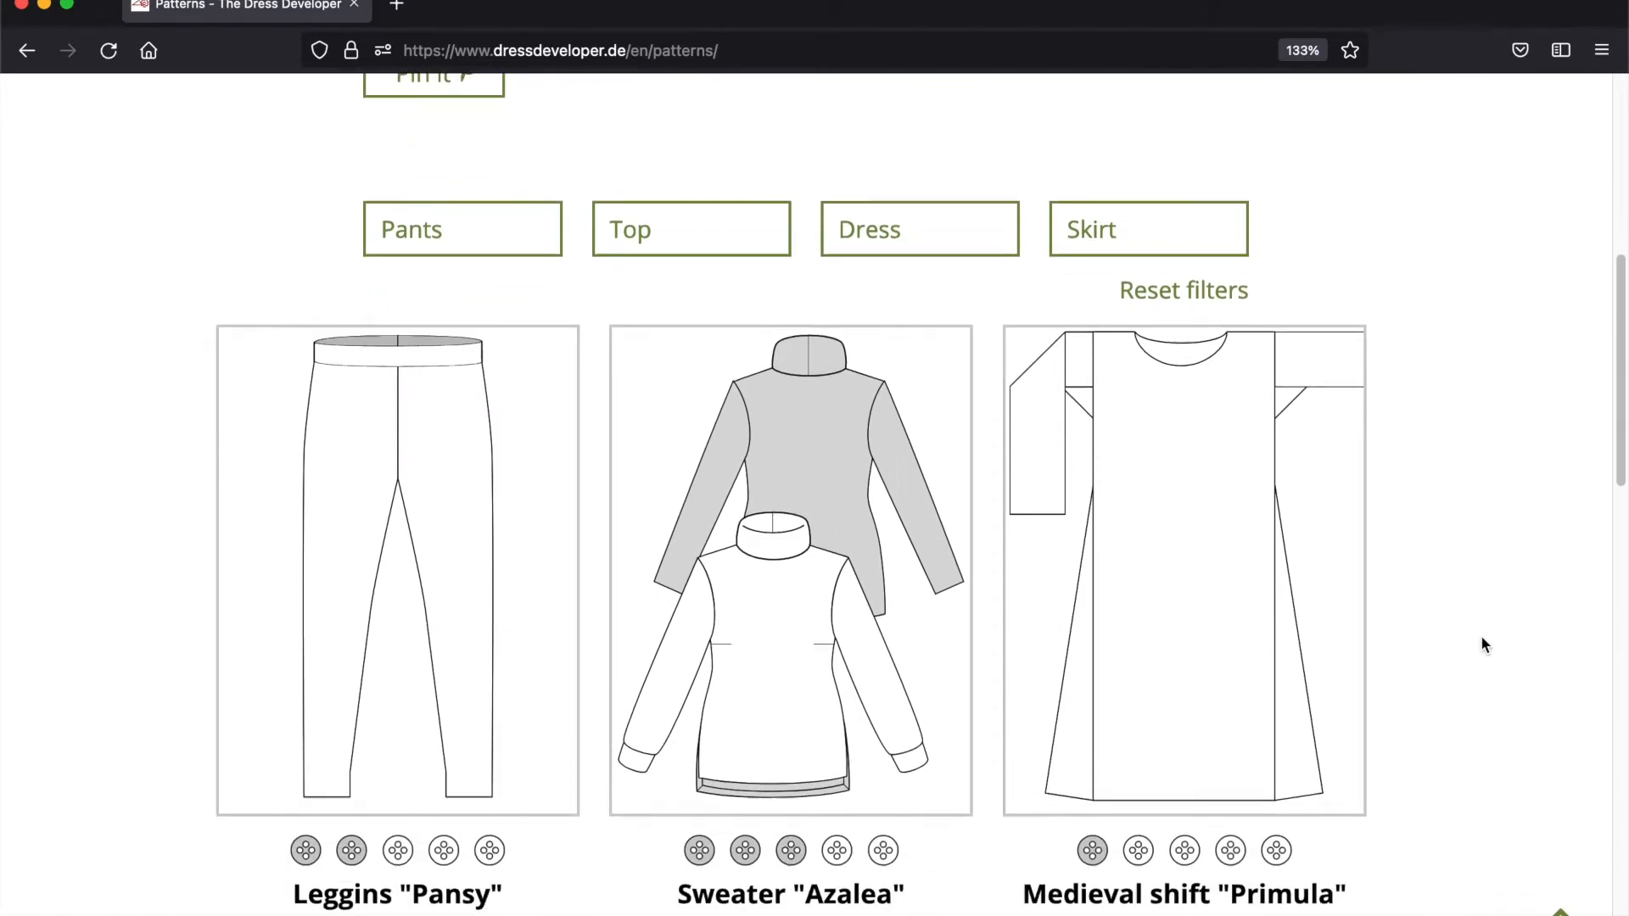
scroll(down, 3)
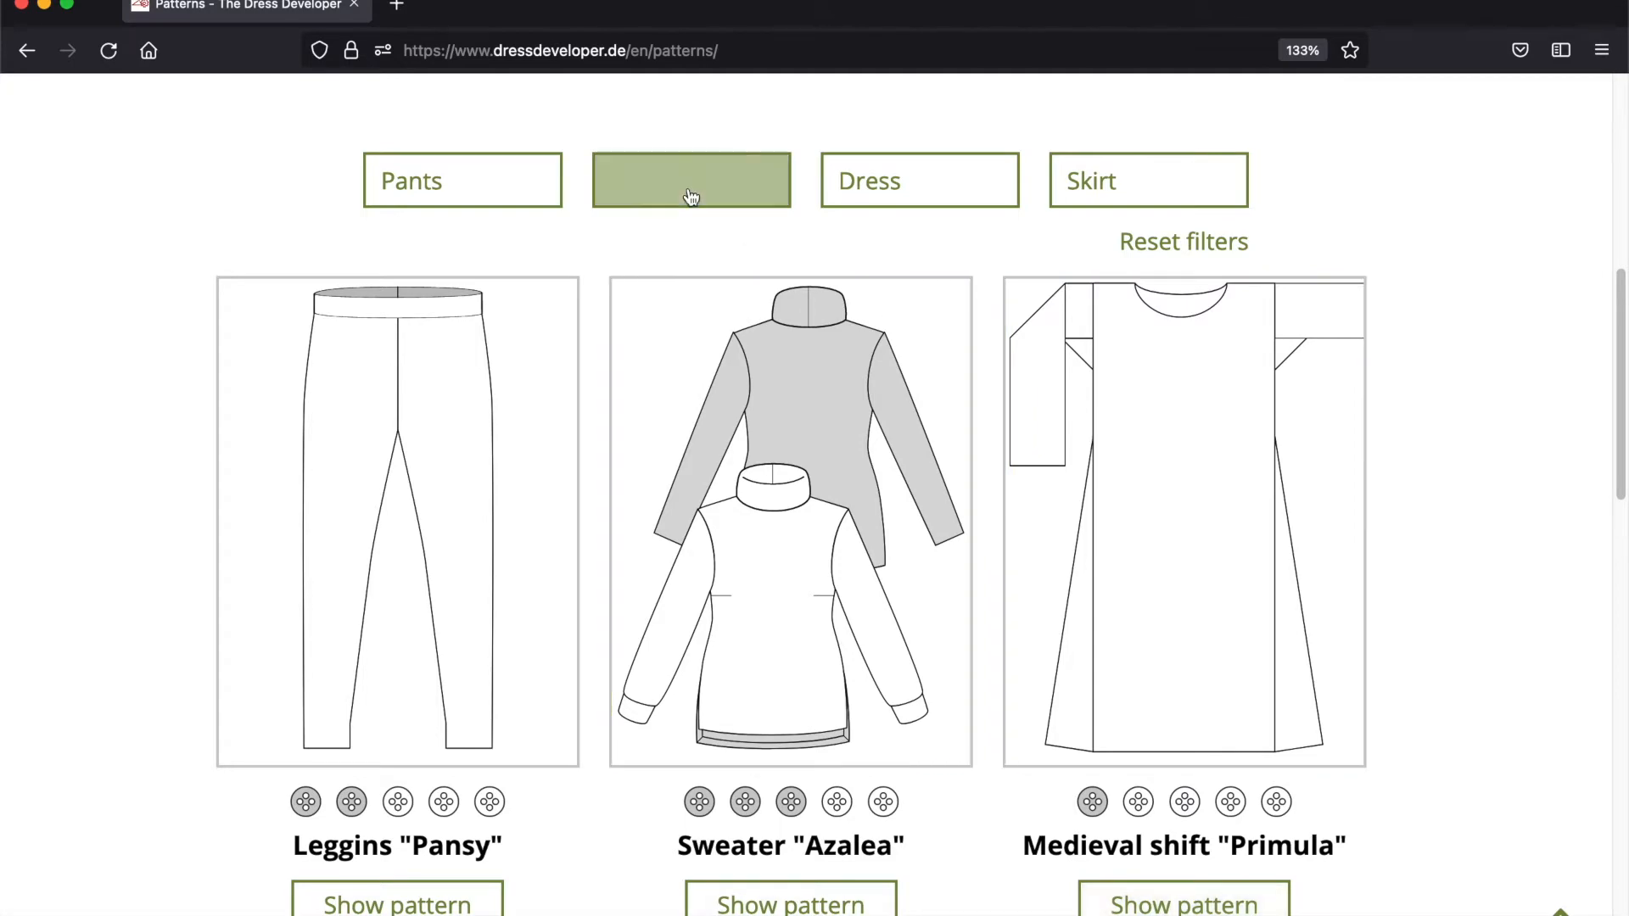
Filter the catalogue to tops and bring the Long sleeved shirt "Daisy" entry into view.
click(691, 180)
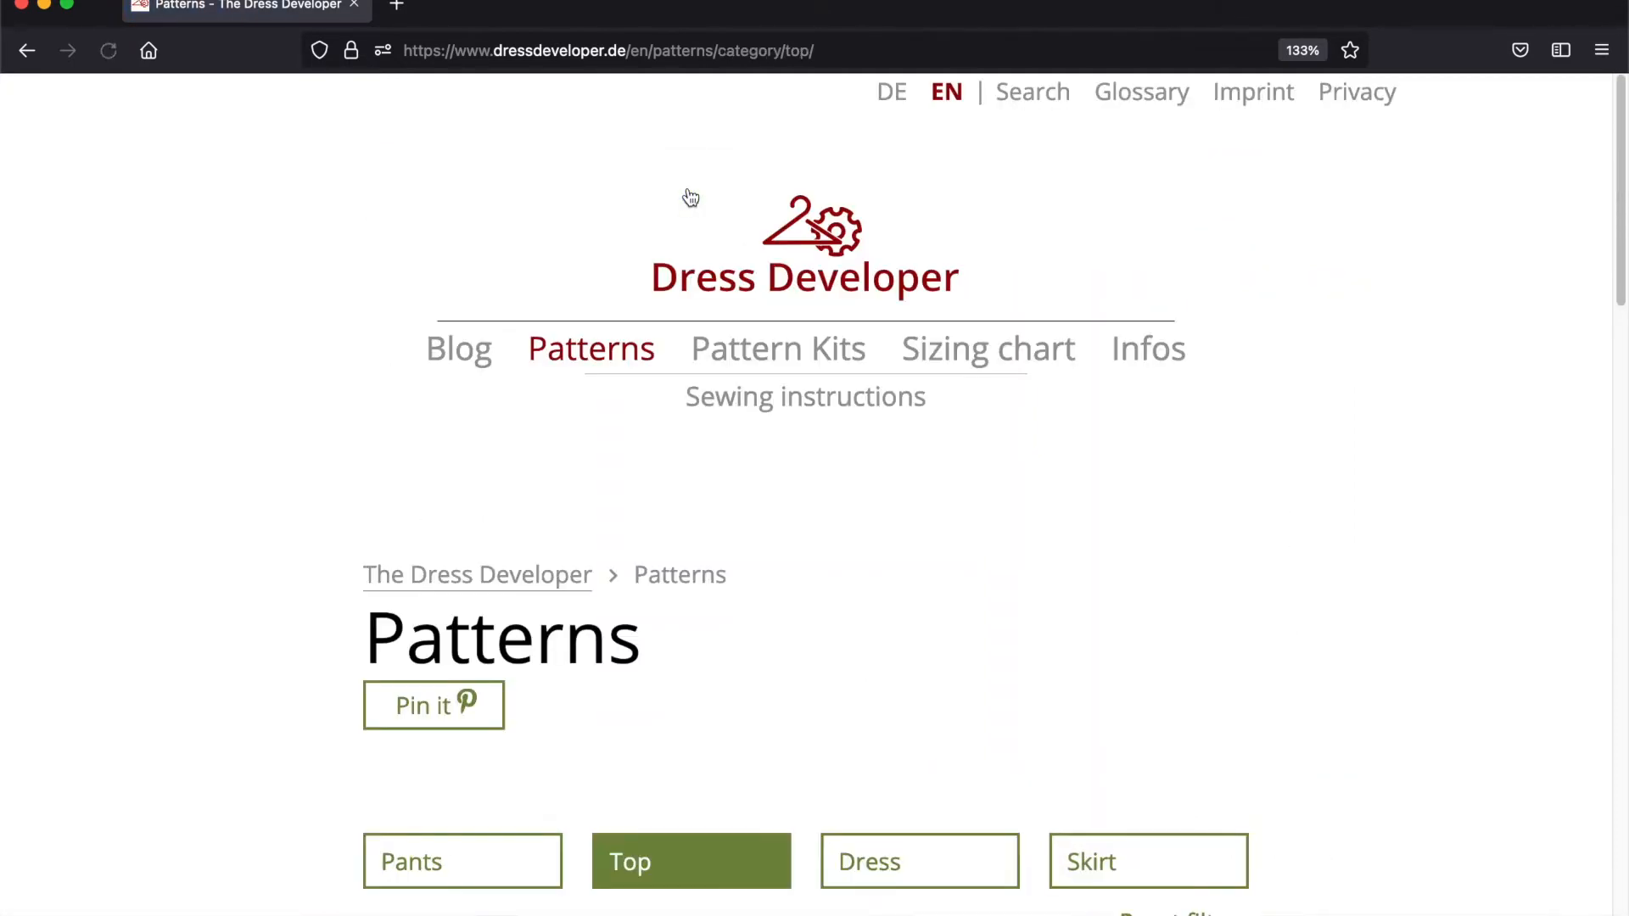
scroll(down, 3)
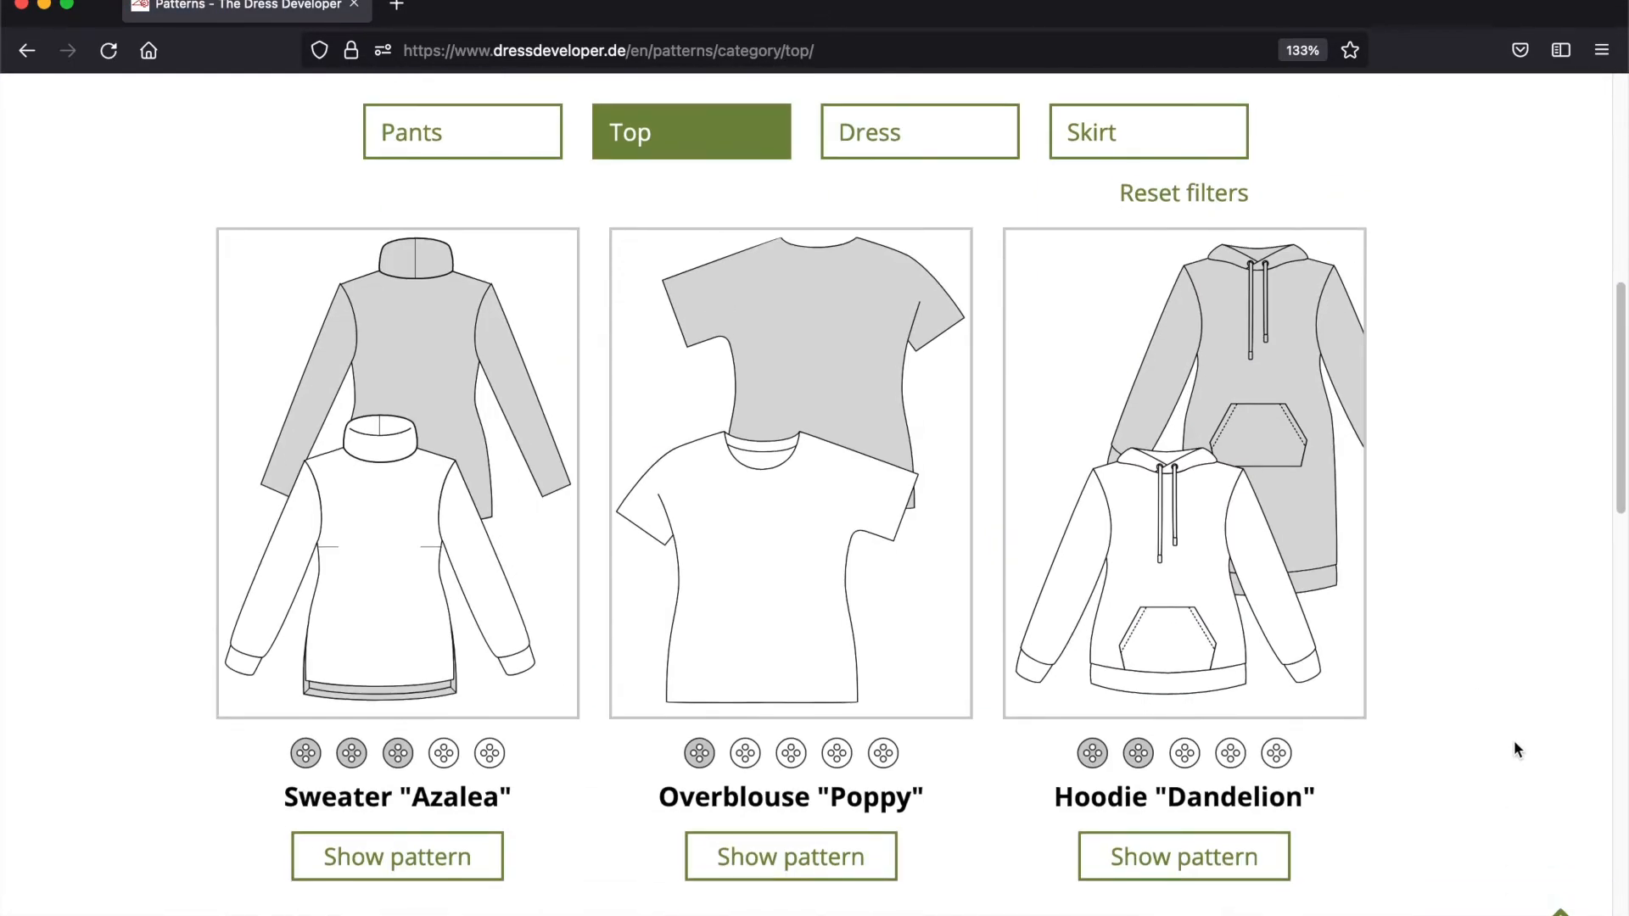
scroll(down, 3)
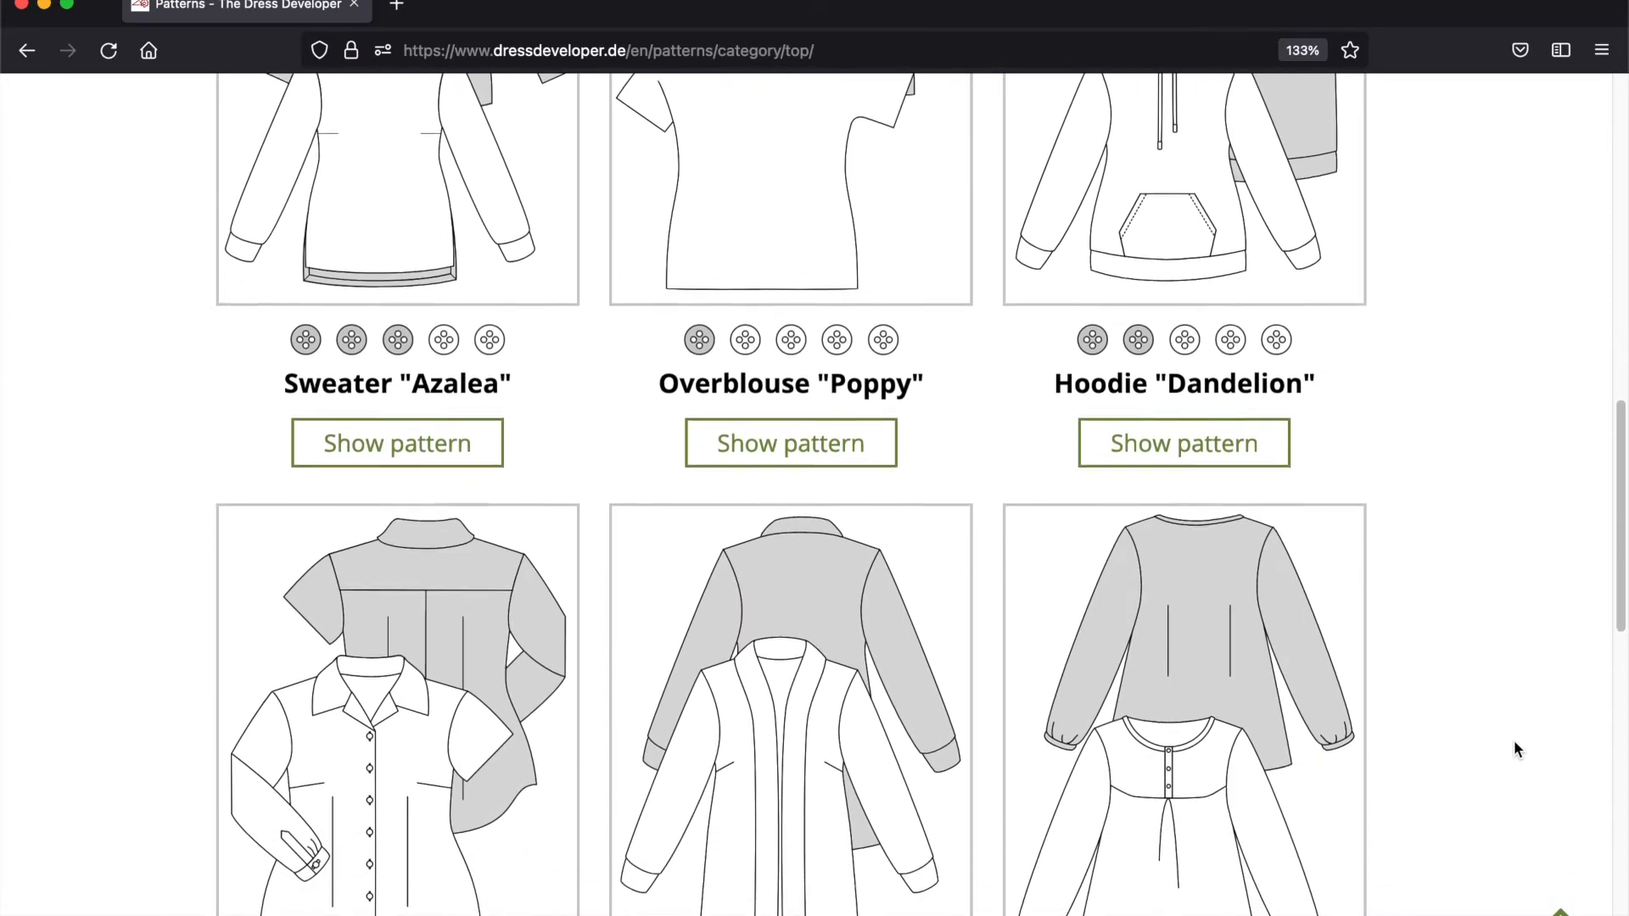
scroll(down, 3)
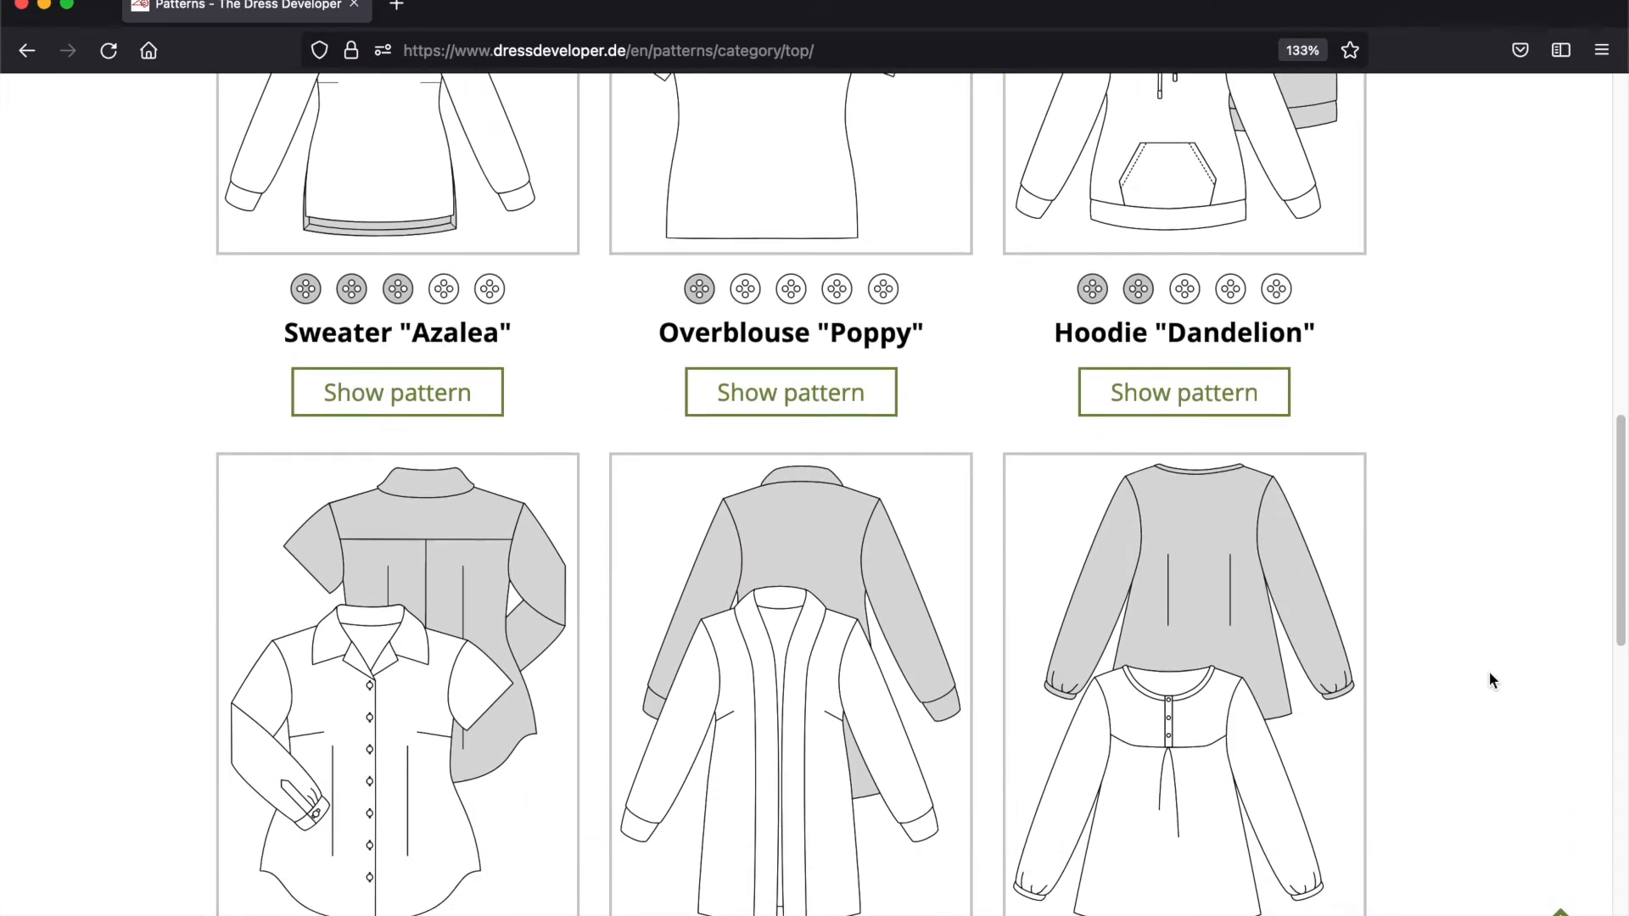
scroll(down, 3)
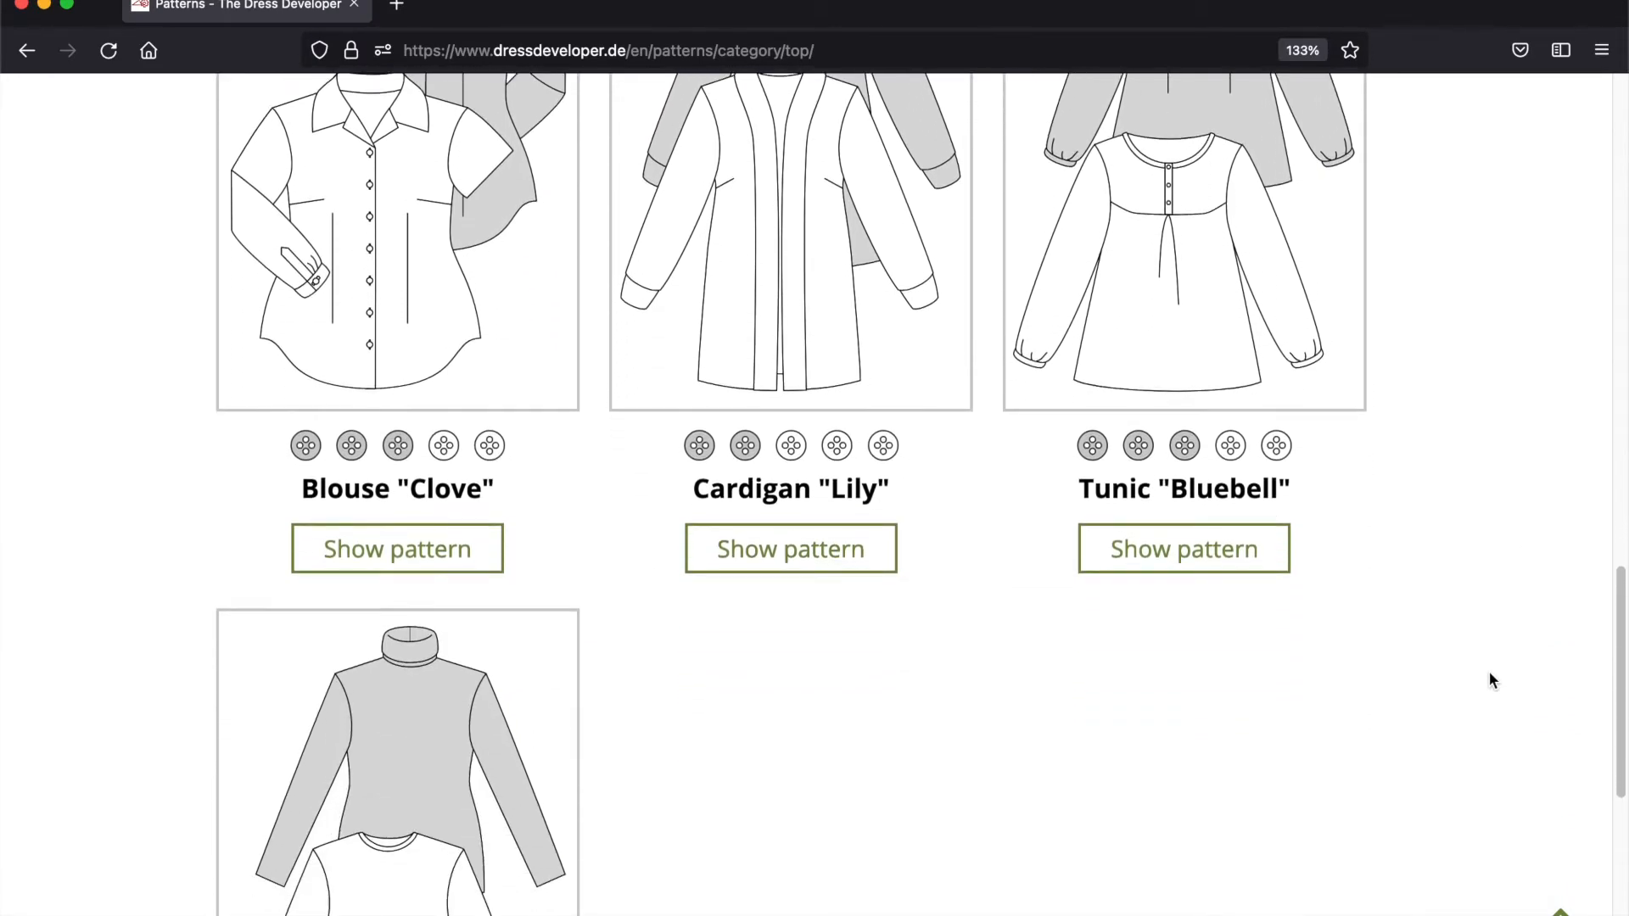
scroll(down, 3)
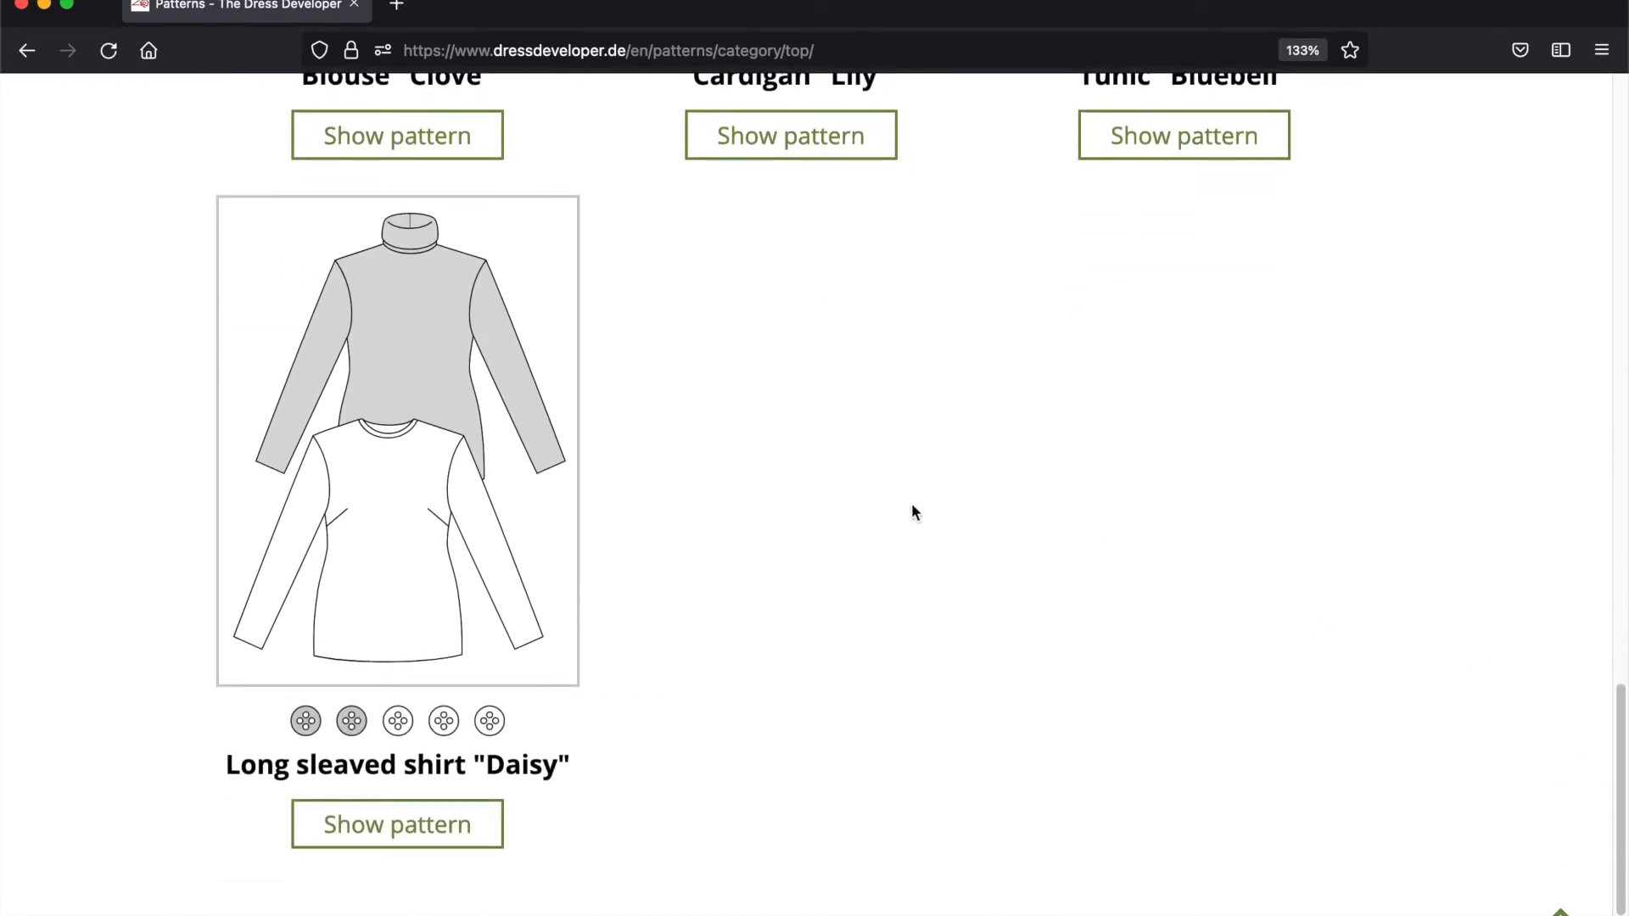
mouse_move(662, 497)
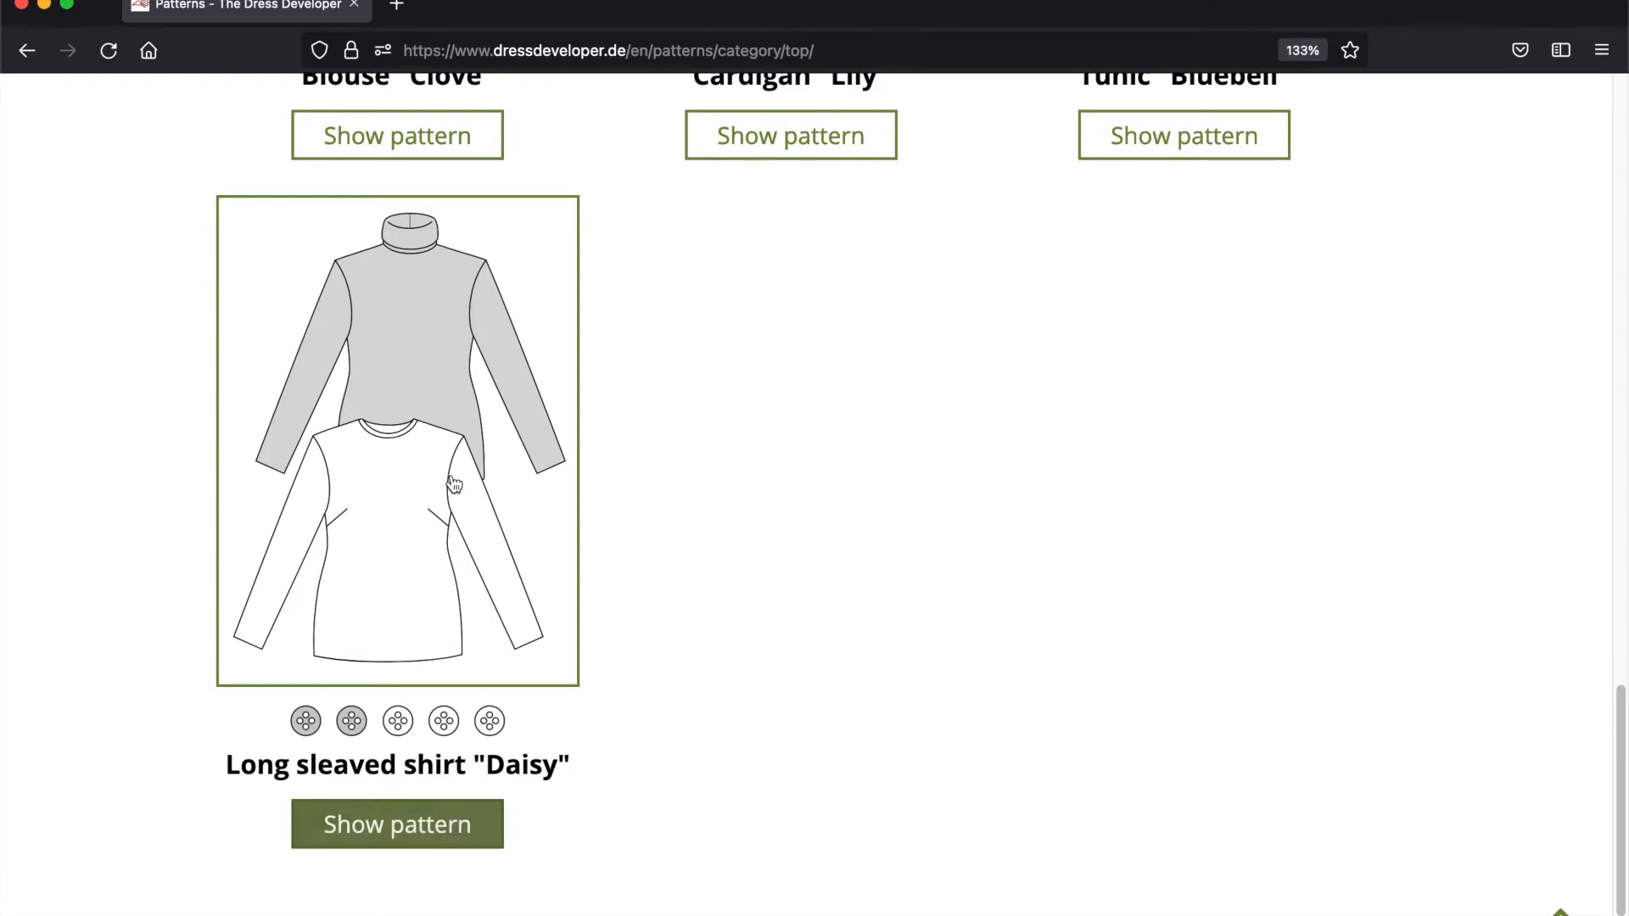
Show the Daisy pattern page and enlarge the photo of the finished black turtleneck shirt.
click(397, 825)
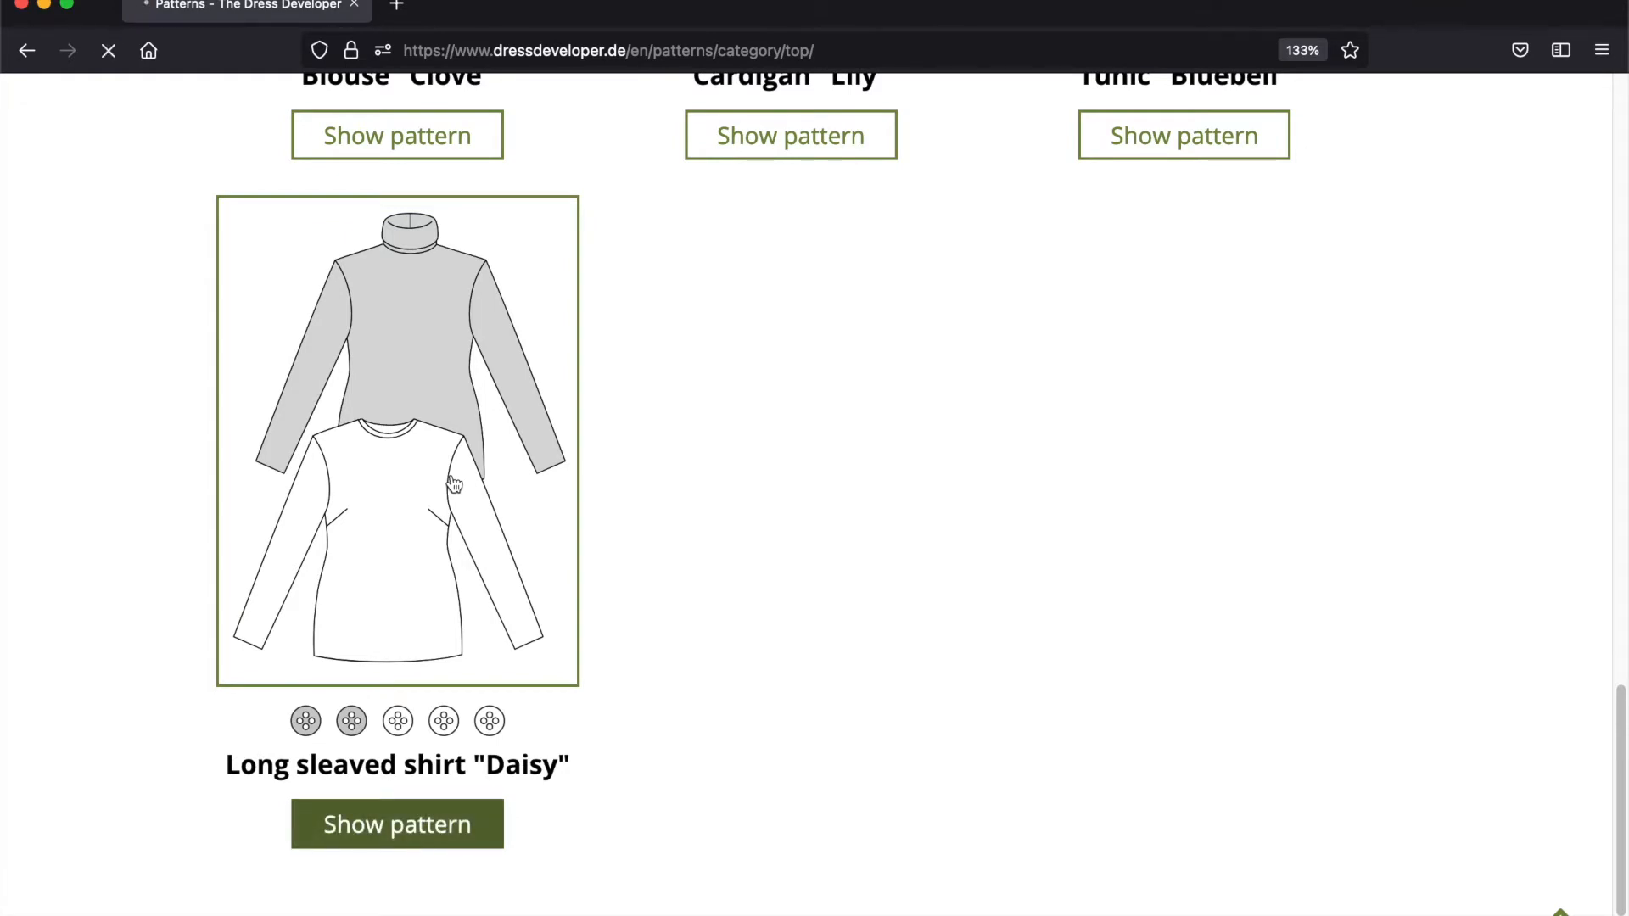
click(397, 825)
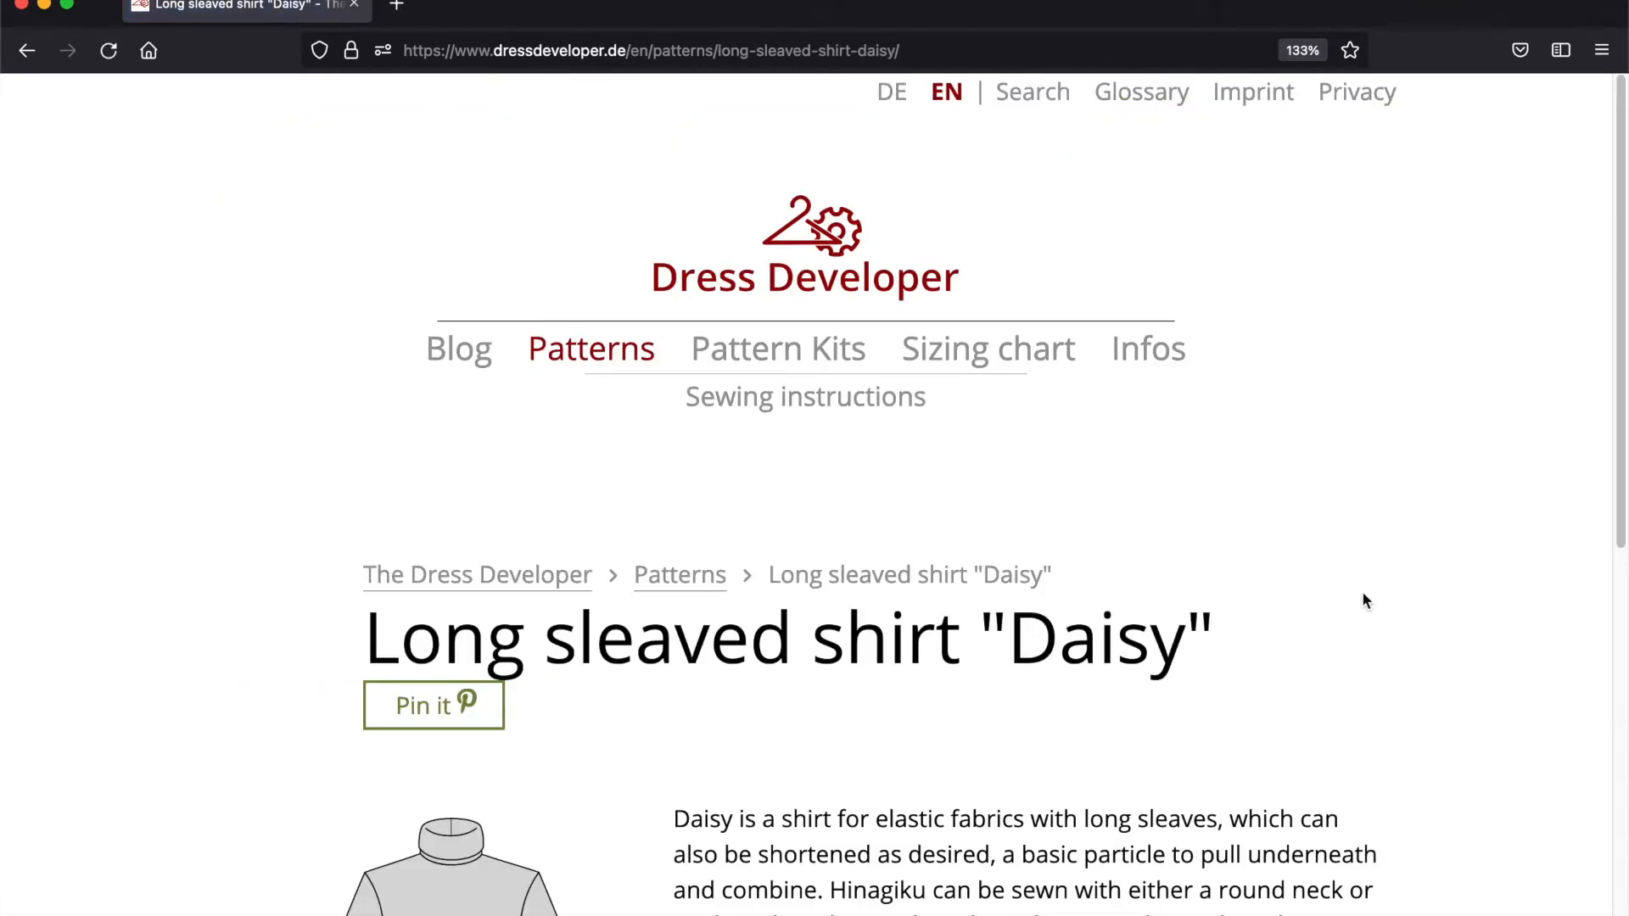
scroll(down, 3)
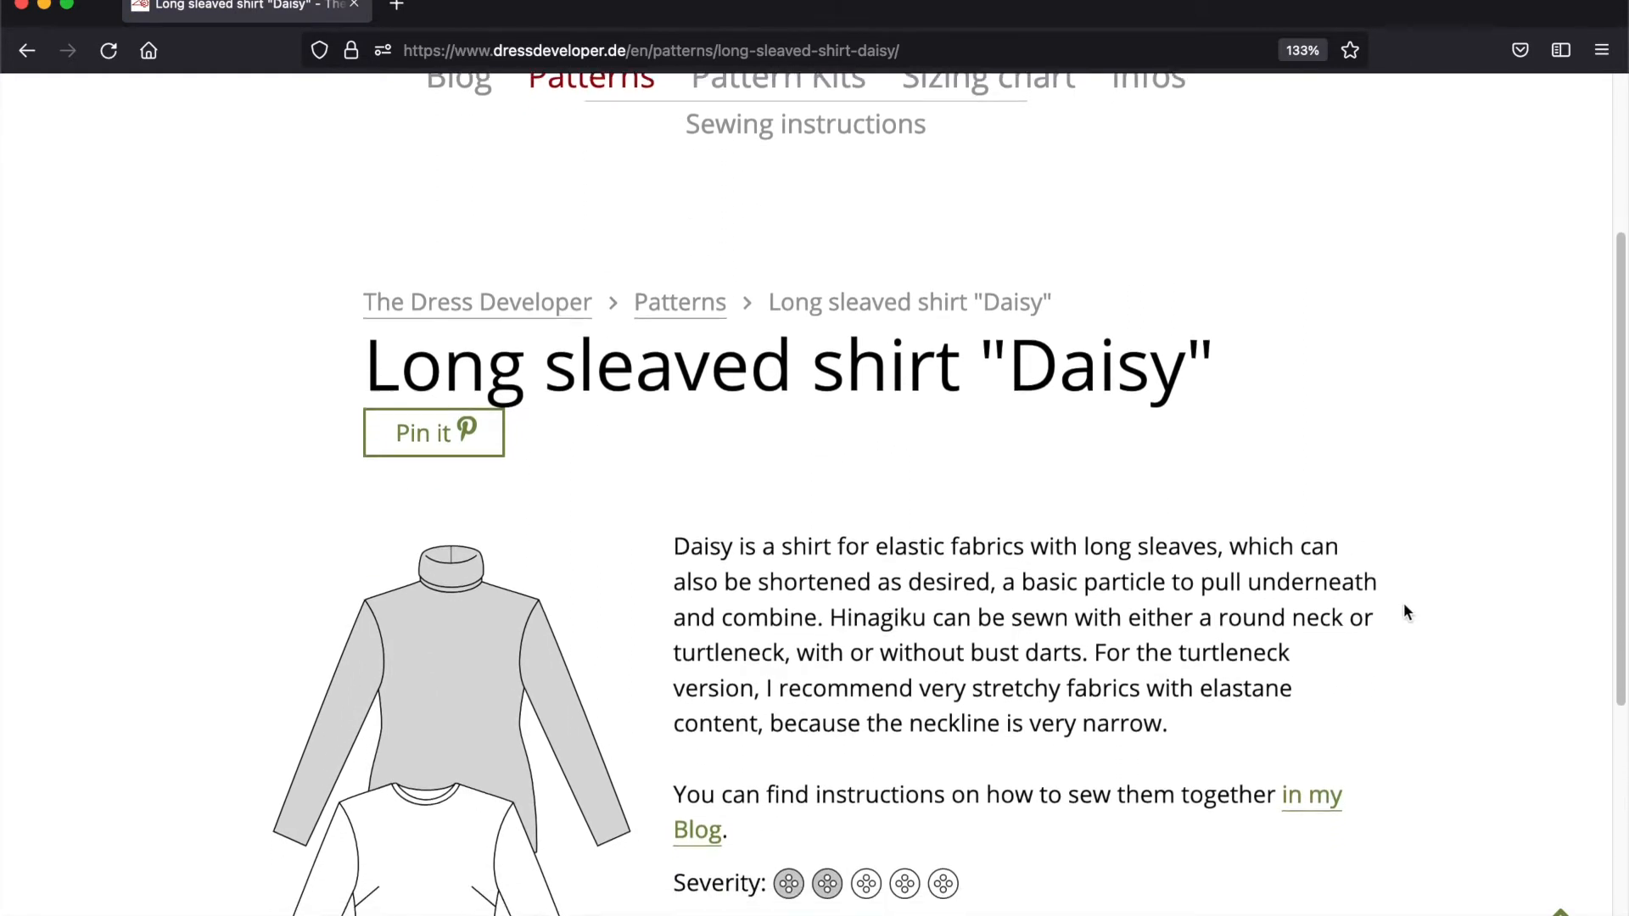
scroll(down, 3)
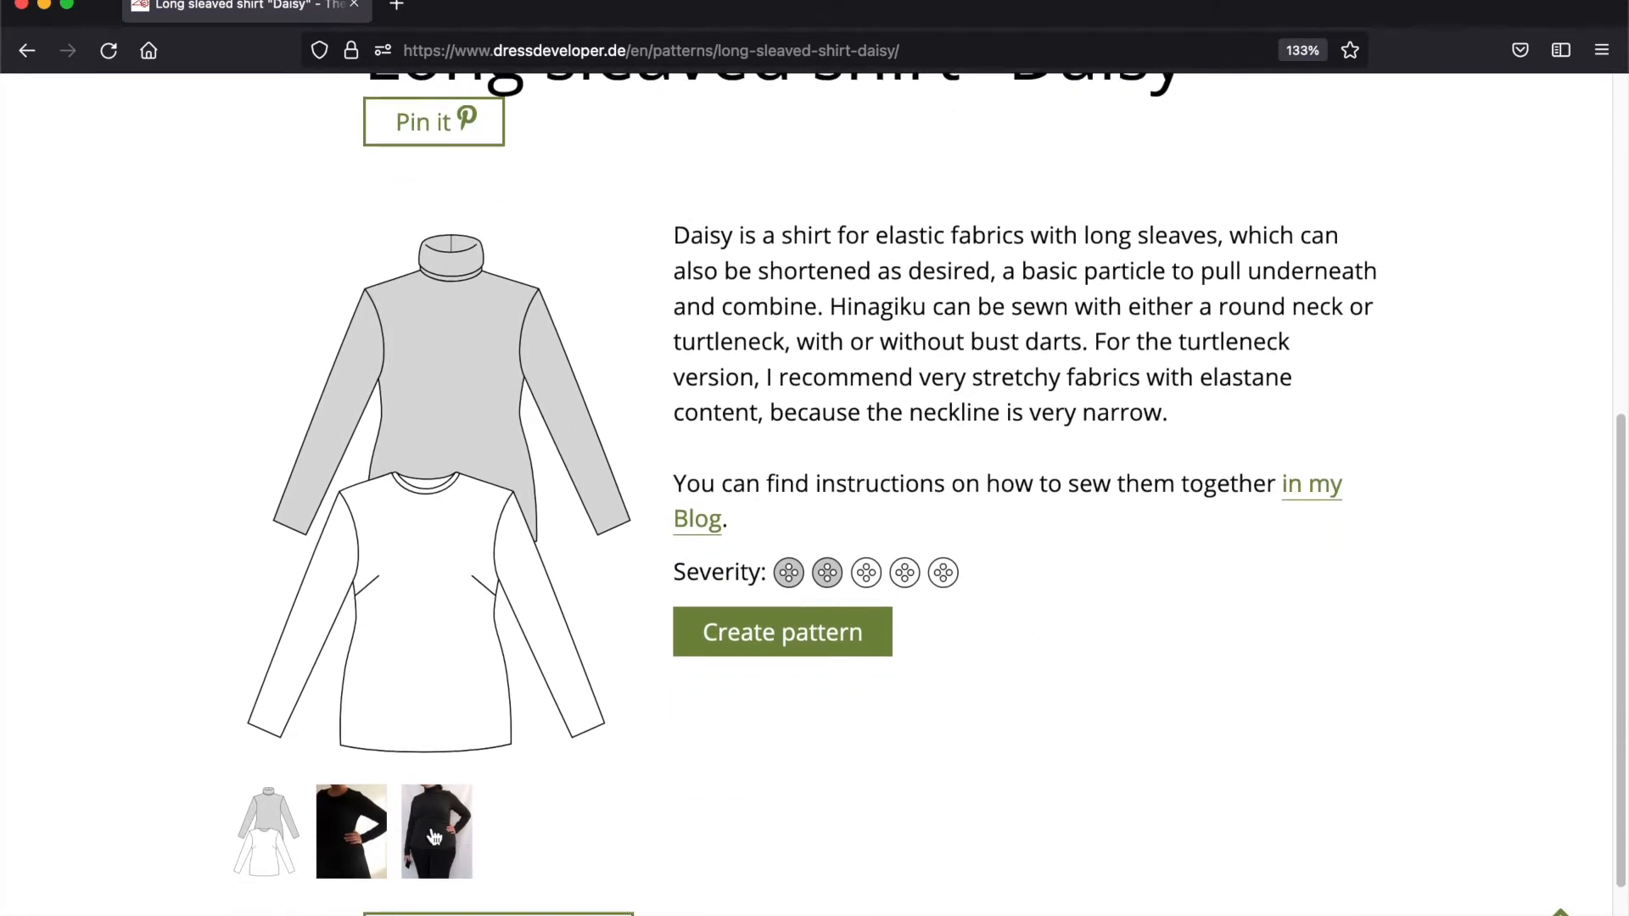
click(436, 831)
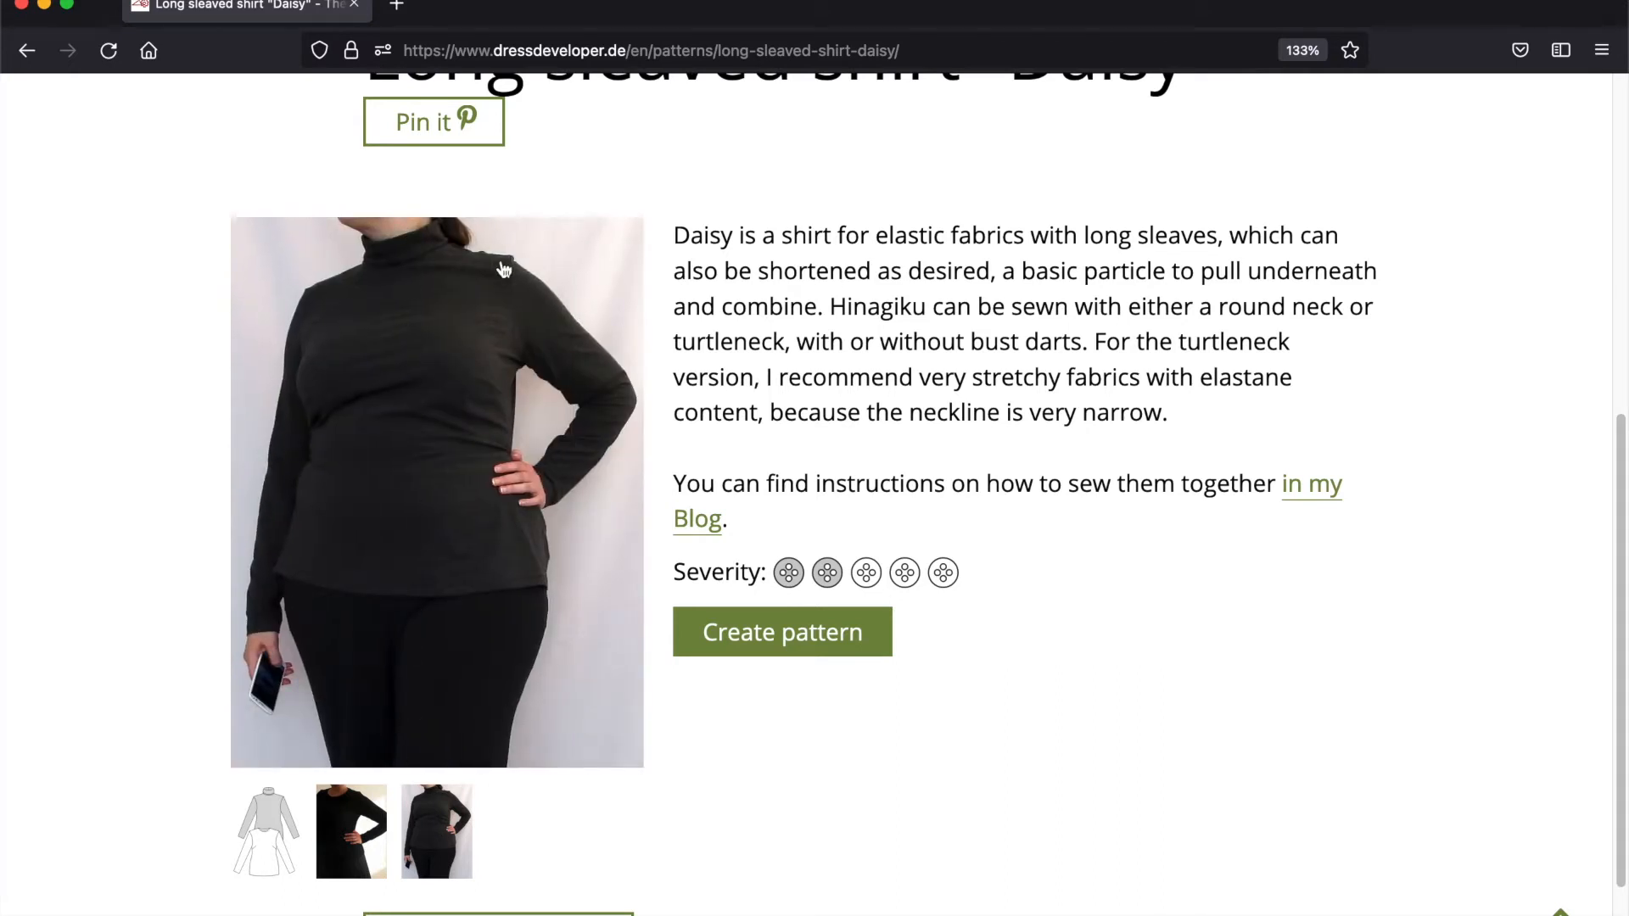
mouse_move(504, 412)
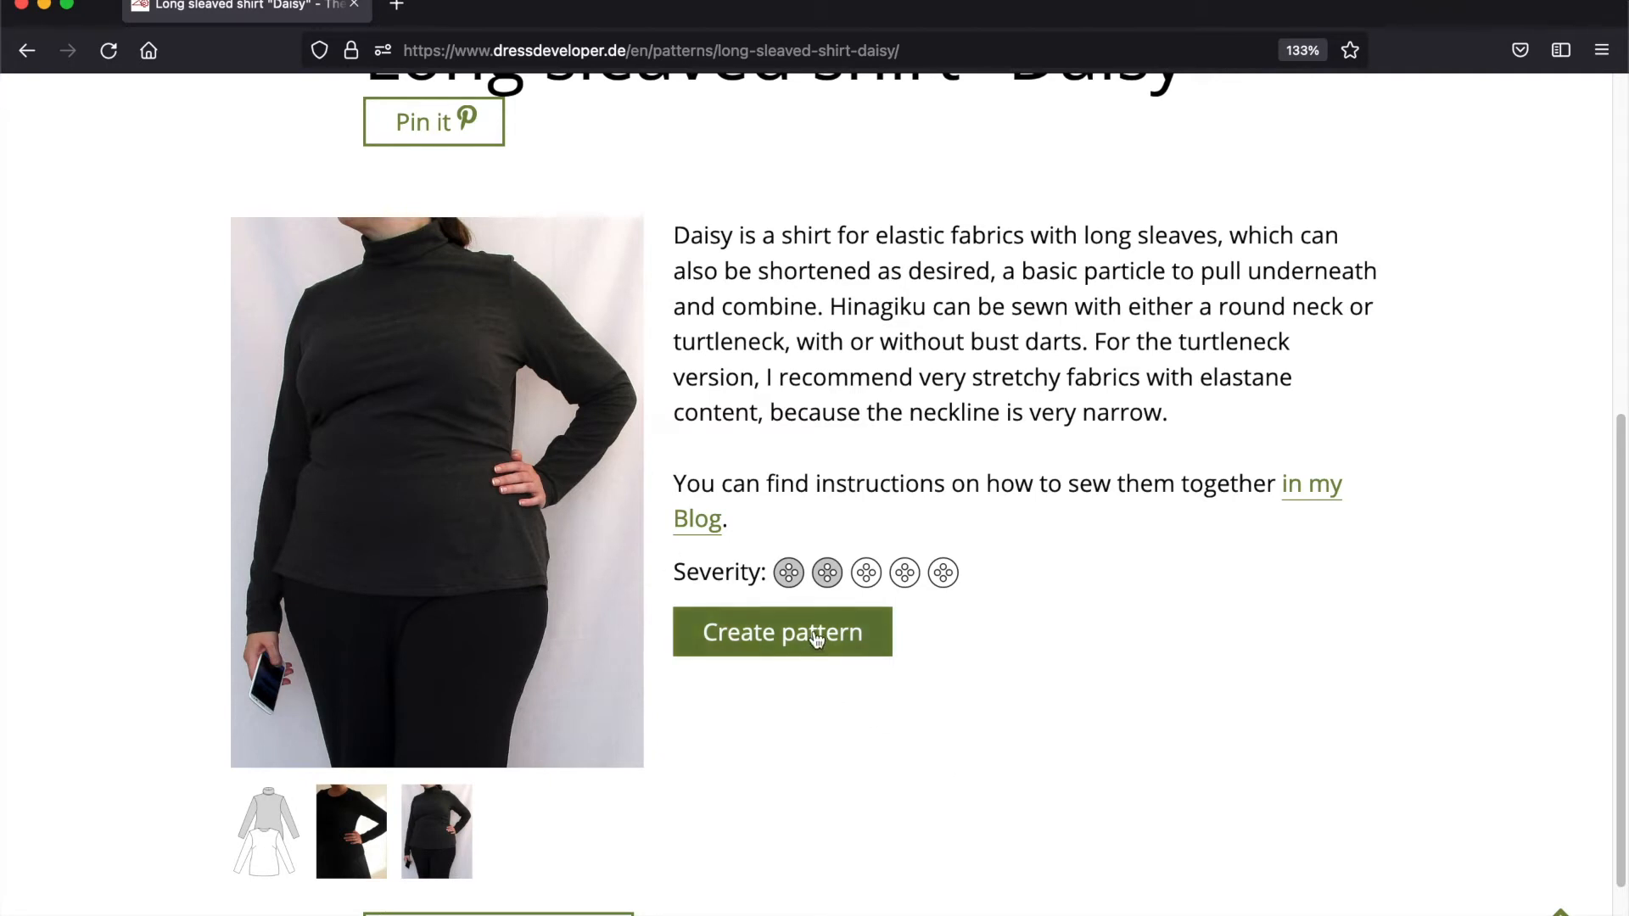
Start the Daisy pattern order with the bust-dart and turtleneck versions selected.
click(781, 631)
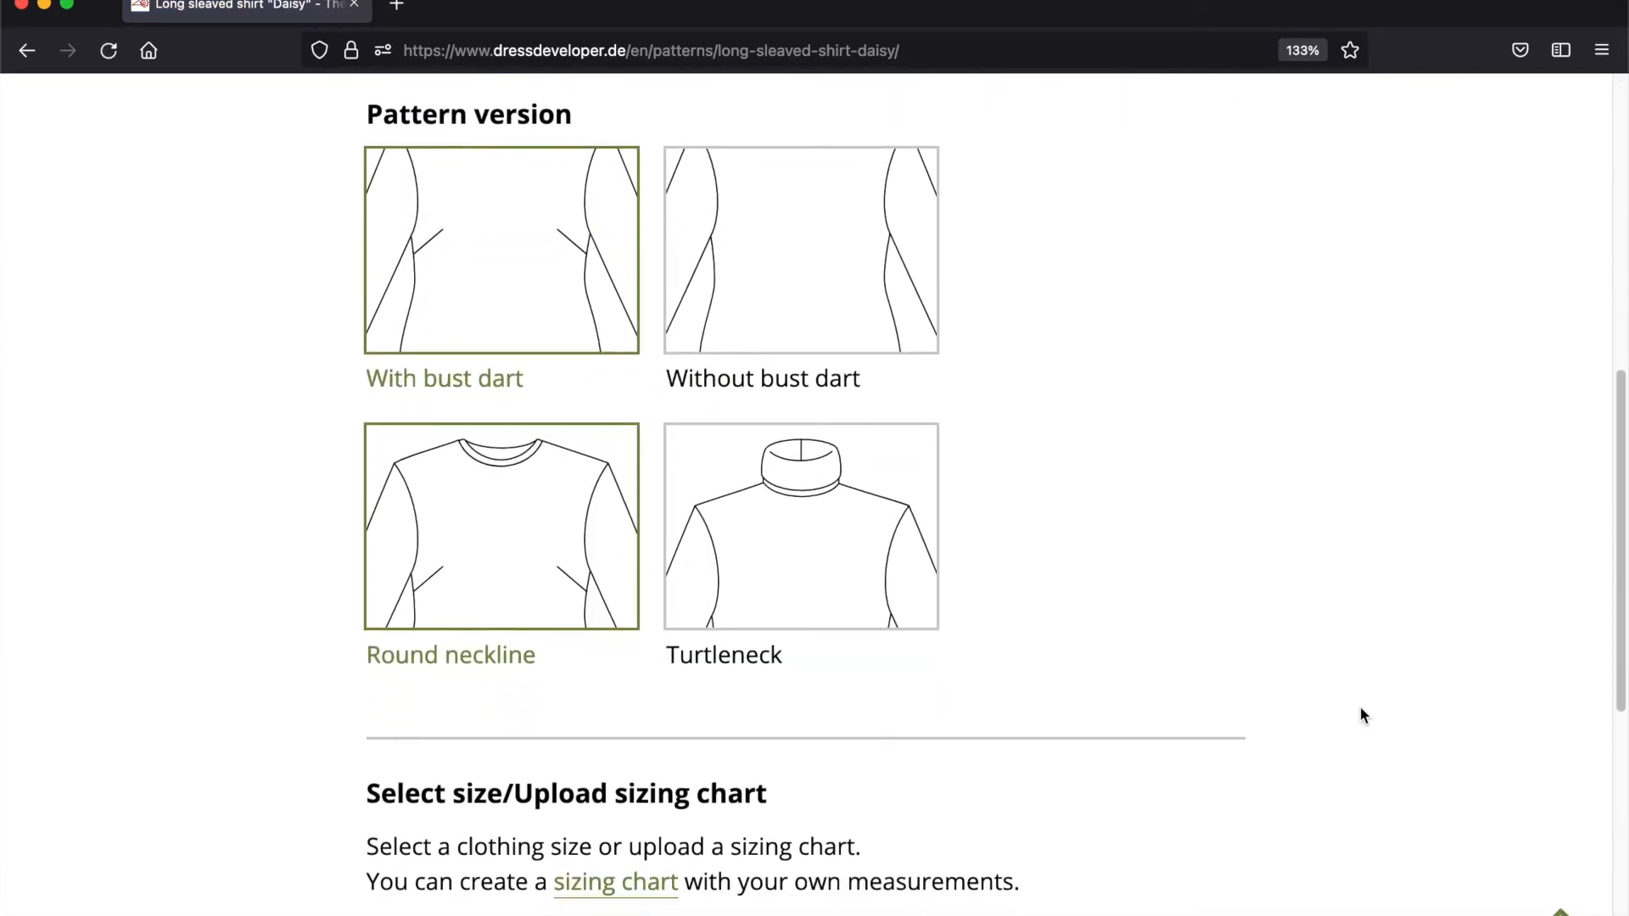
mouse_move(1359, 709)
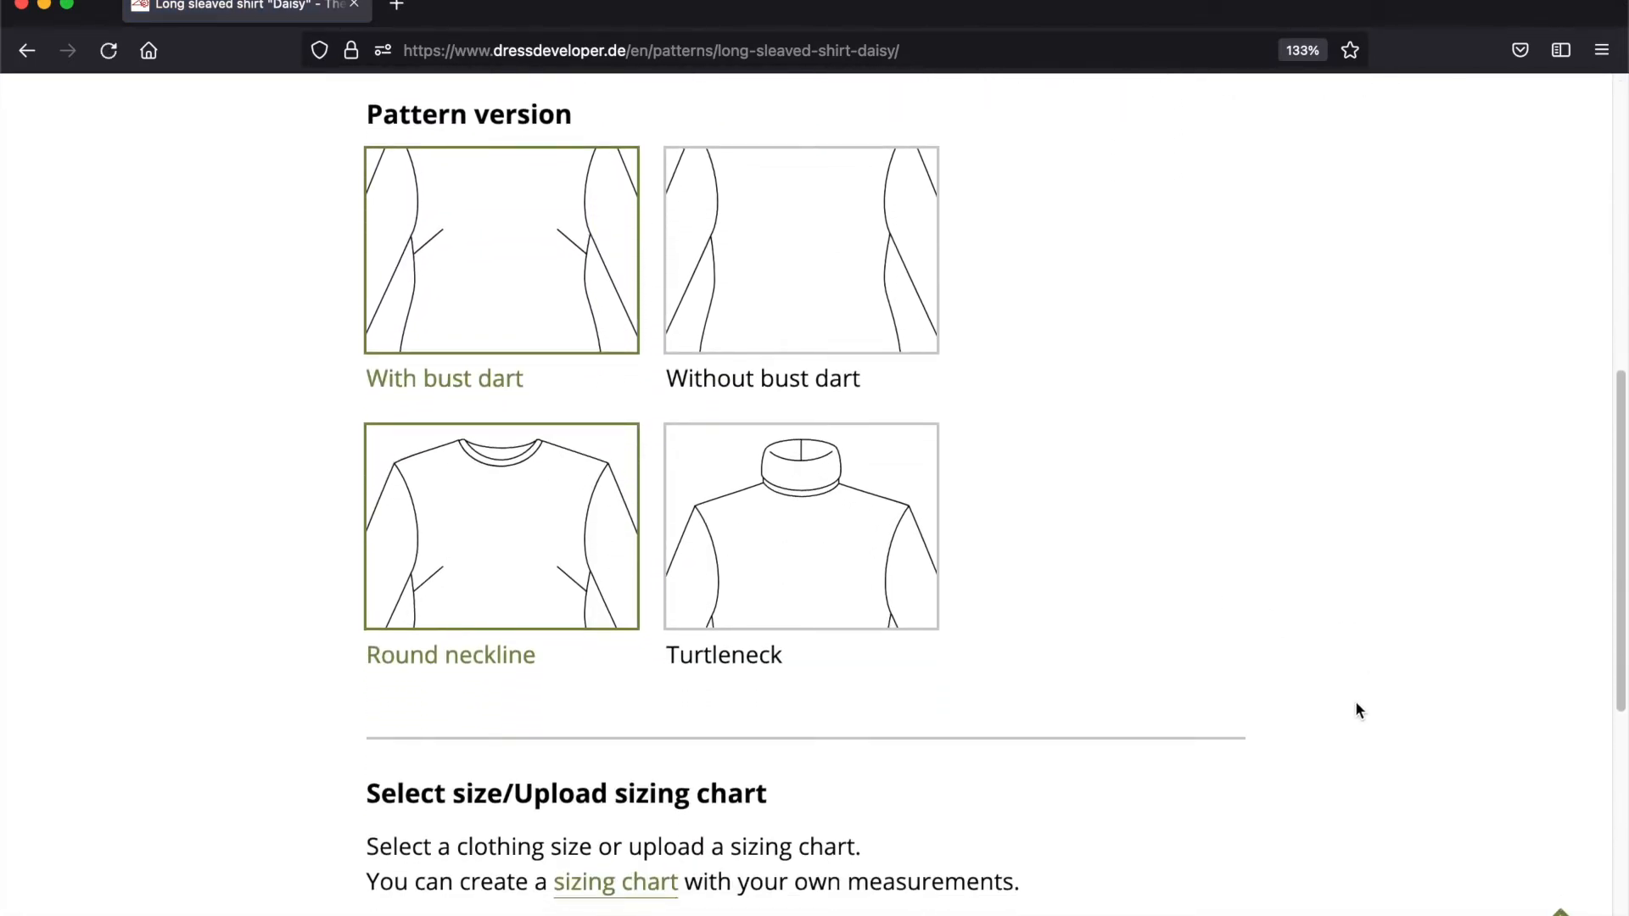
mouse_move(524, 262)
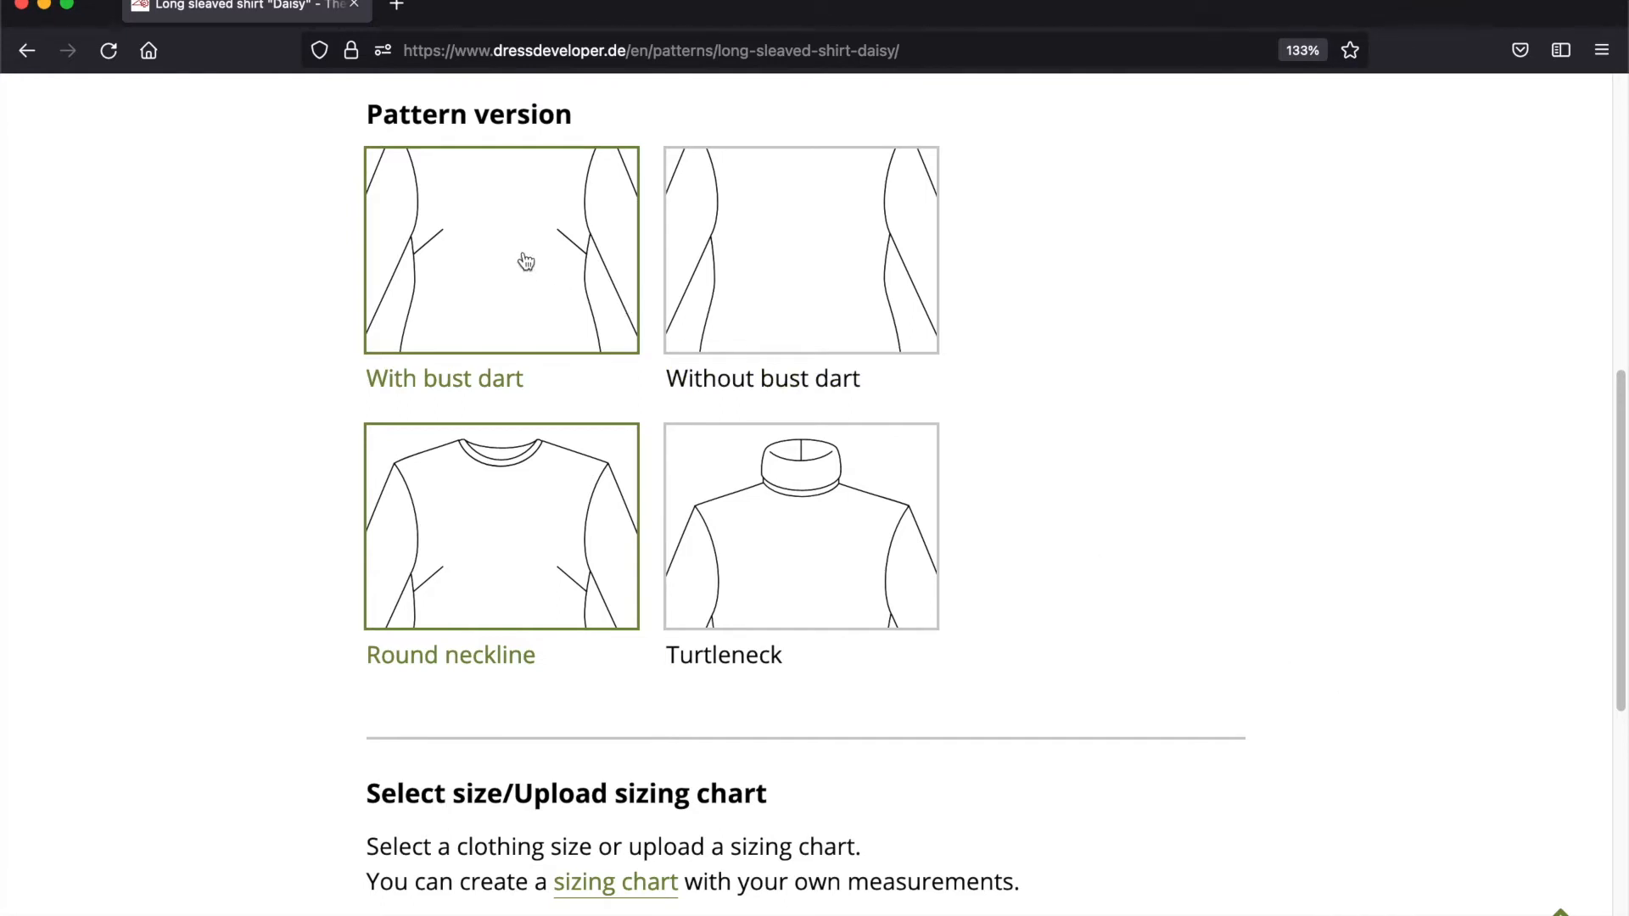
mouse_move(862, 308)
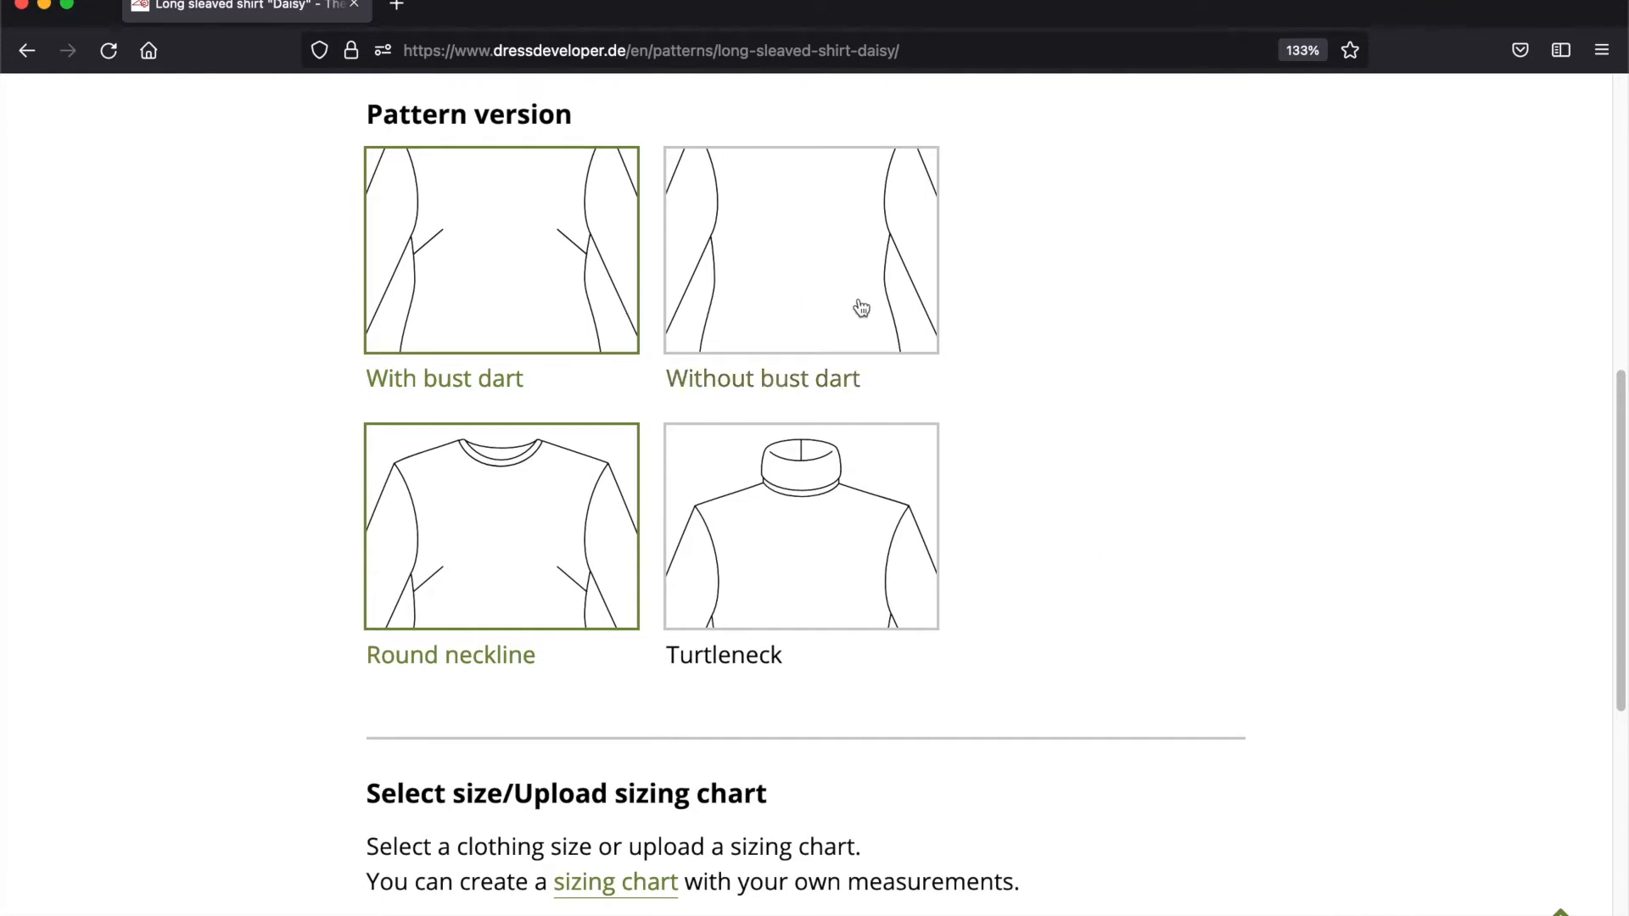
mouse_move(903, 339)
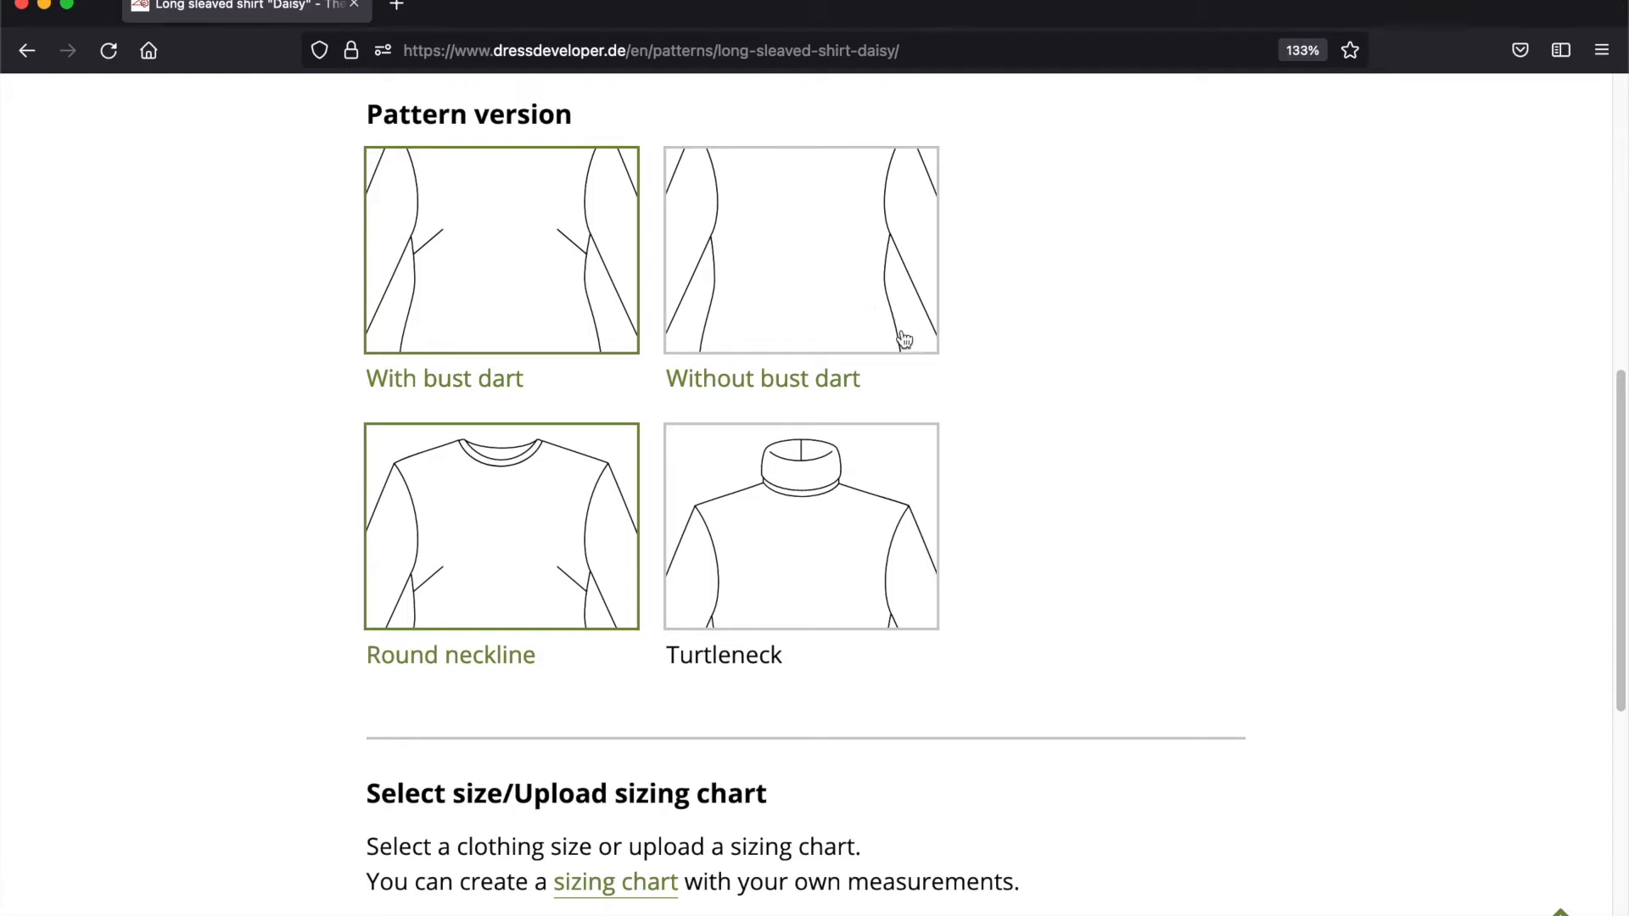
click(801, 250)
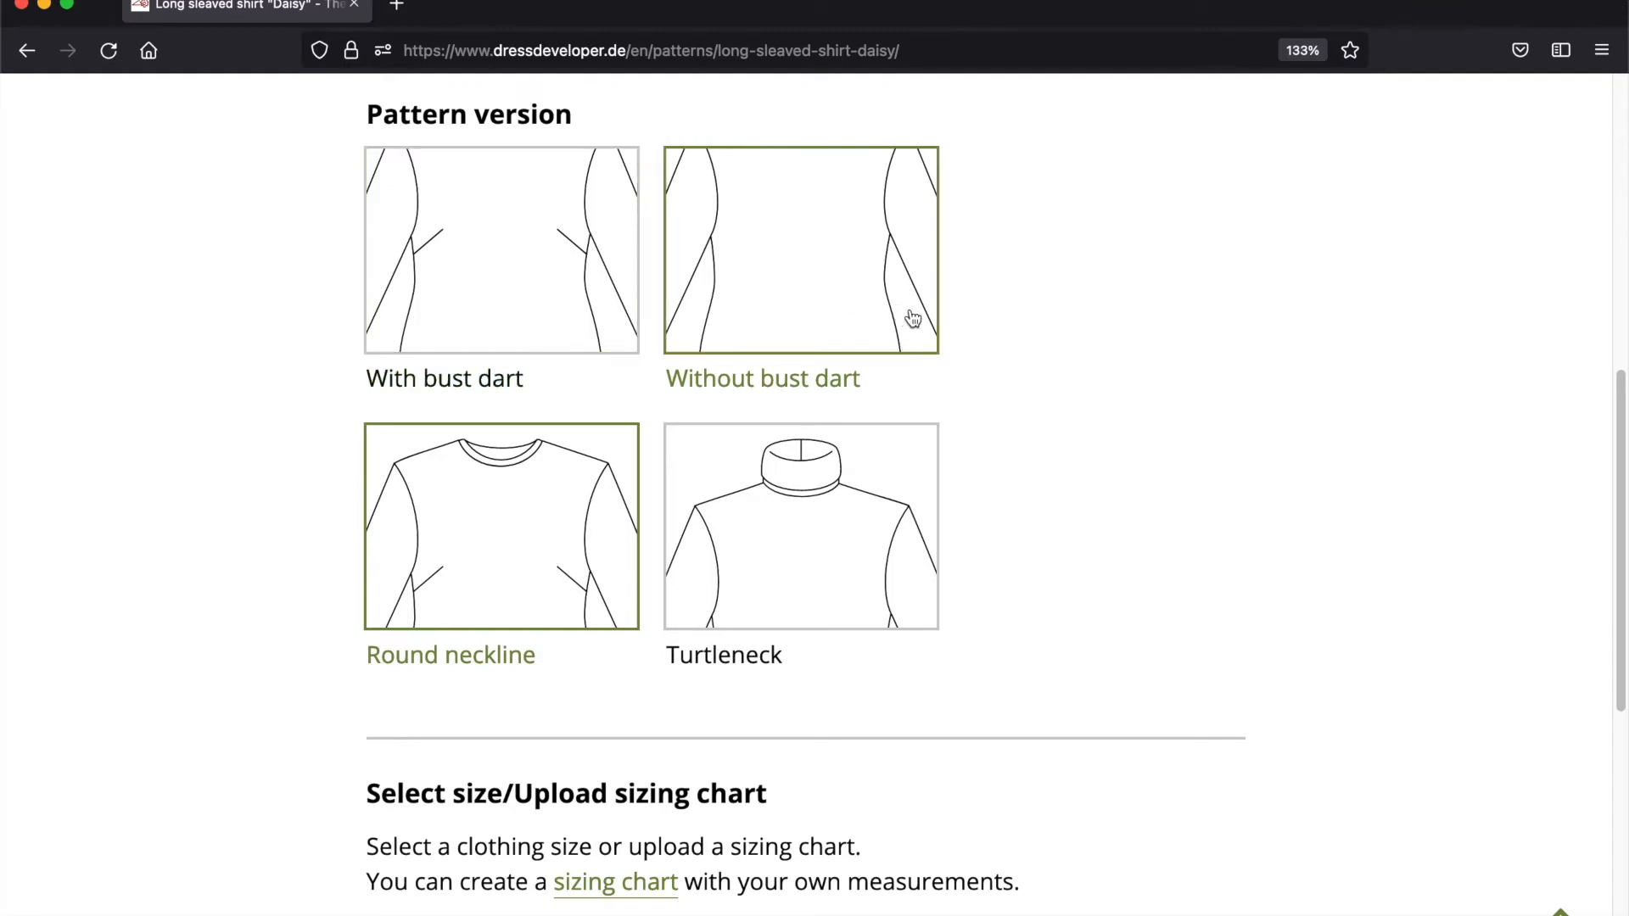
mouse_move(840, 302)
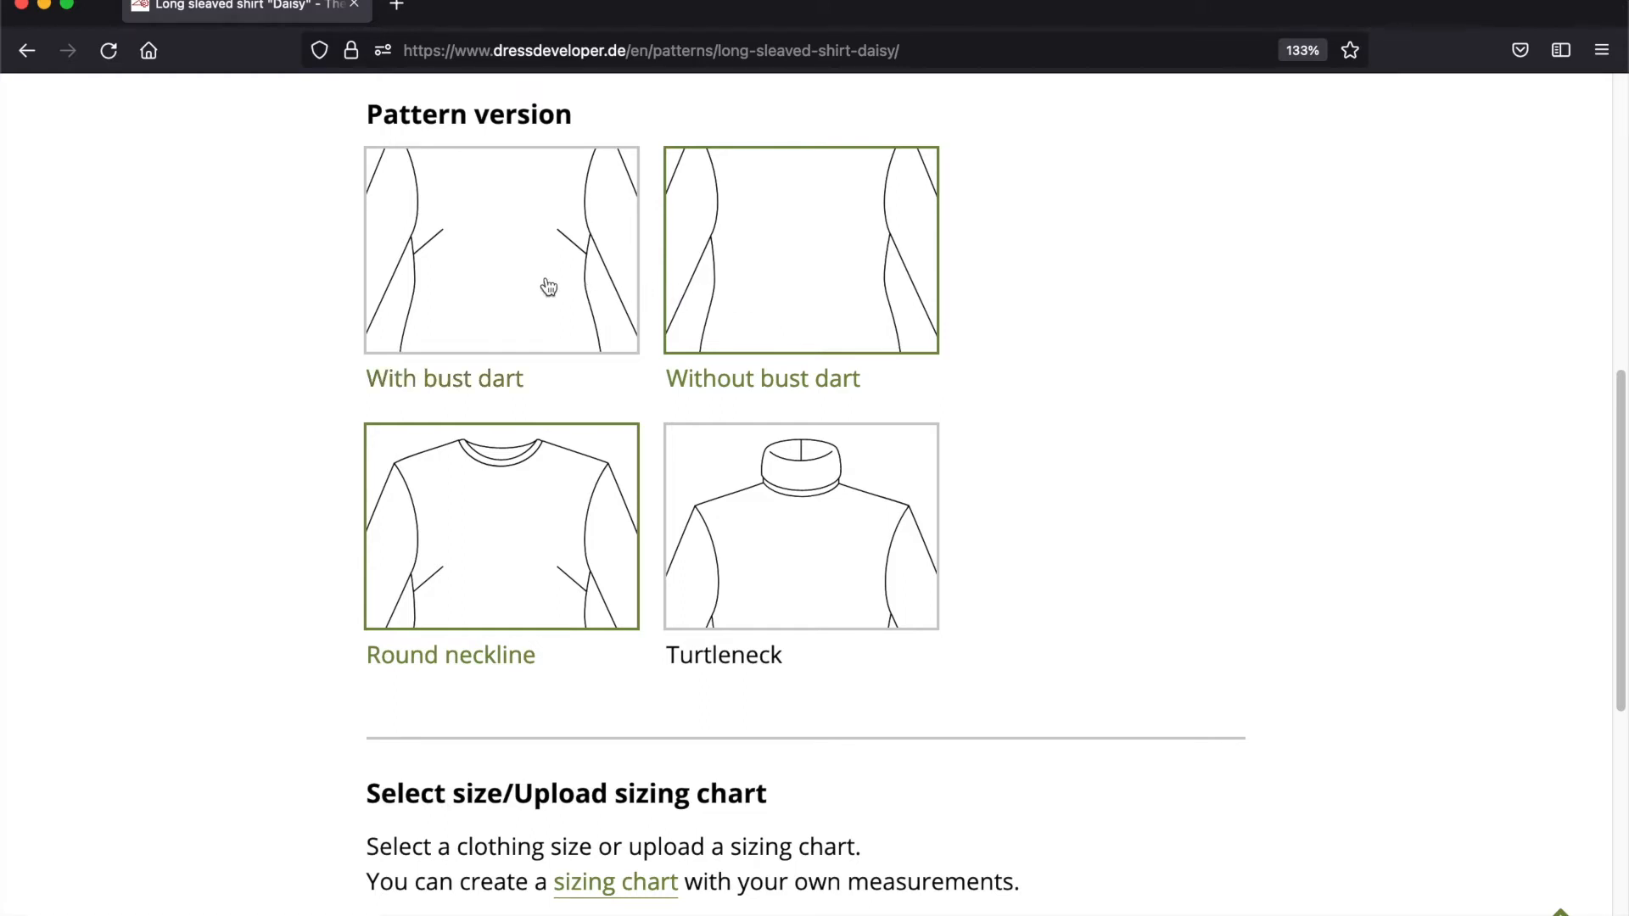
click(501, 250)
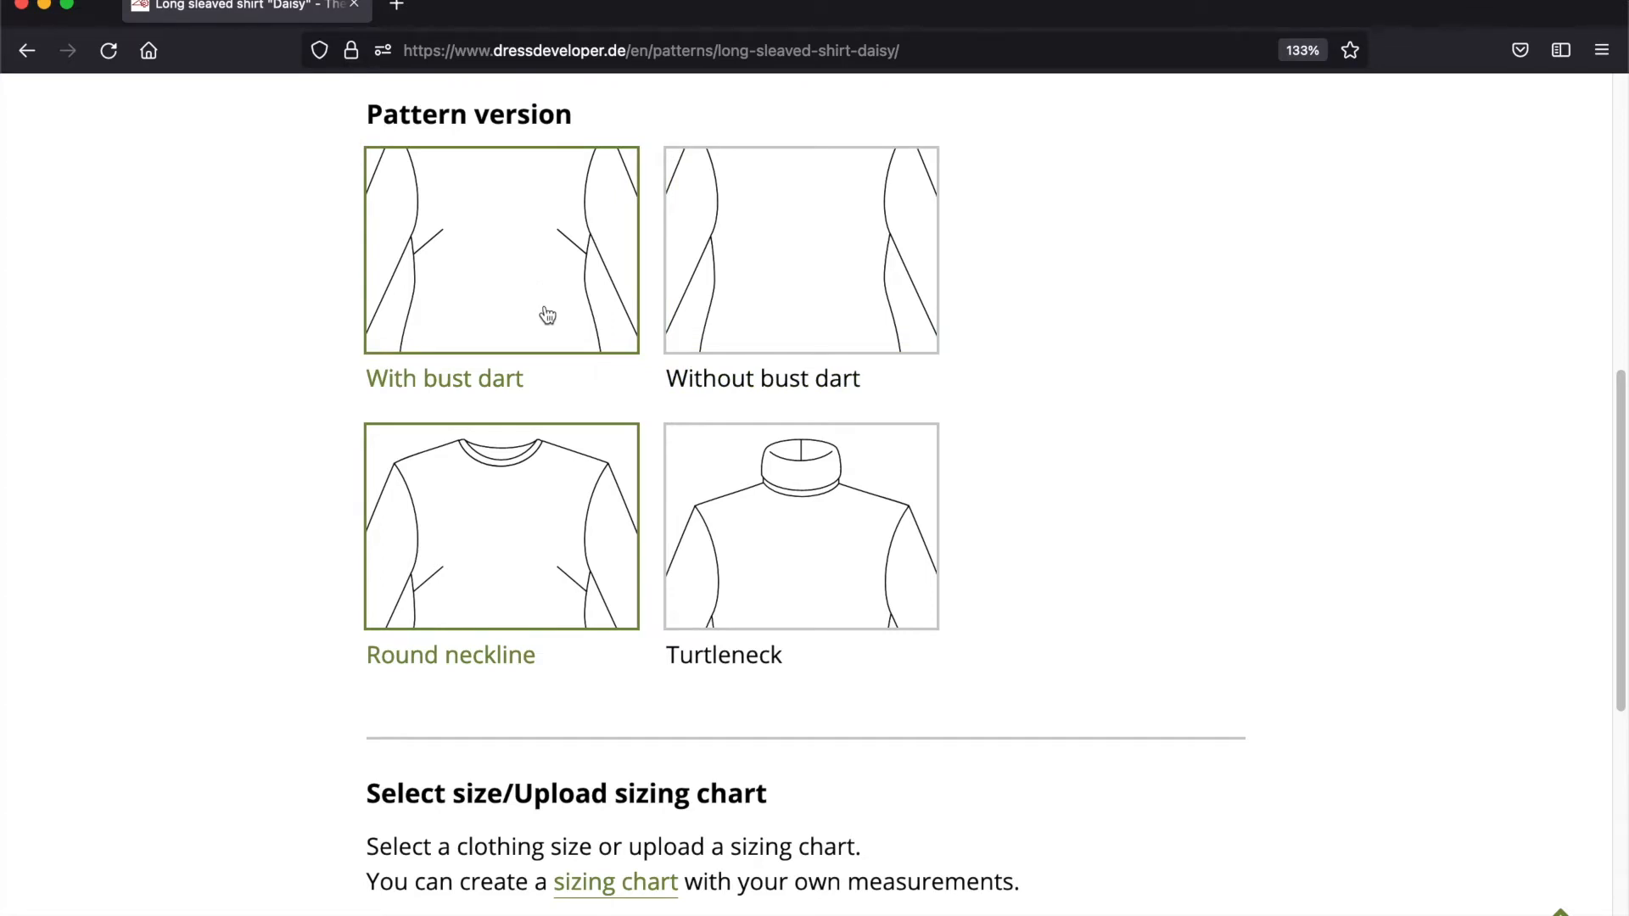
mouse_move(558, 524)
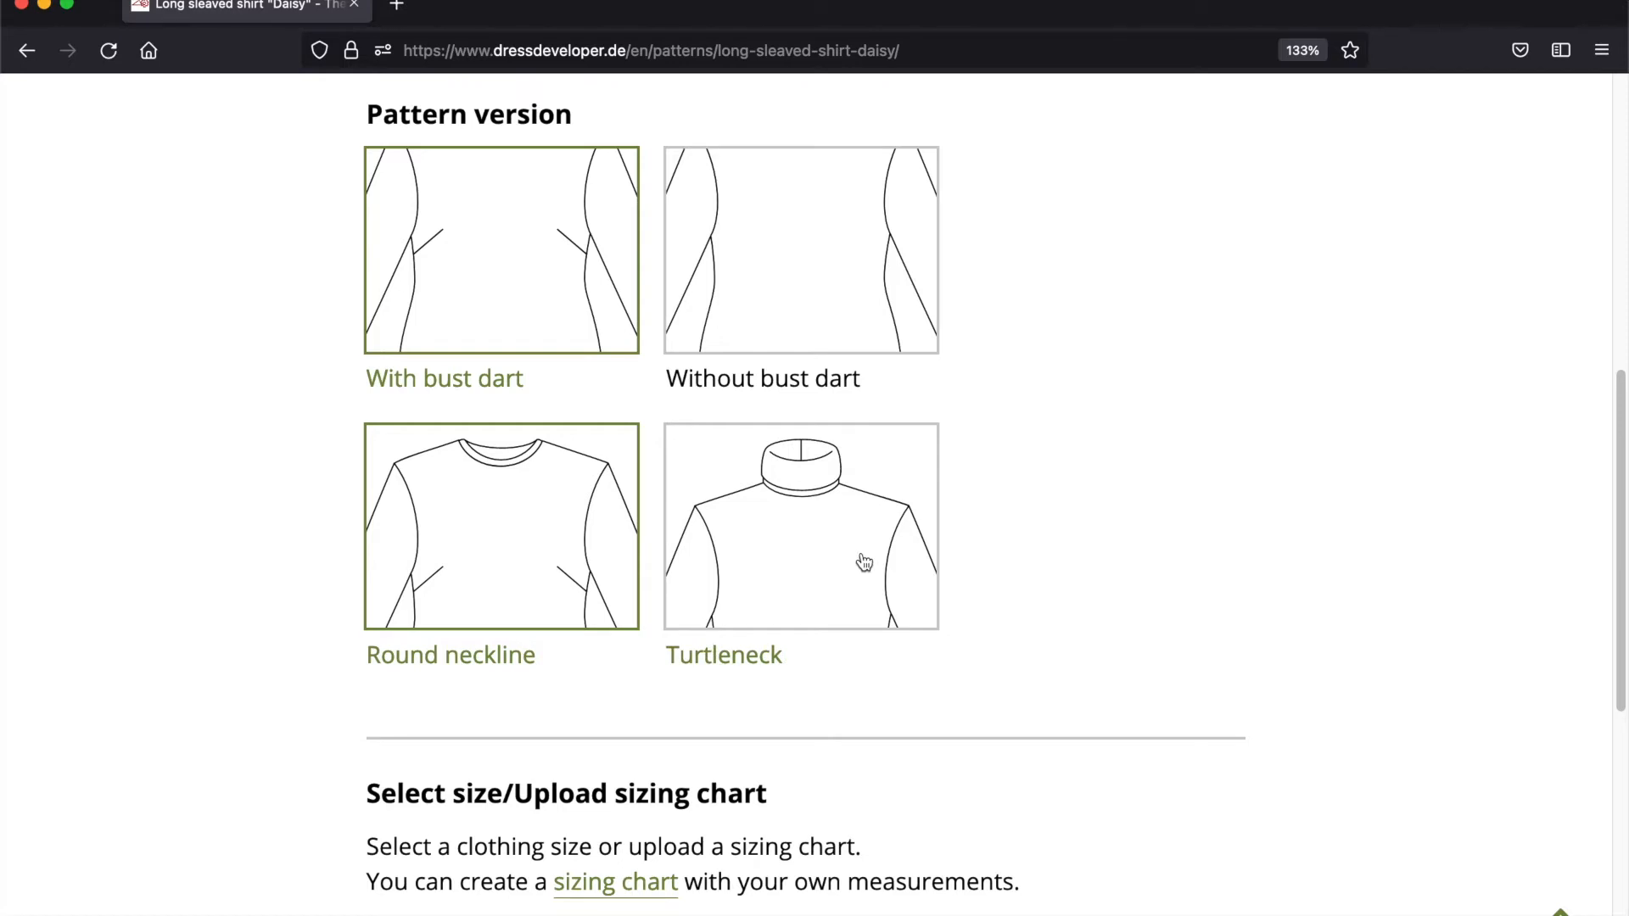
click(799, 525)
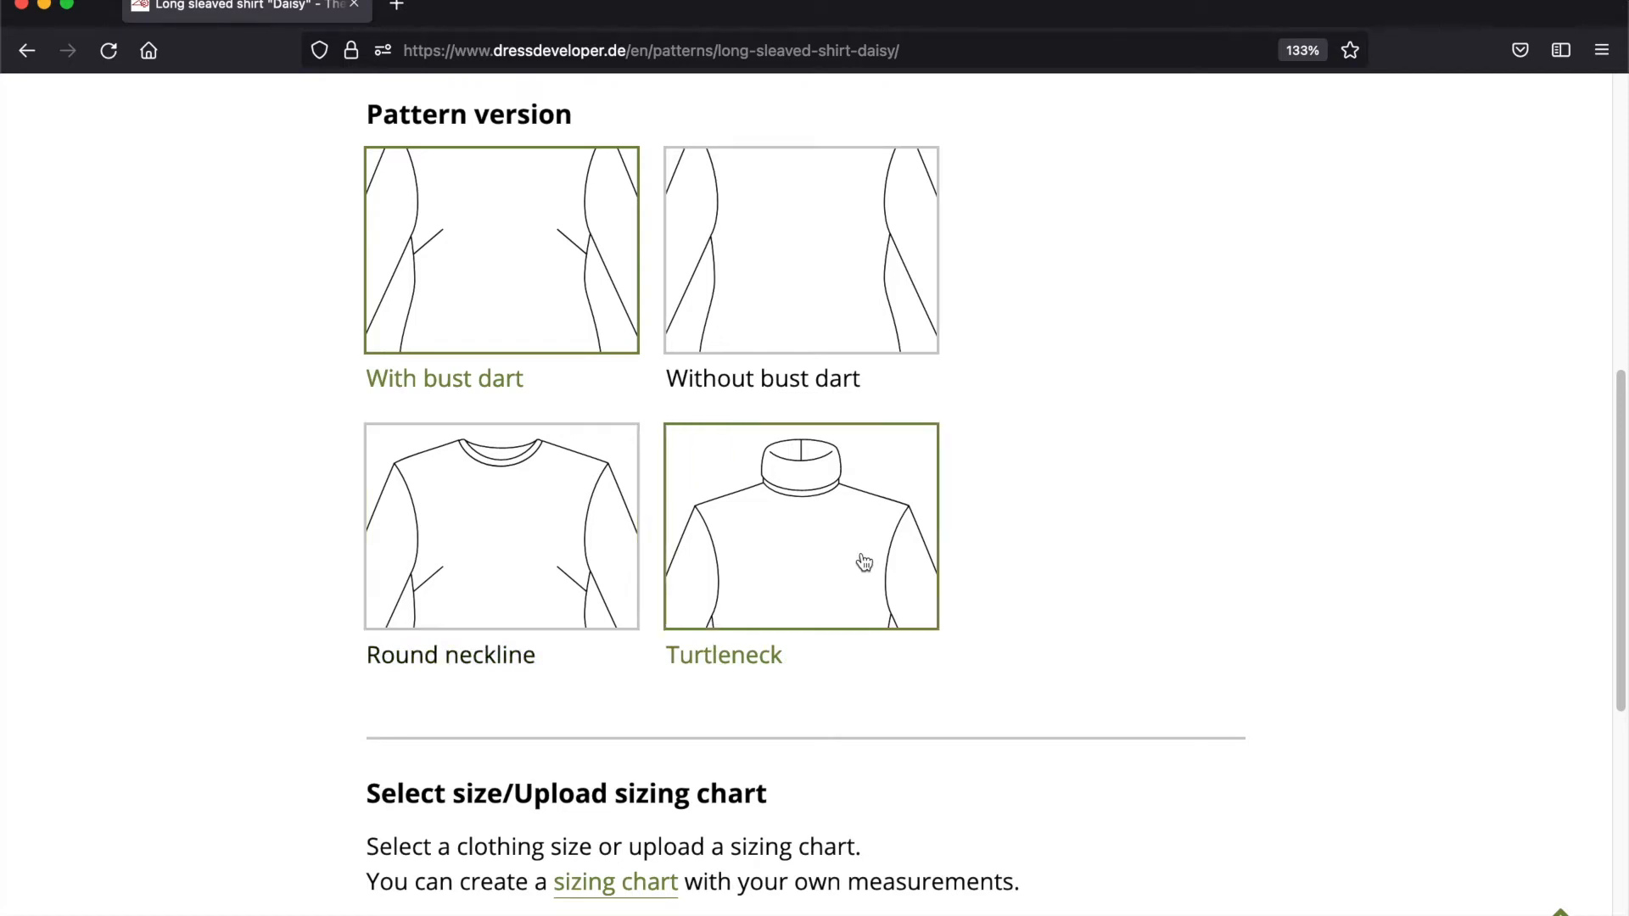
scroll(down, 3)
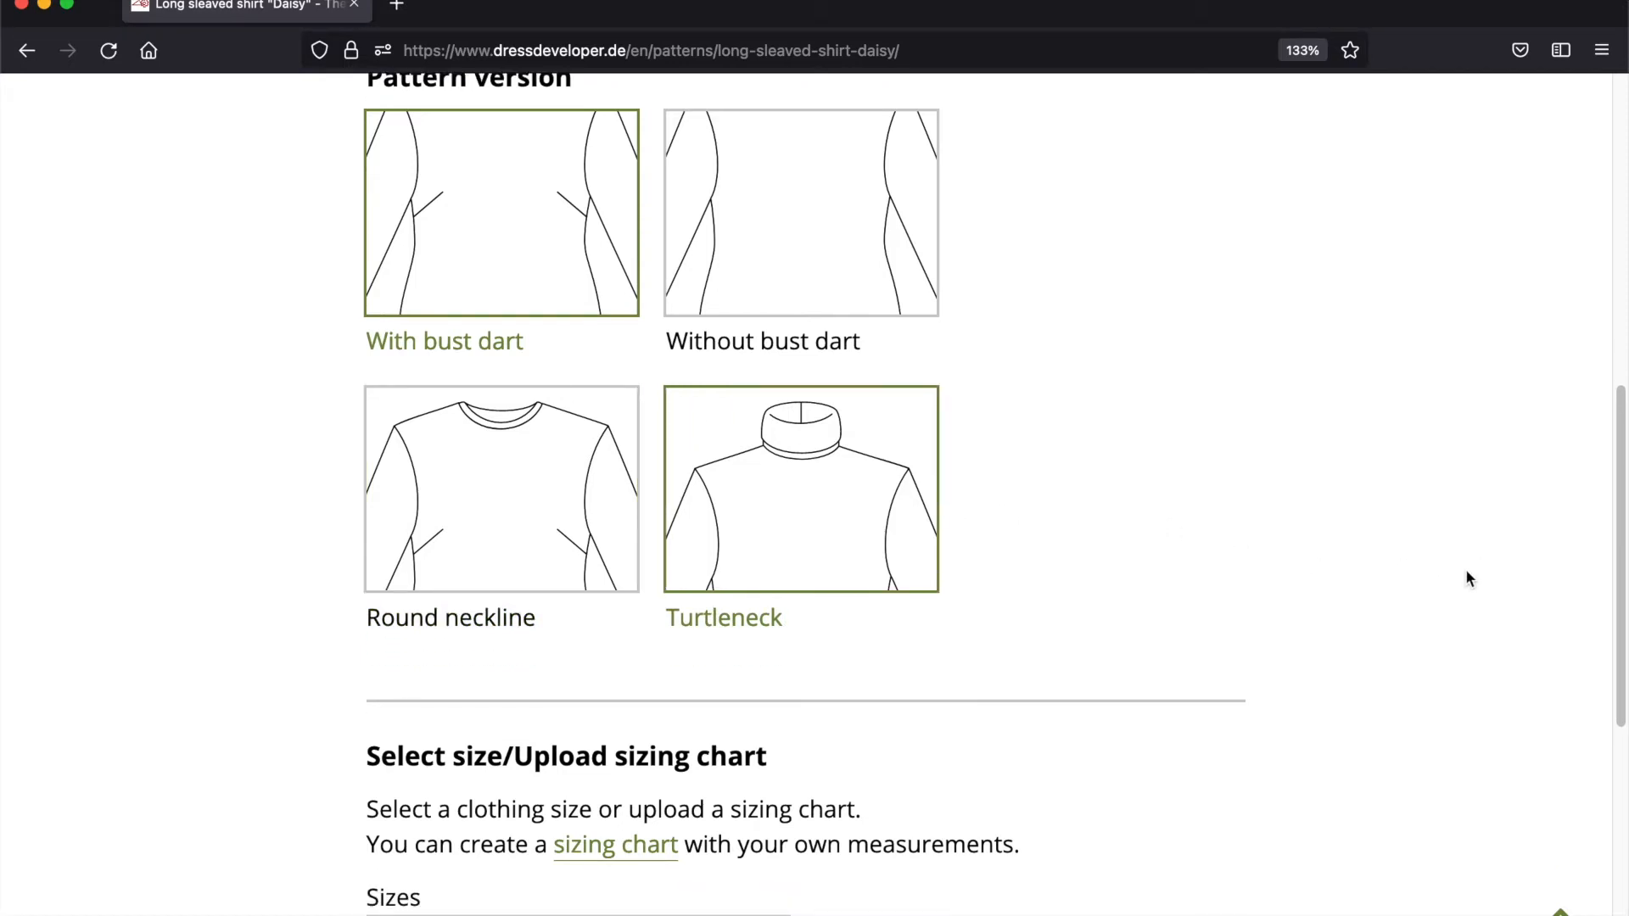
scroll(down, 3)
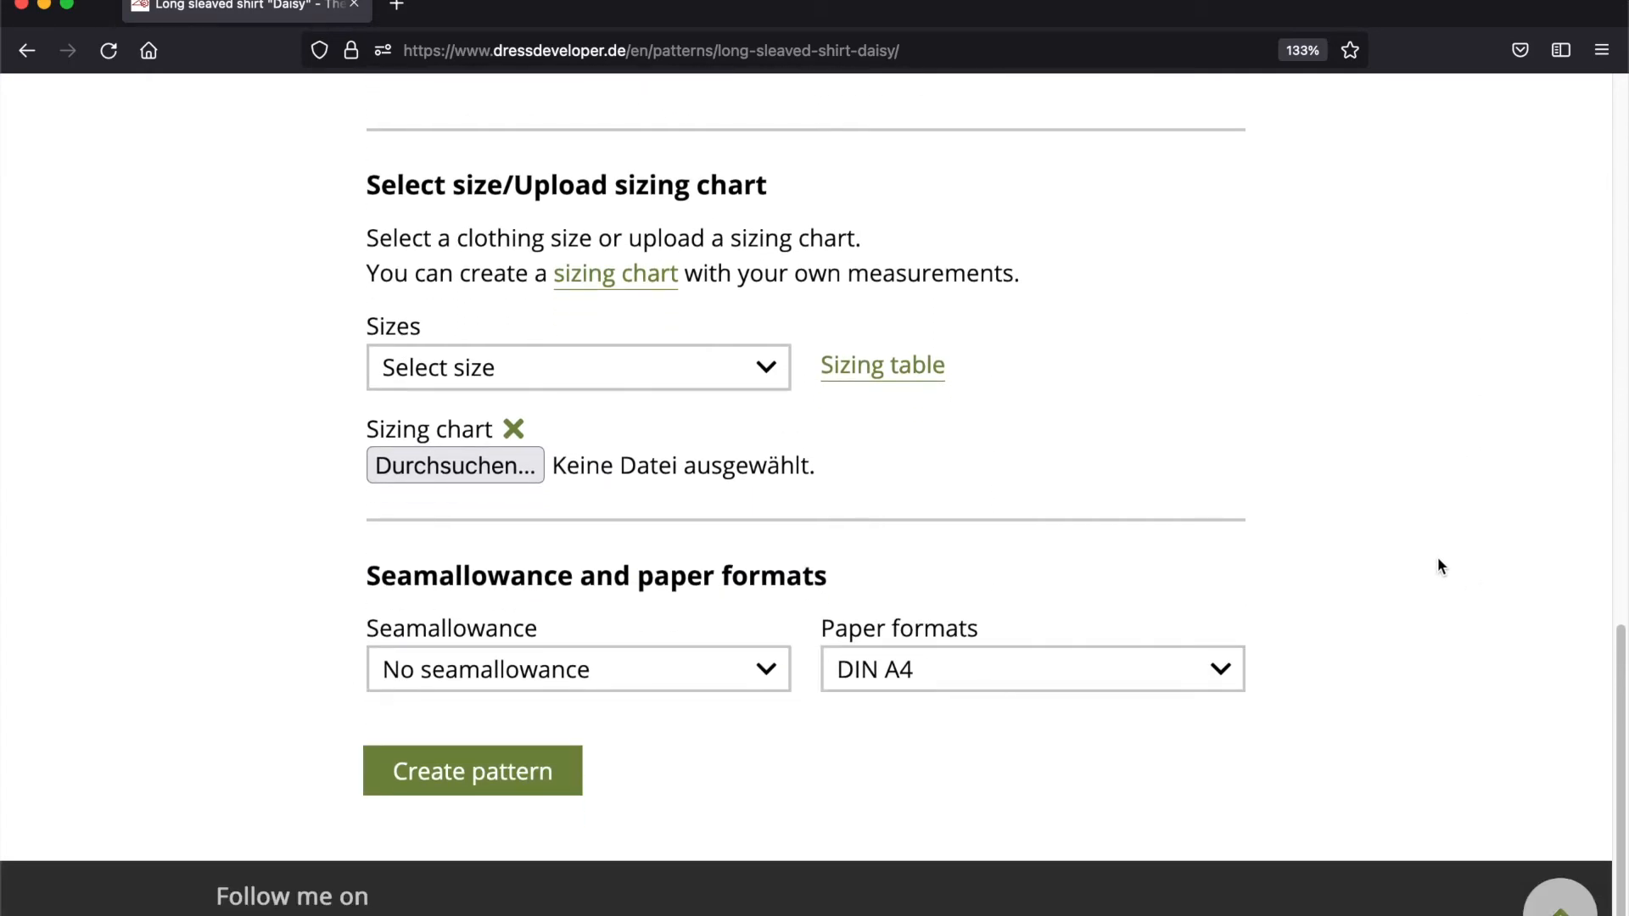
click(577, 367)
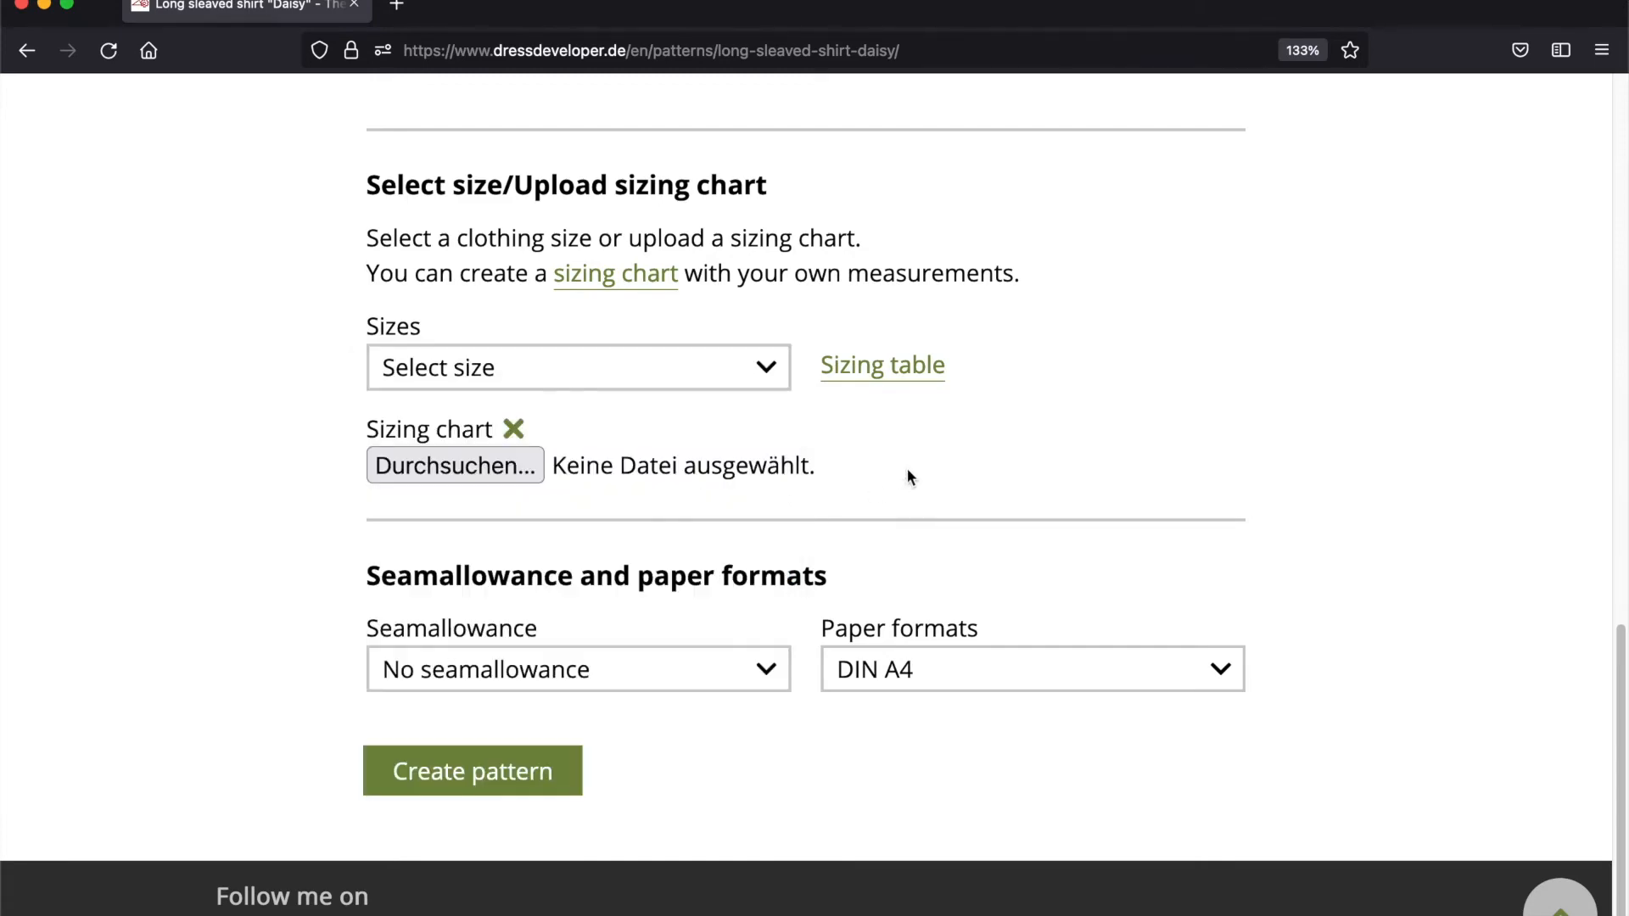
mouse_move(897, 377)
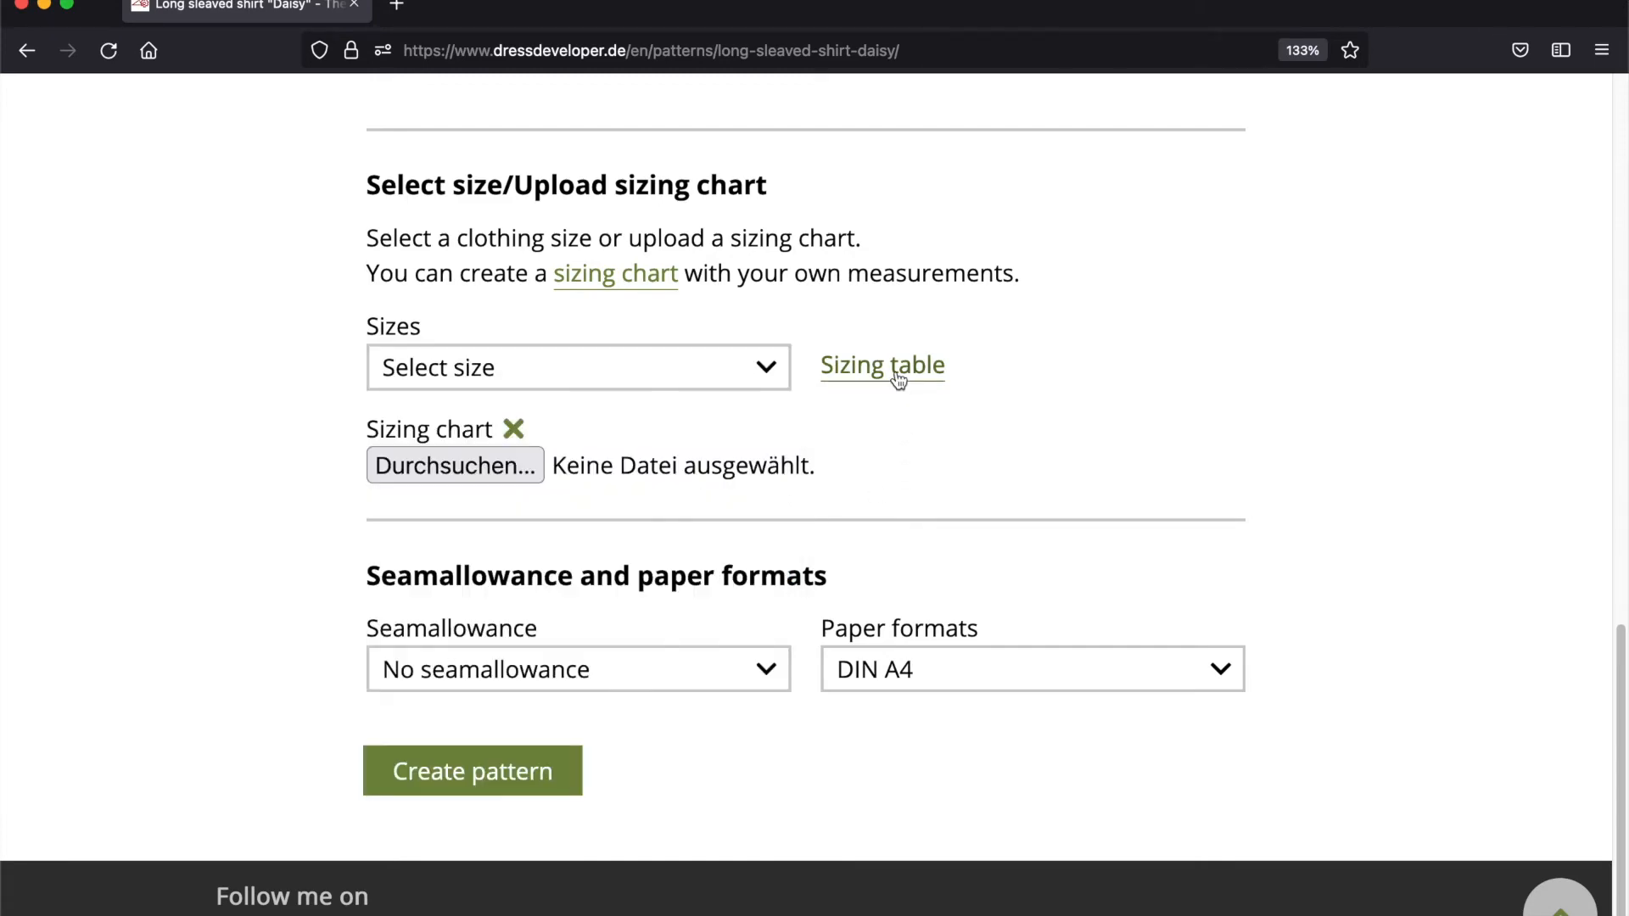
click(880, 365)
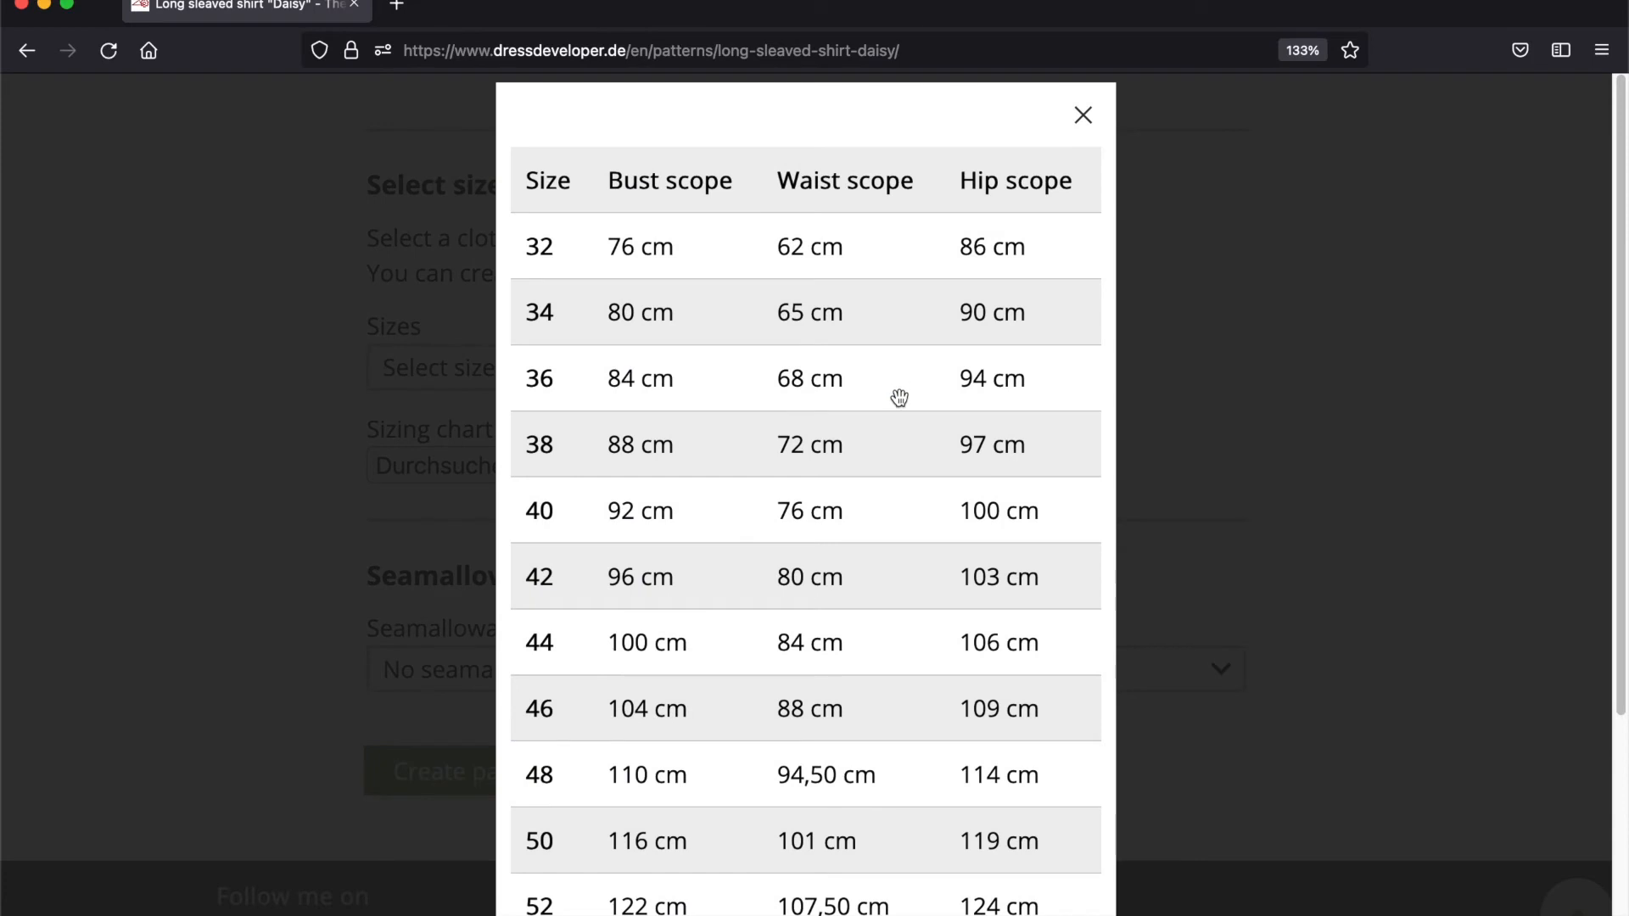
scroll(down, 3)
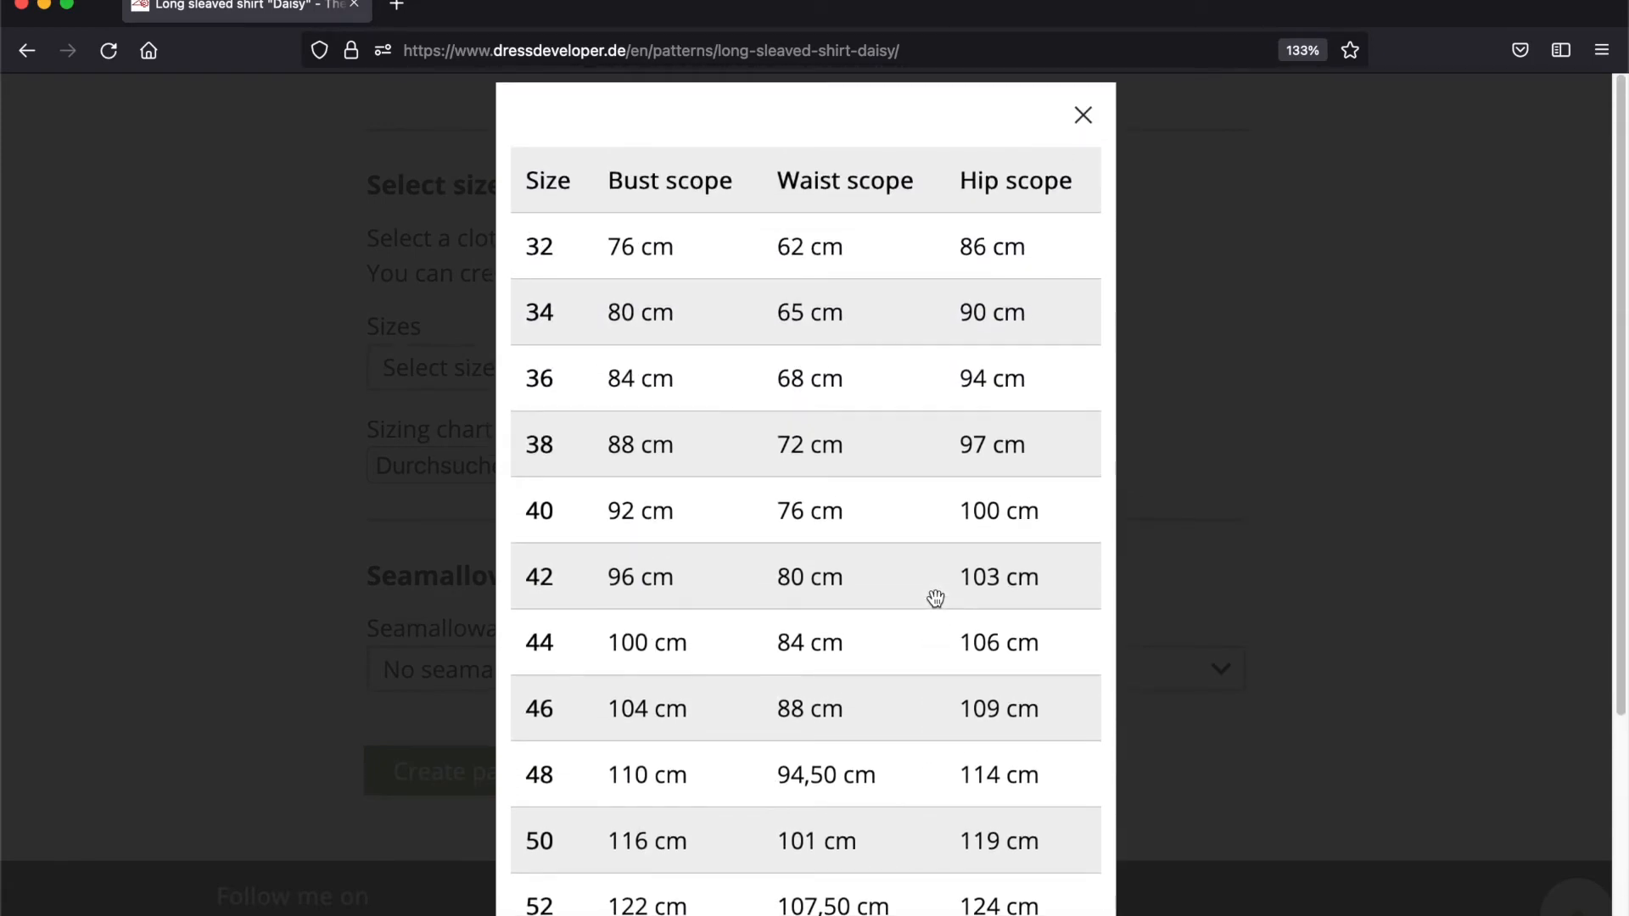
mouse_move(946, 598)
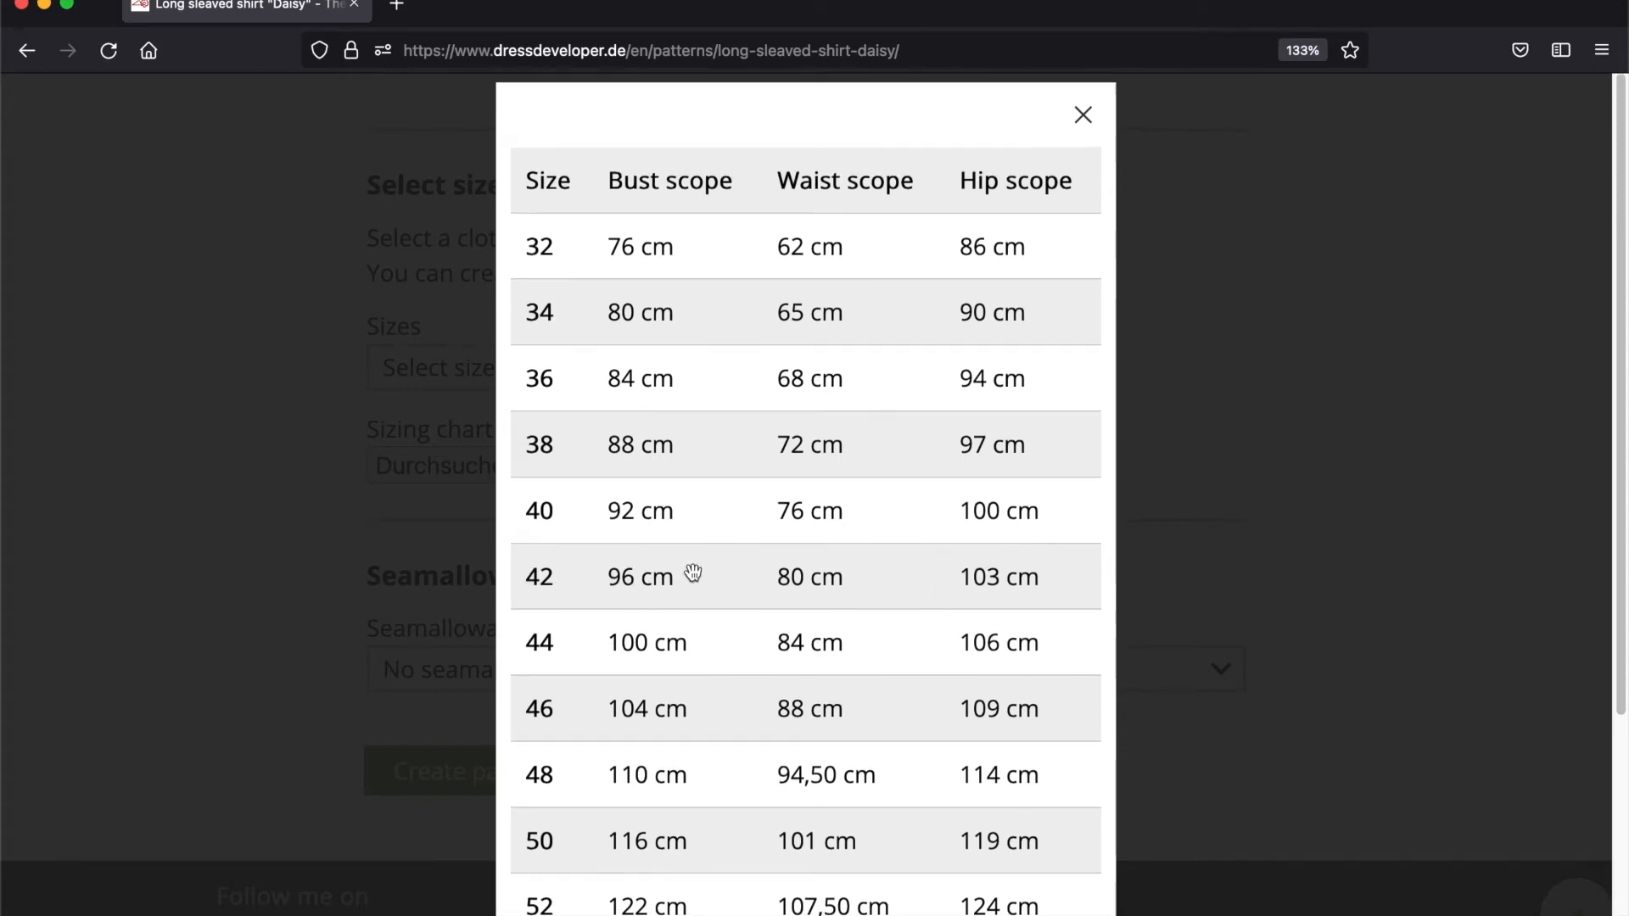
click(1084, 114)
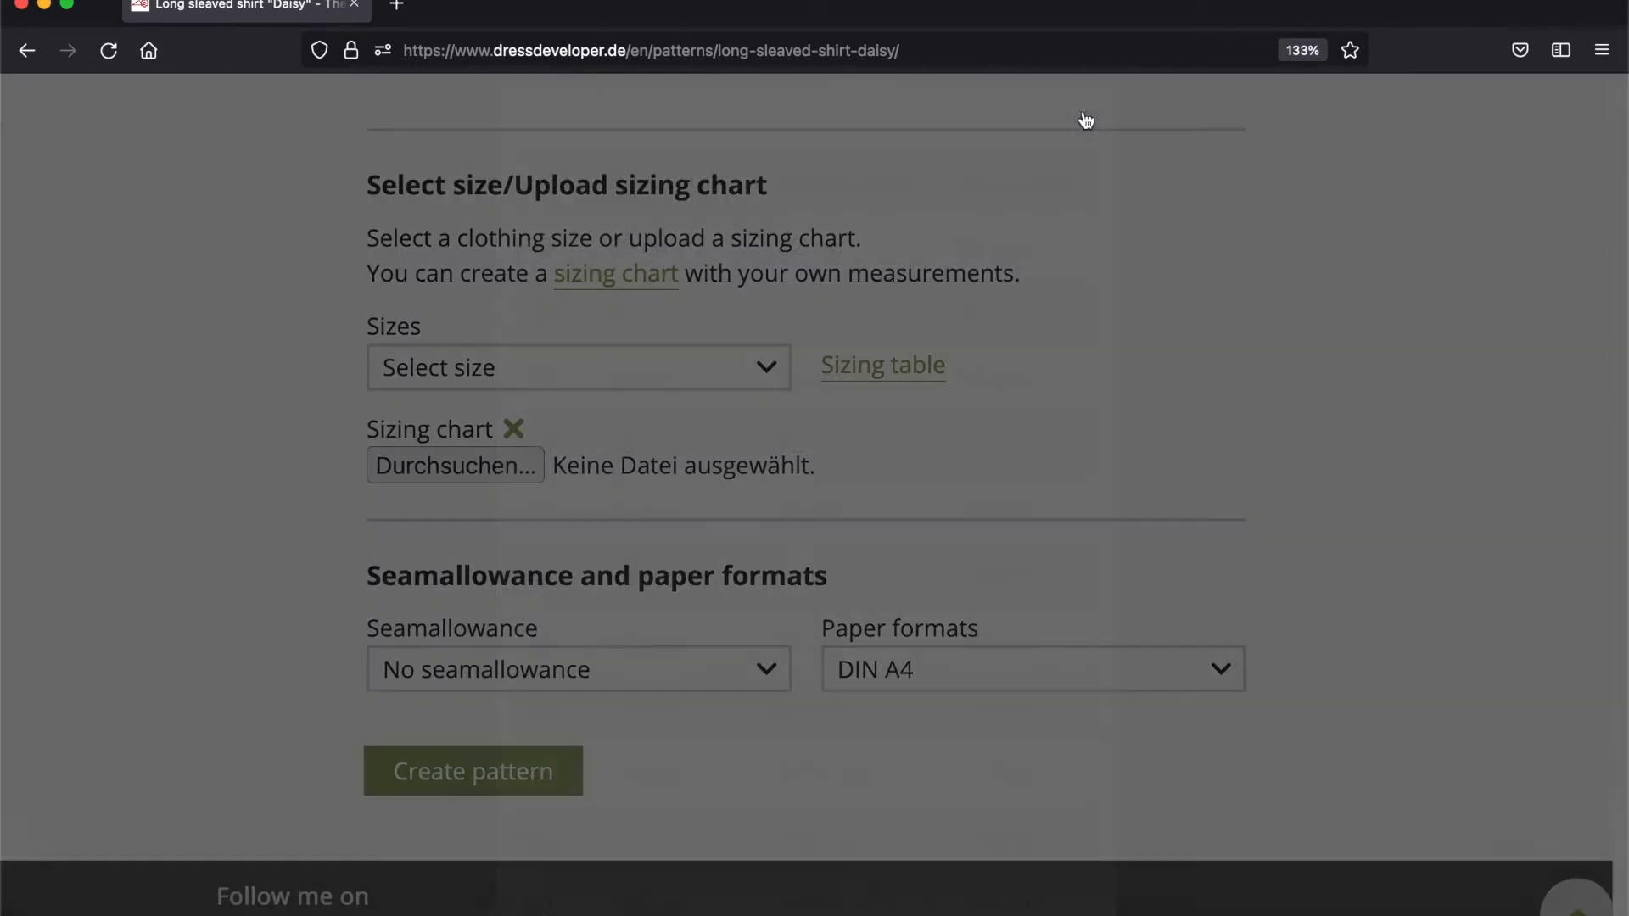
Choose size 42 and a 1.5 cm seam allowance for the shirt.
click(577, 366)
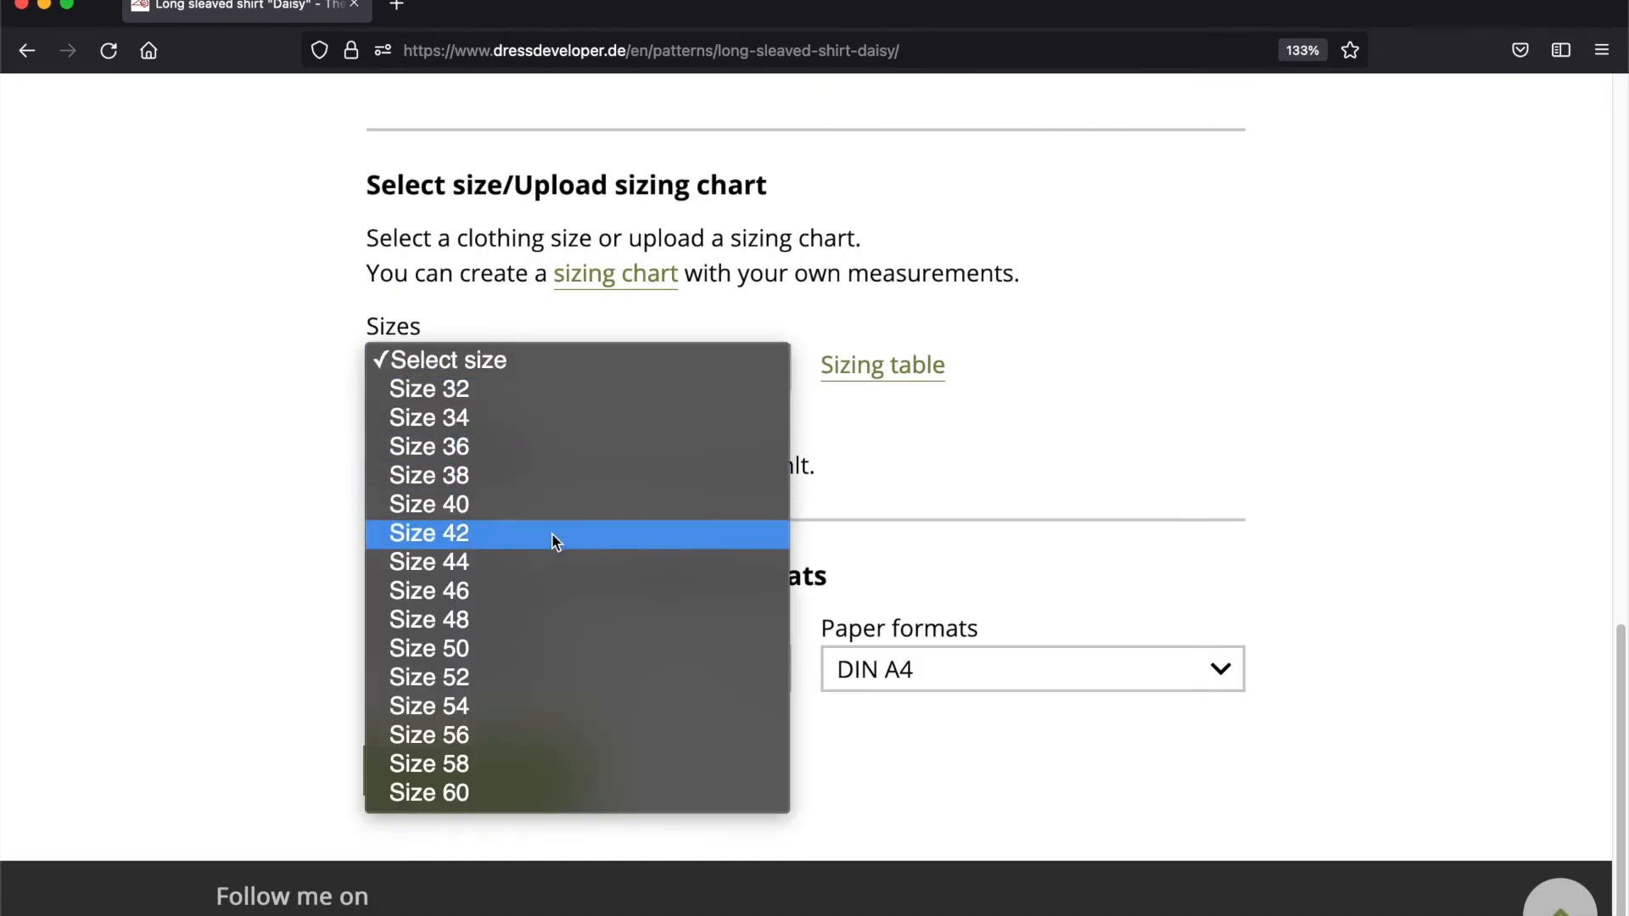
click(428, 532)
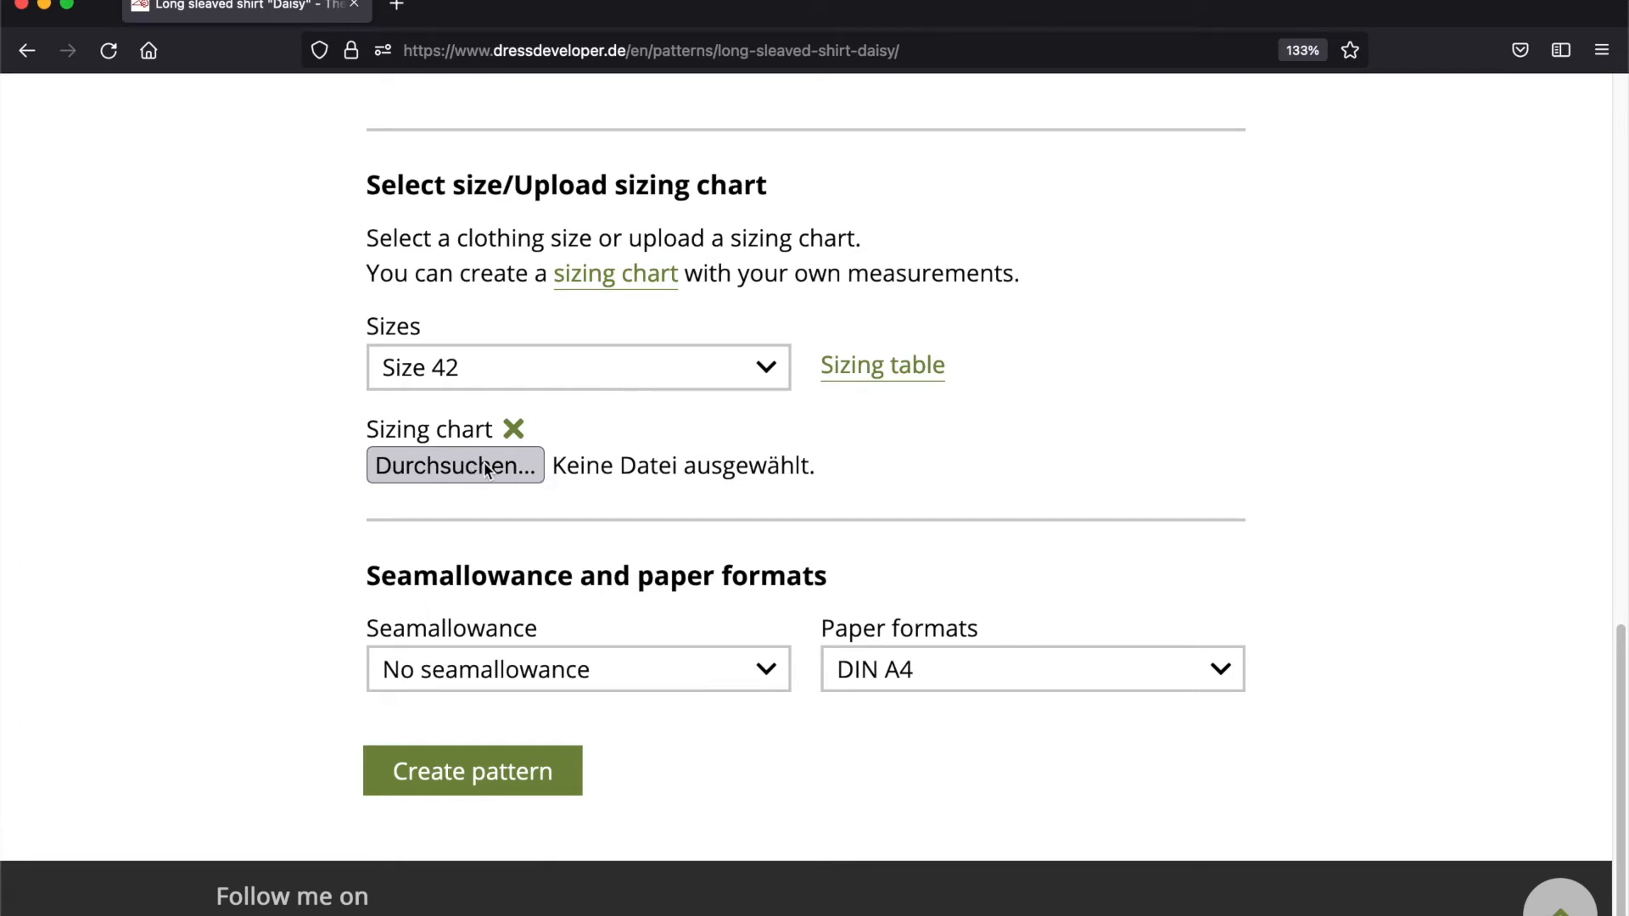
click(577, 668)
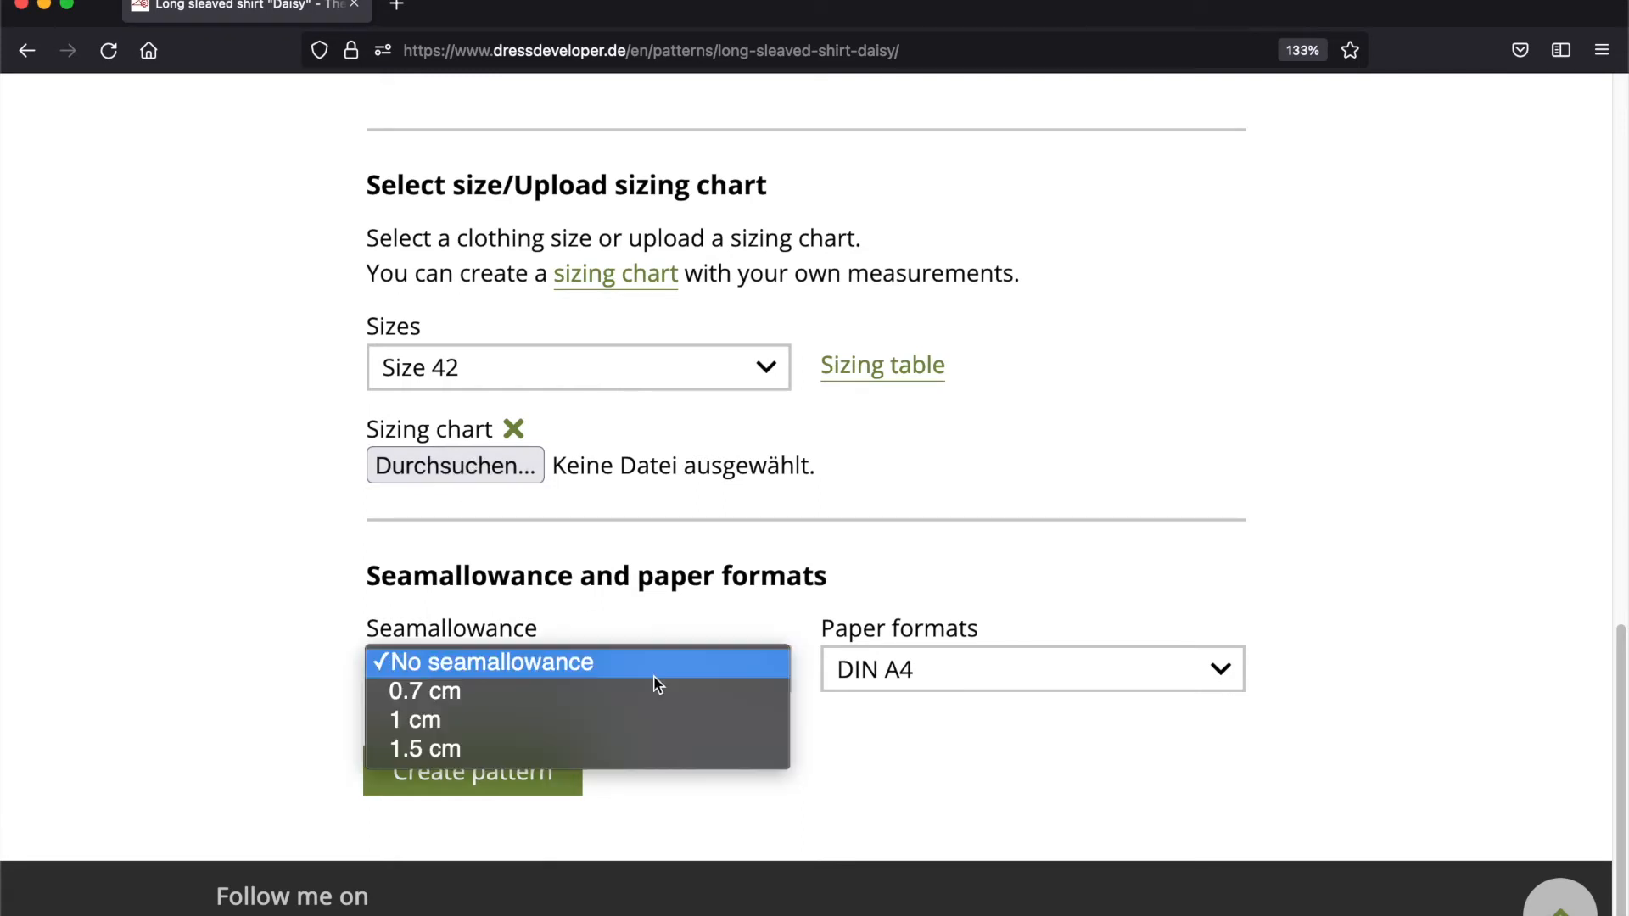
mouse_move(678, 745)
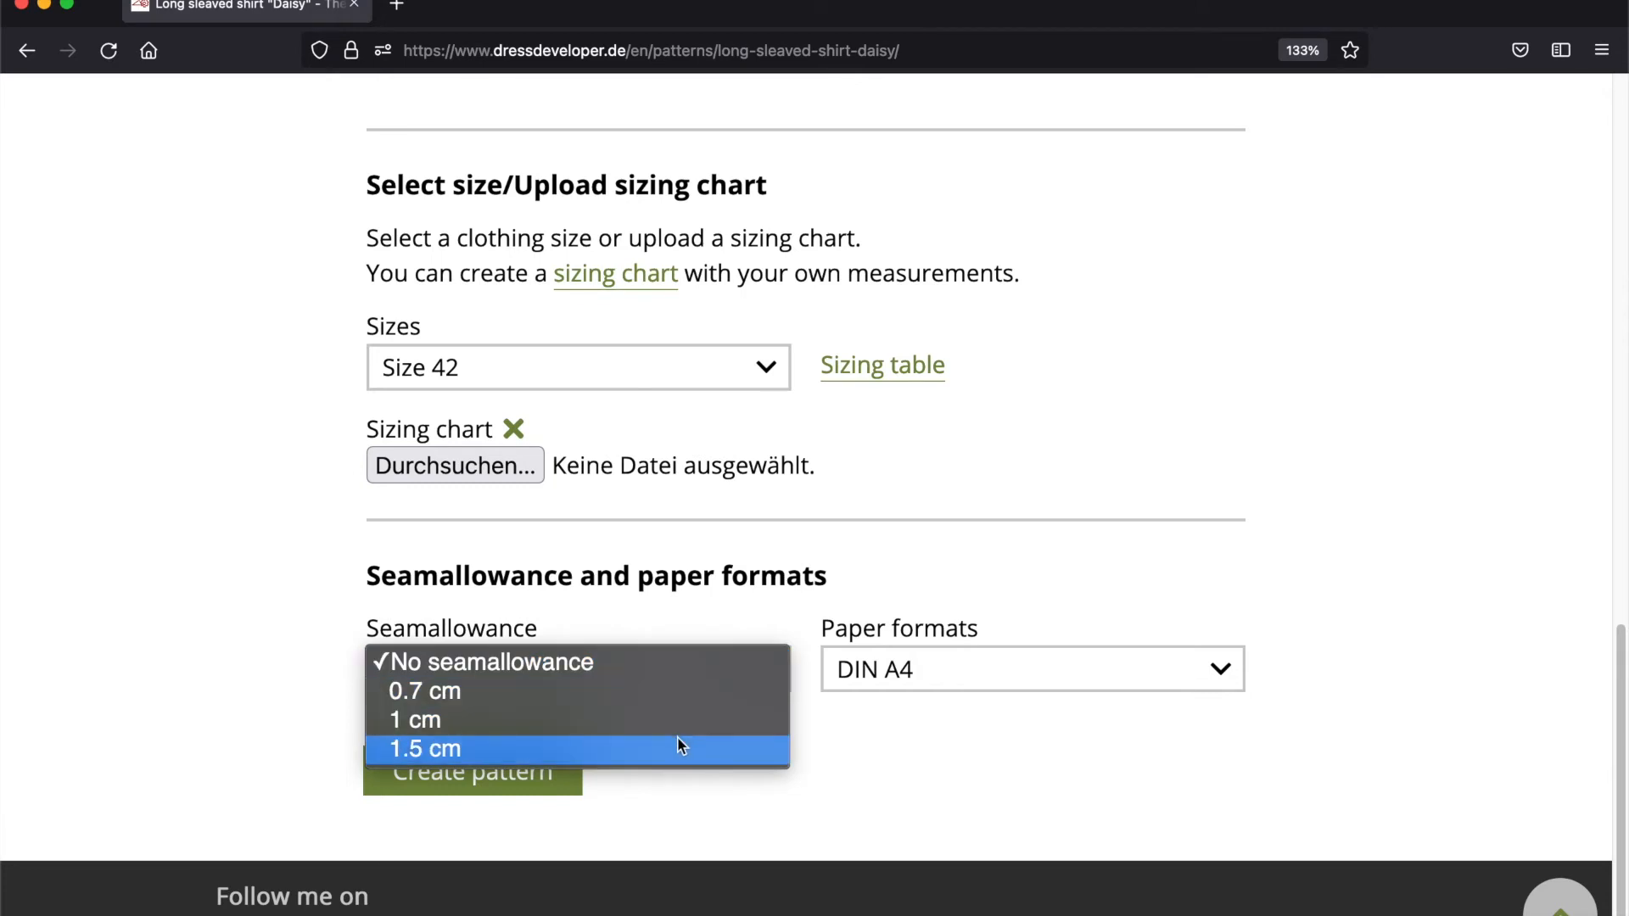
click(424, 748)
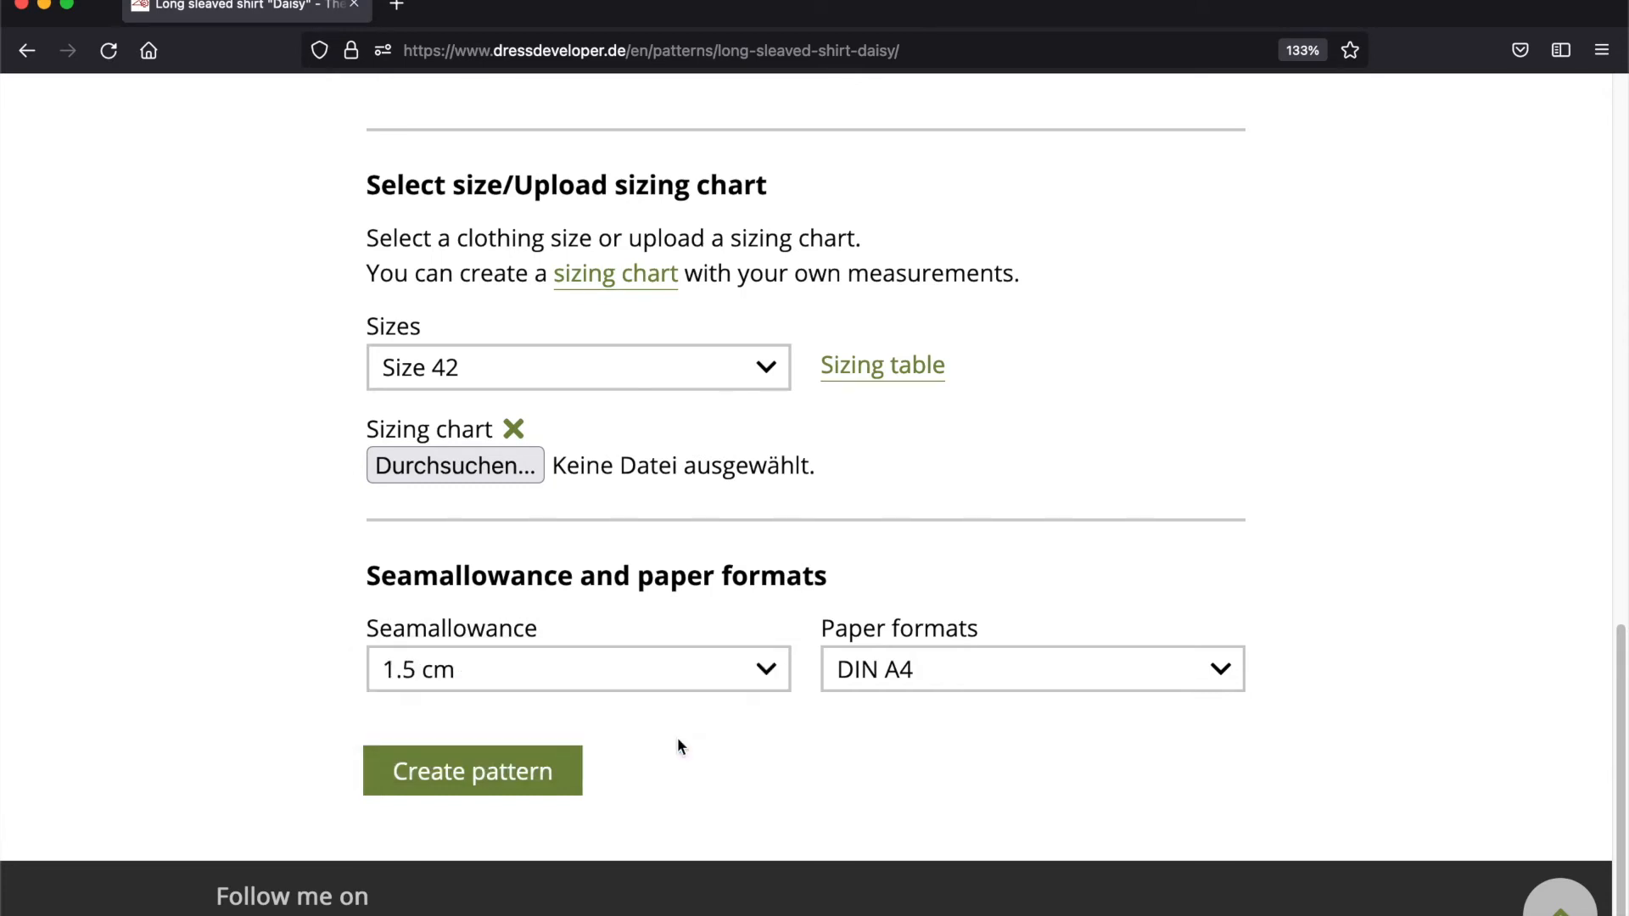
Review the paper formats and keep DIN A4 as the output size.
click(1030, 669)
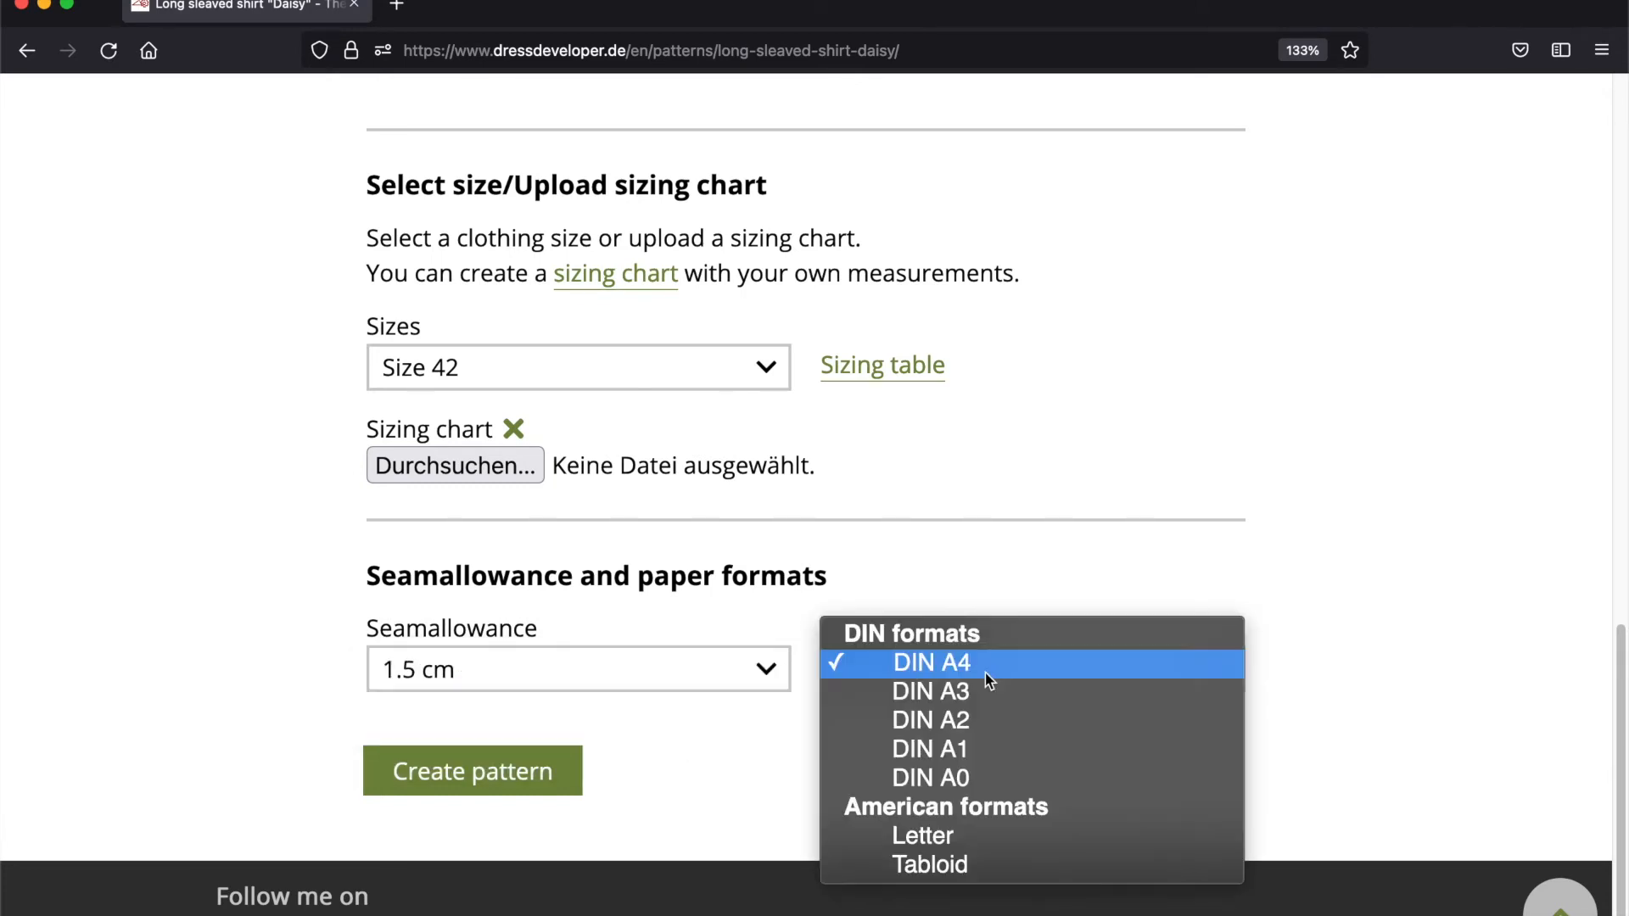
mouse_move(1072, 749)
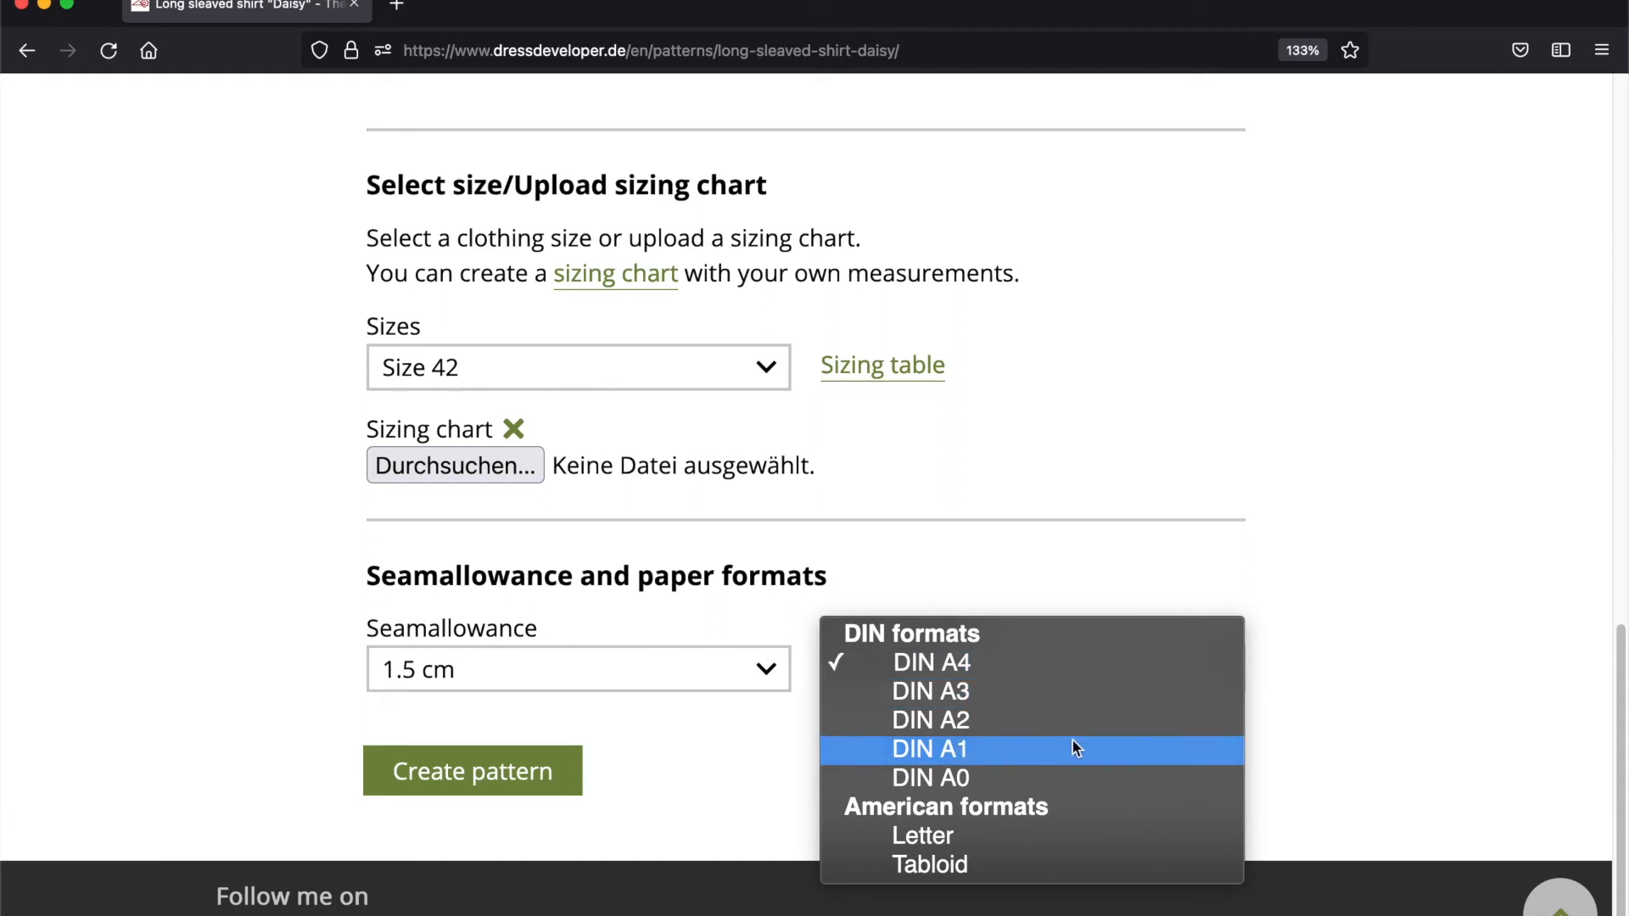
mouse_move(1064, 691)
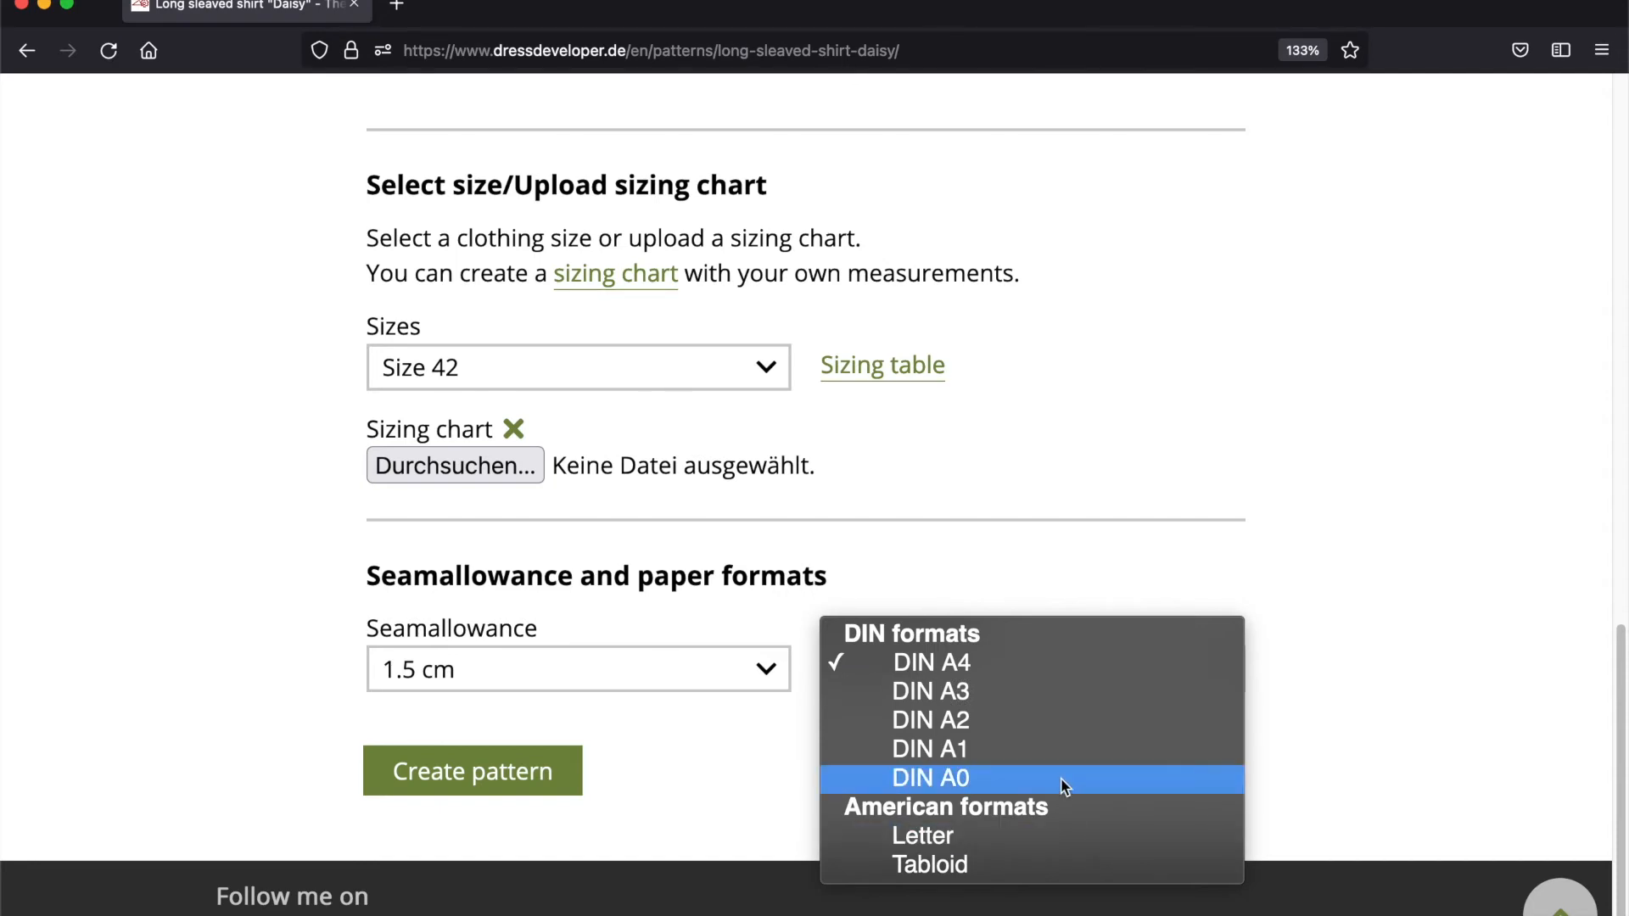
click(930, 779)
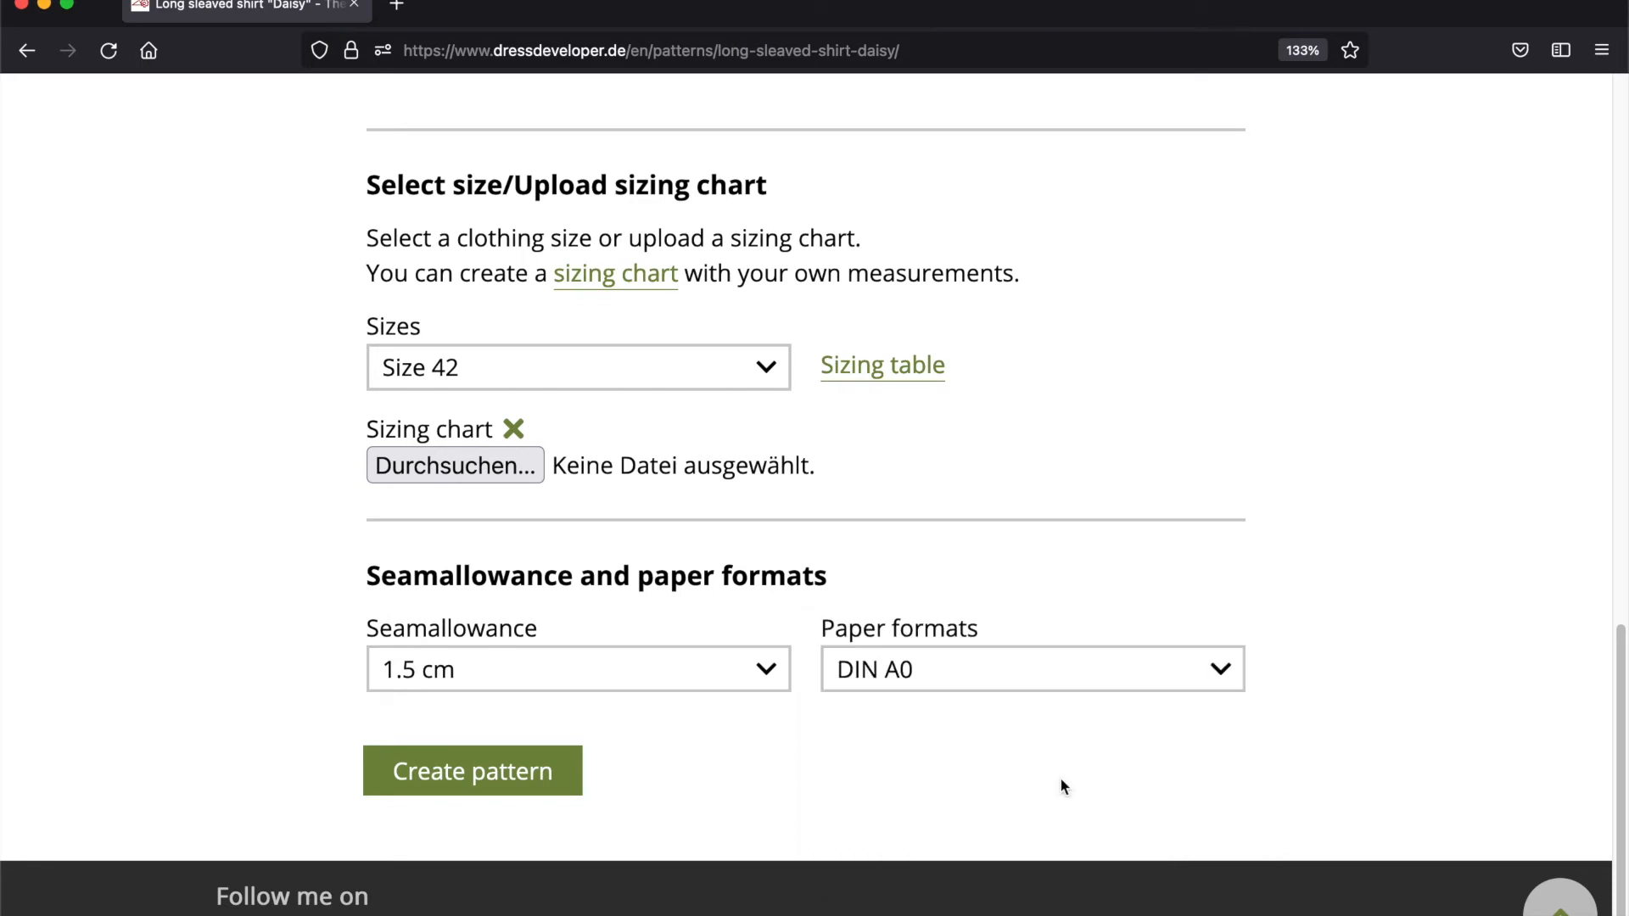
click(1031, 669)
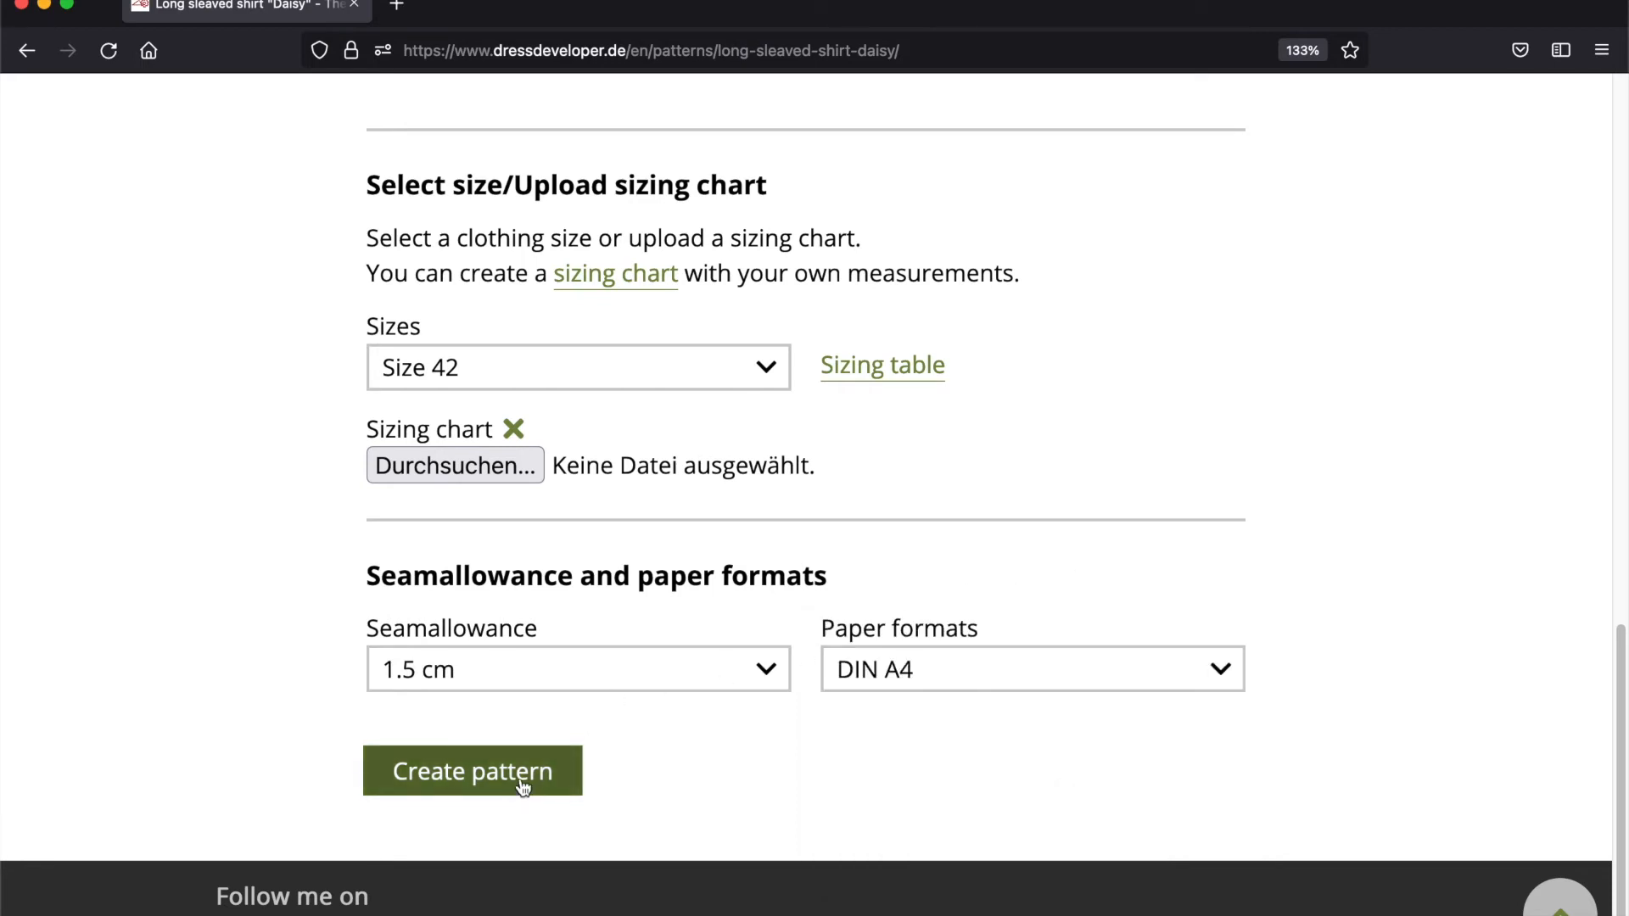
Generate and download the customised pattern PDF, opening it with Adobe Acrobat Reader.
click(472, 770)
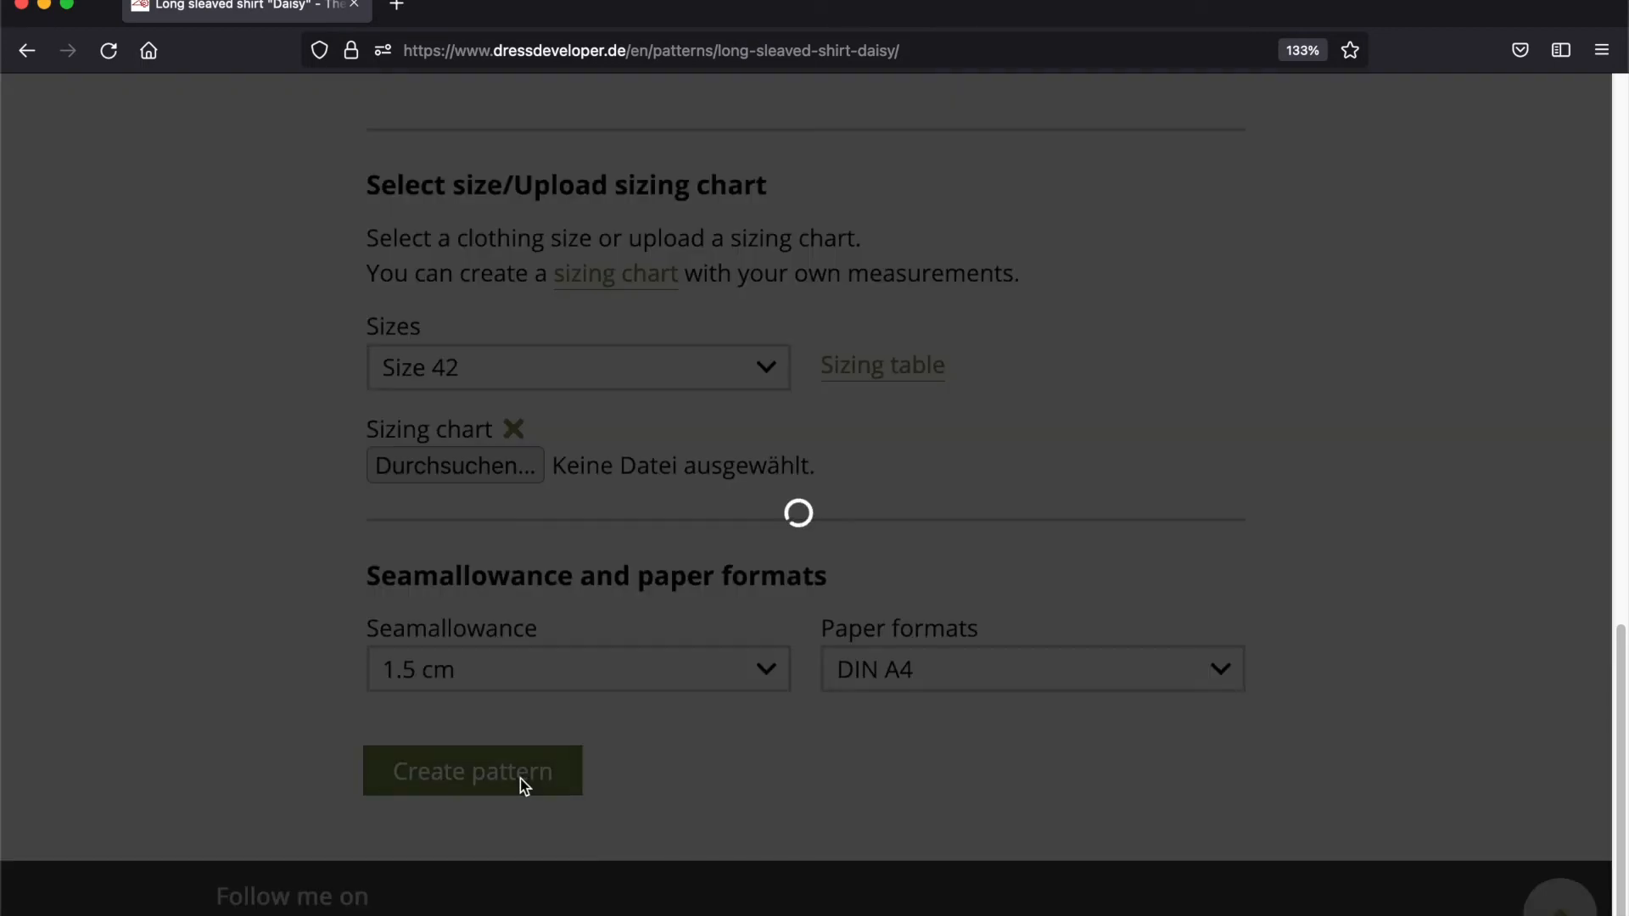
click(471, 771)
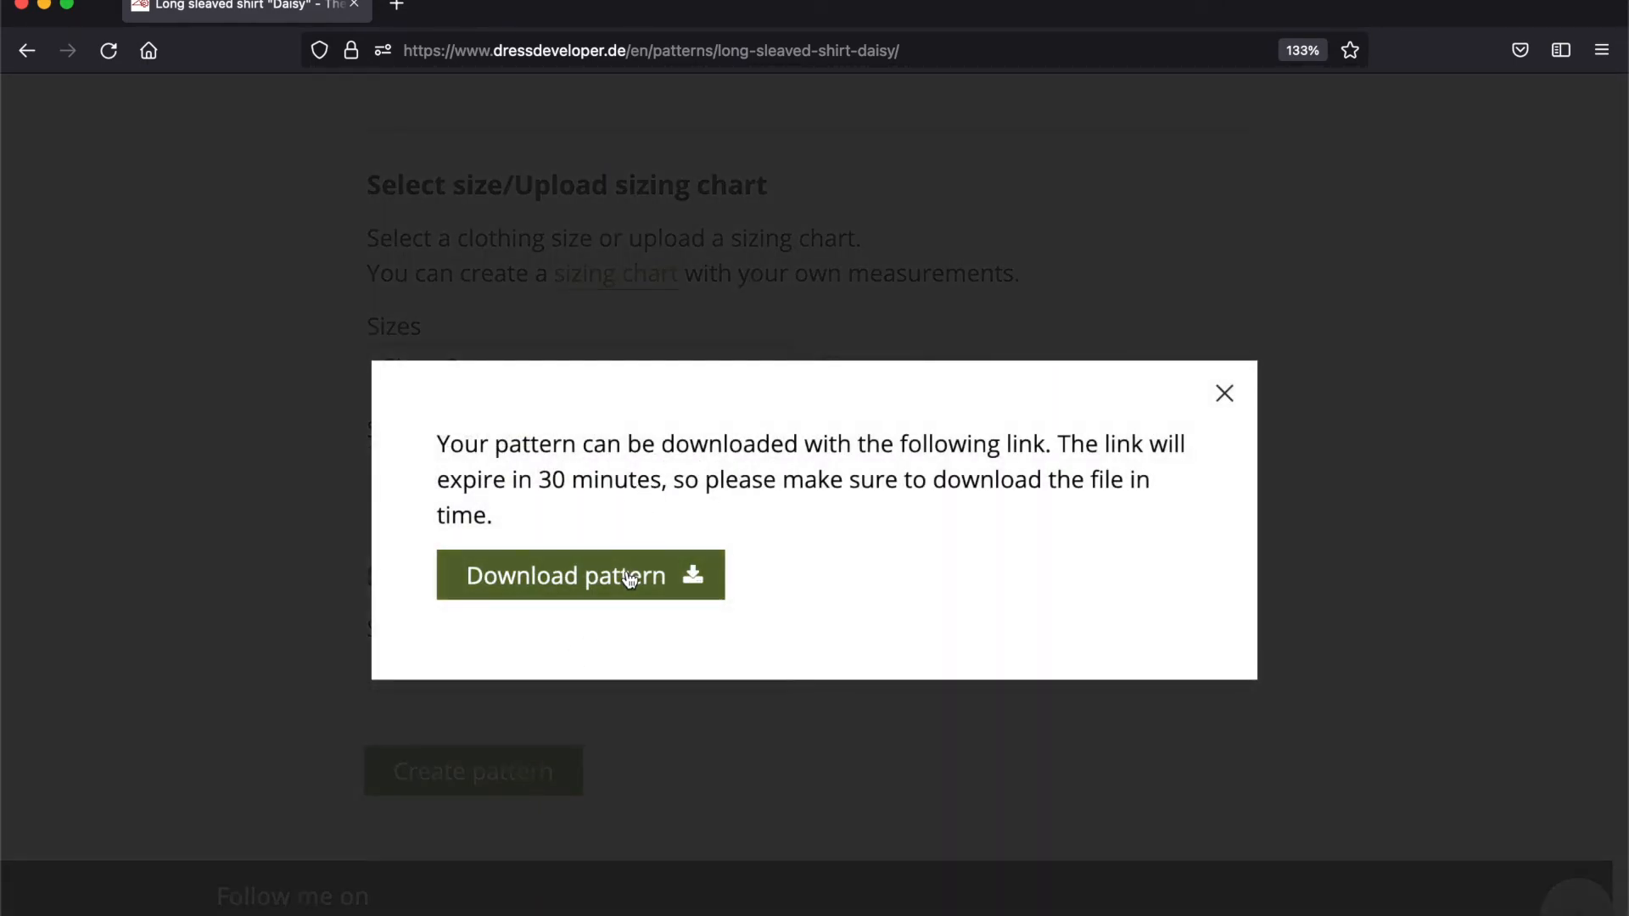
click(581, 576)
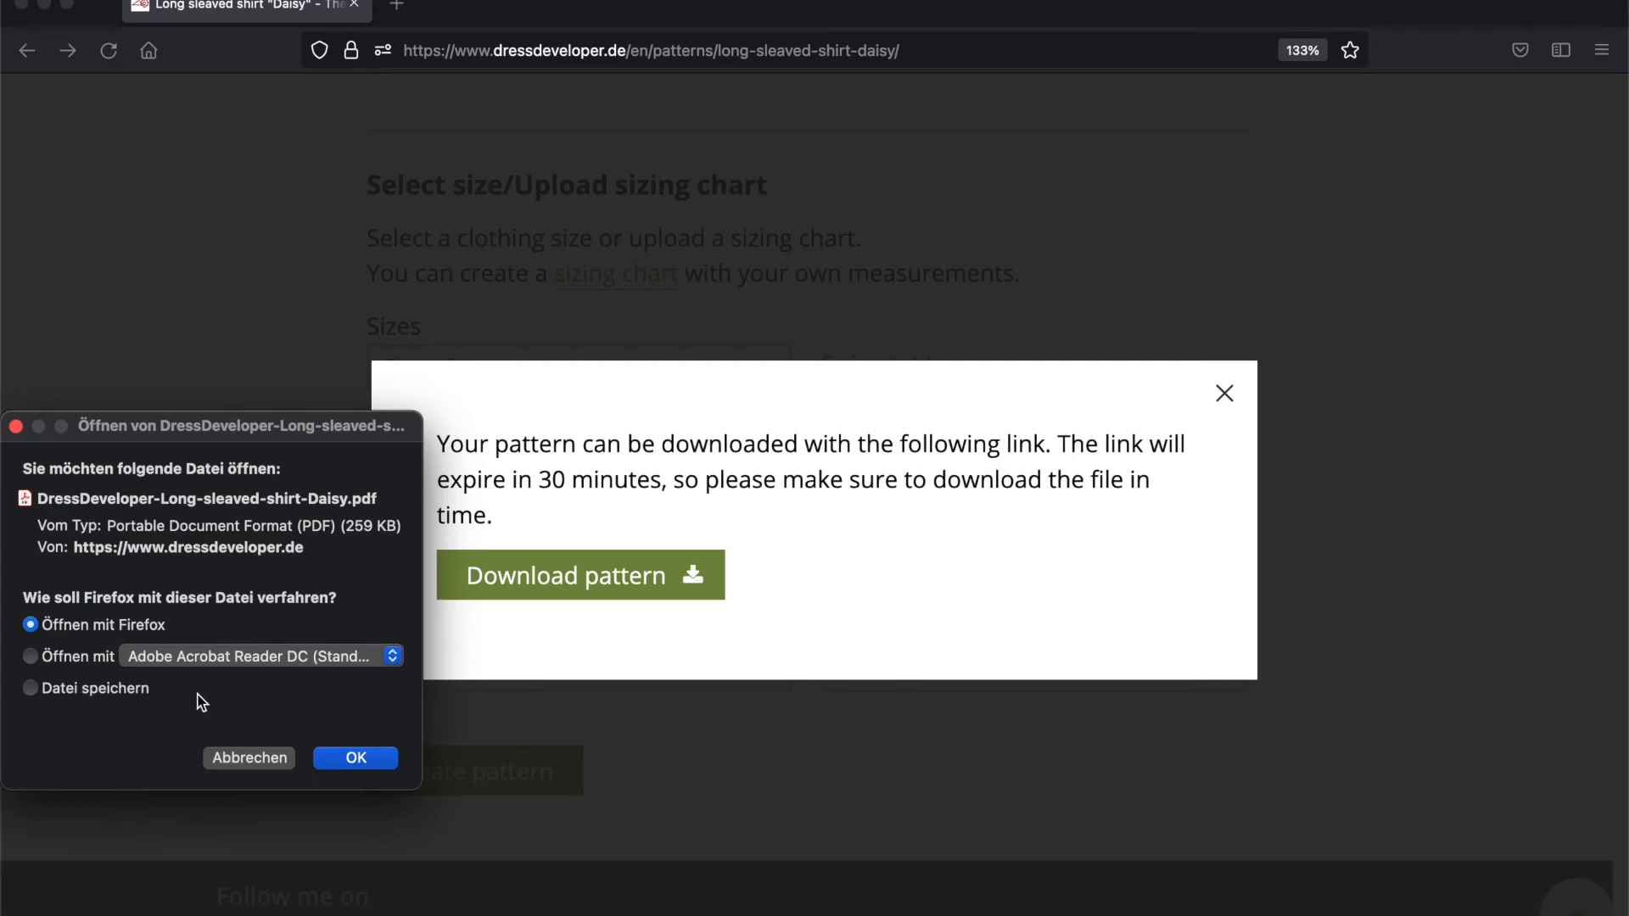
click(31, 655)
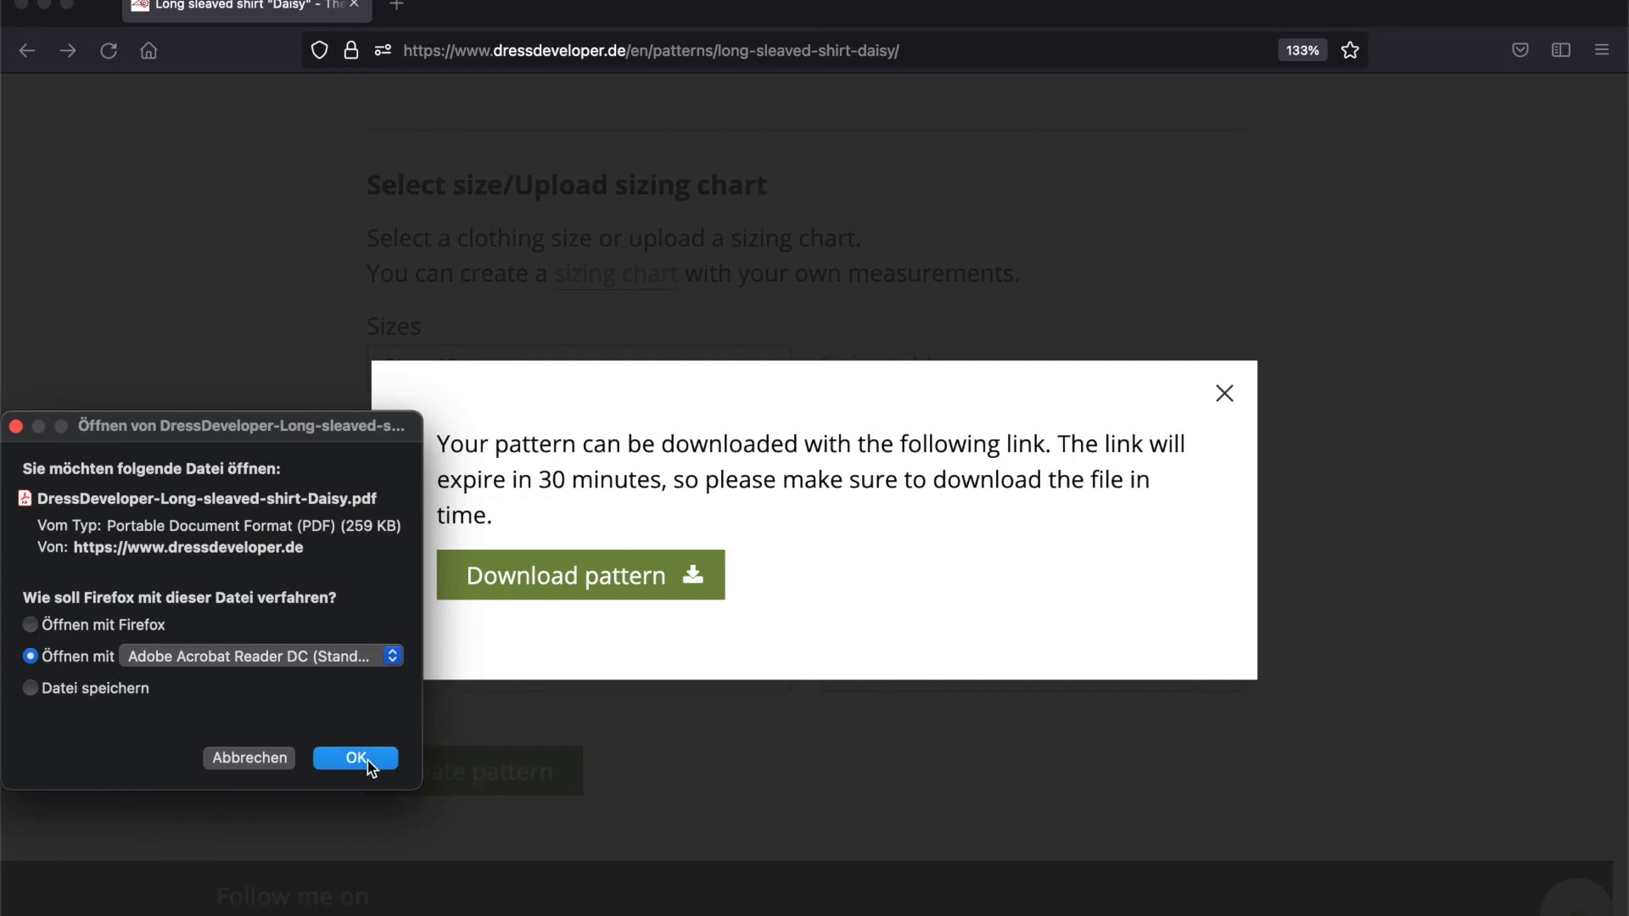
click(354, 757)
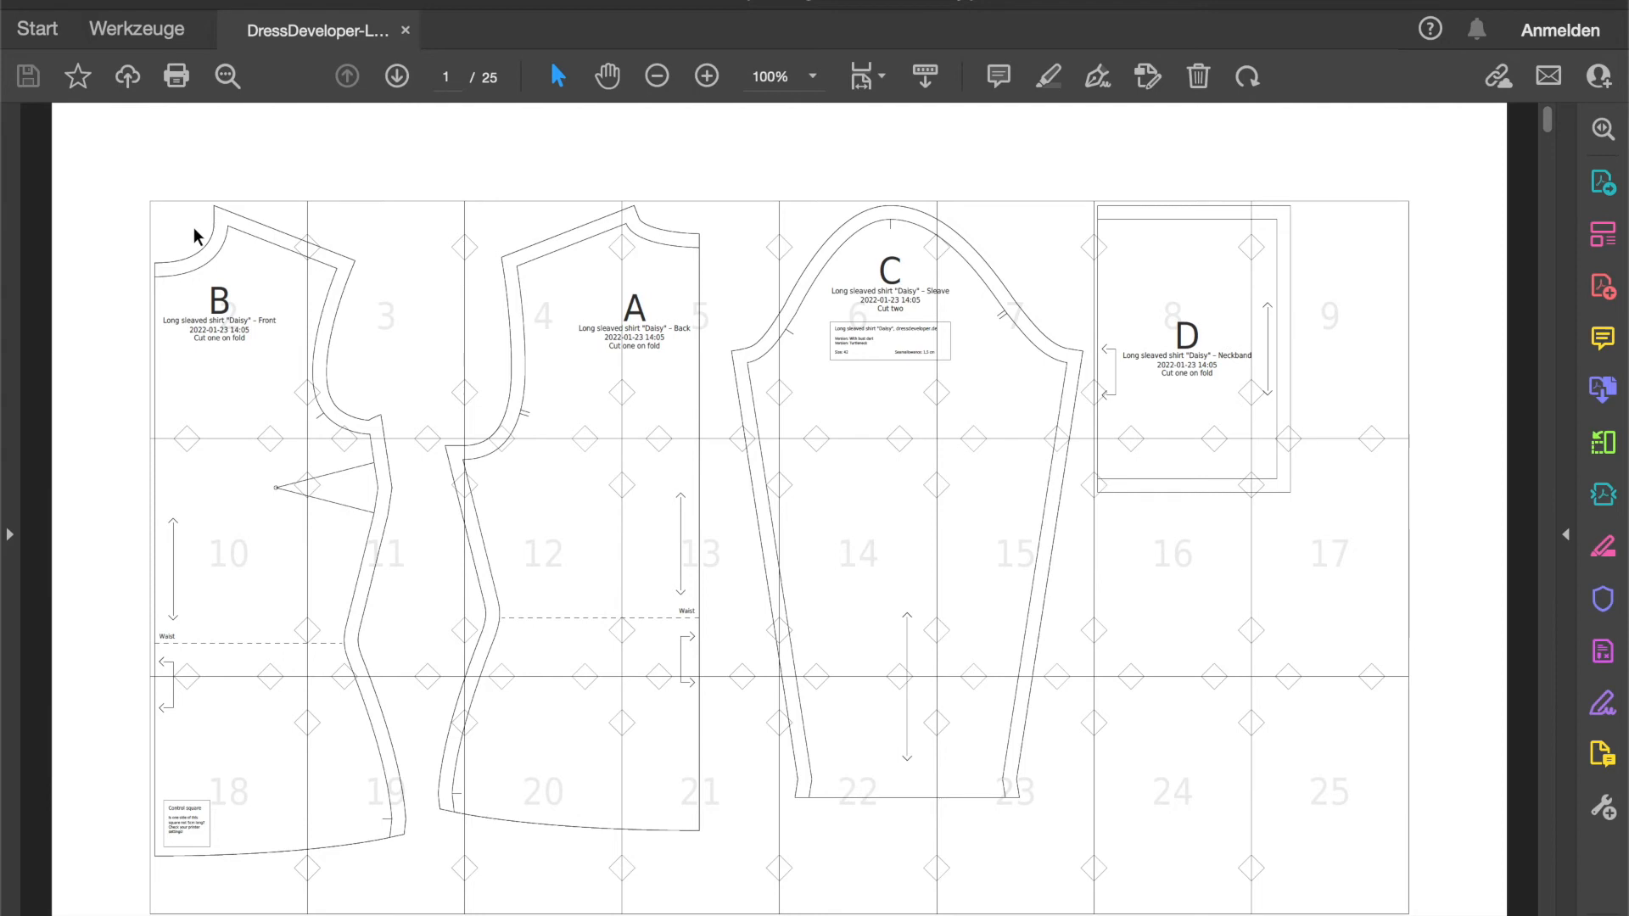
mouse_move(1288, 531)
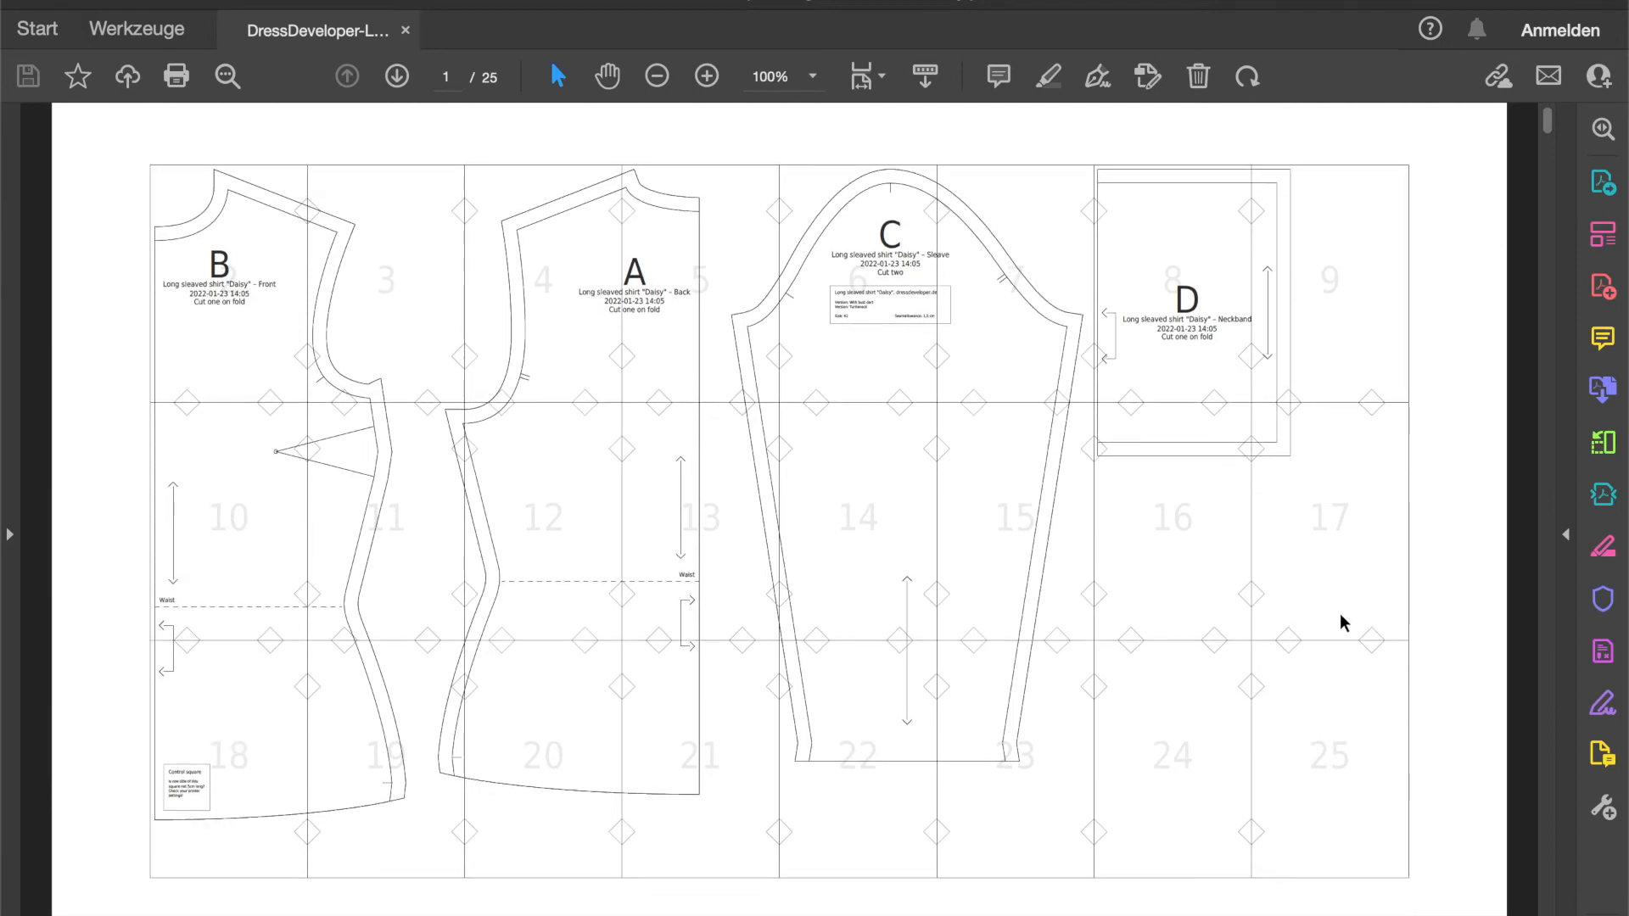
Scroll the opened Daisy PDF past the overview to the page 3 pattern outline.
scroll(down, 3)
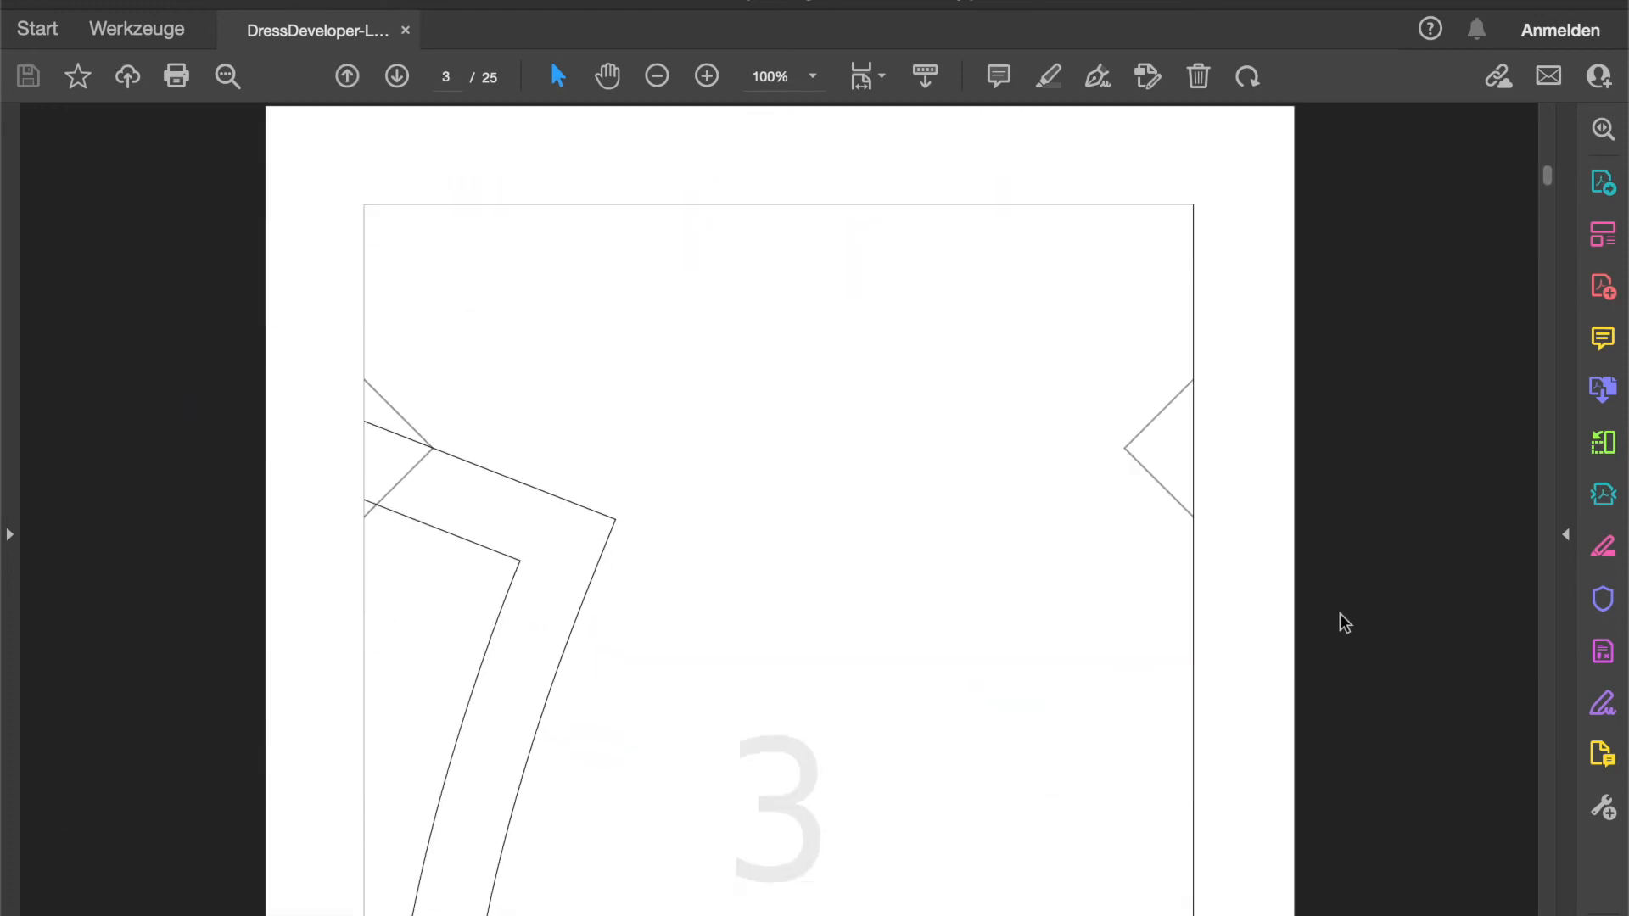
Scroll to page 18 with the 5 cm control square.
scroll(down, 3)
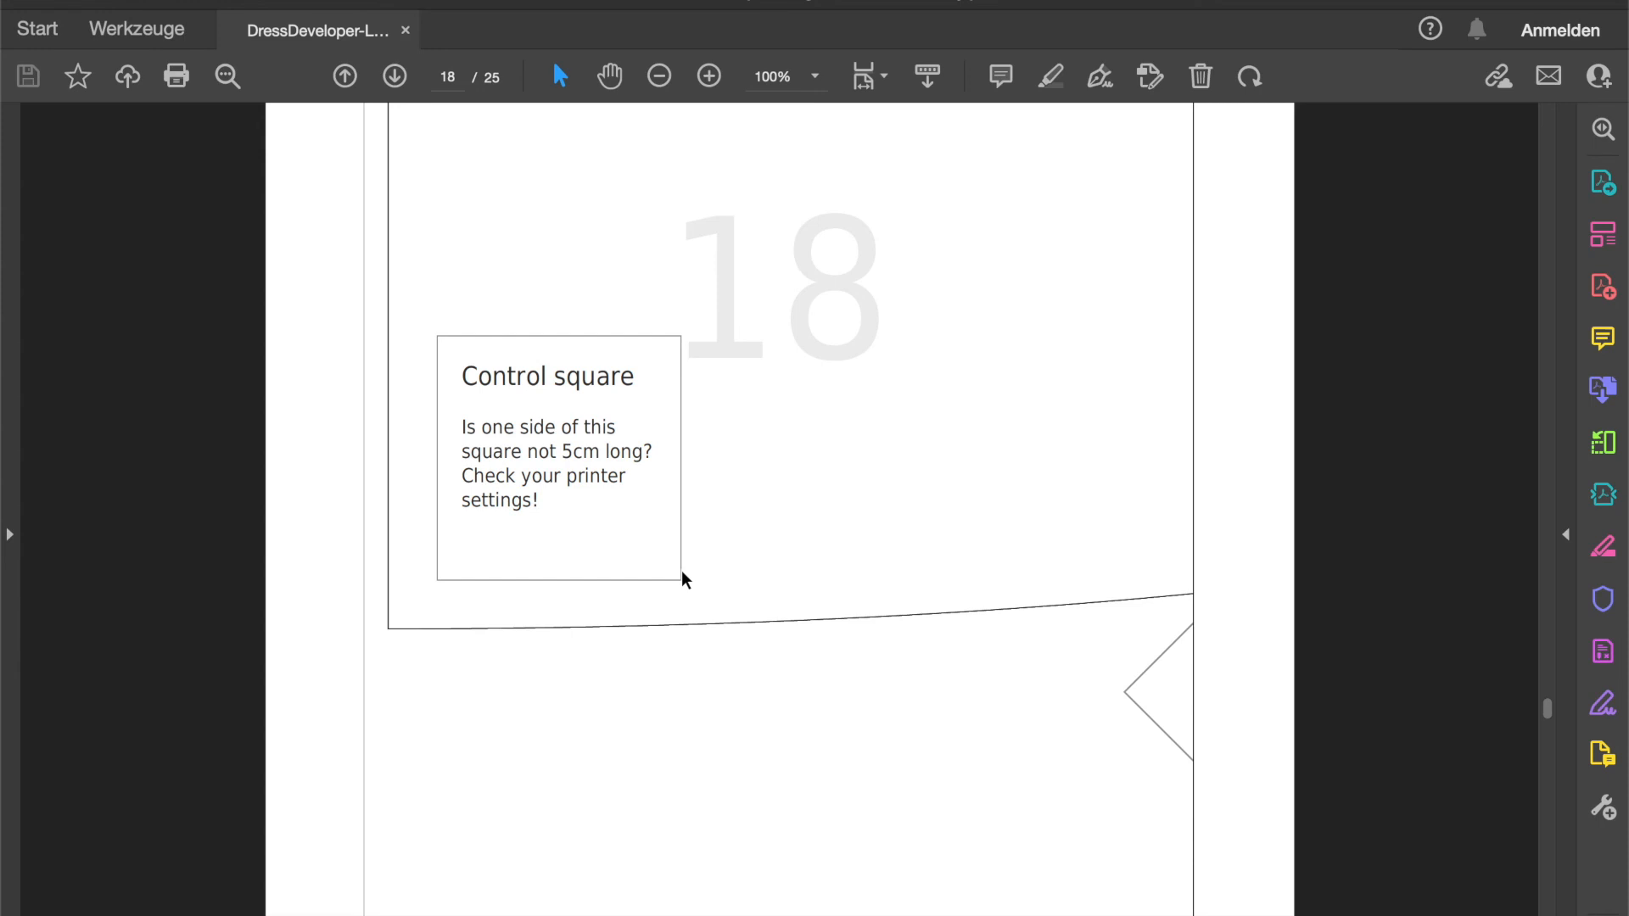
mouse_move(741, 570)
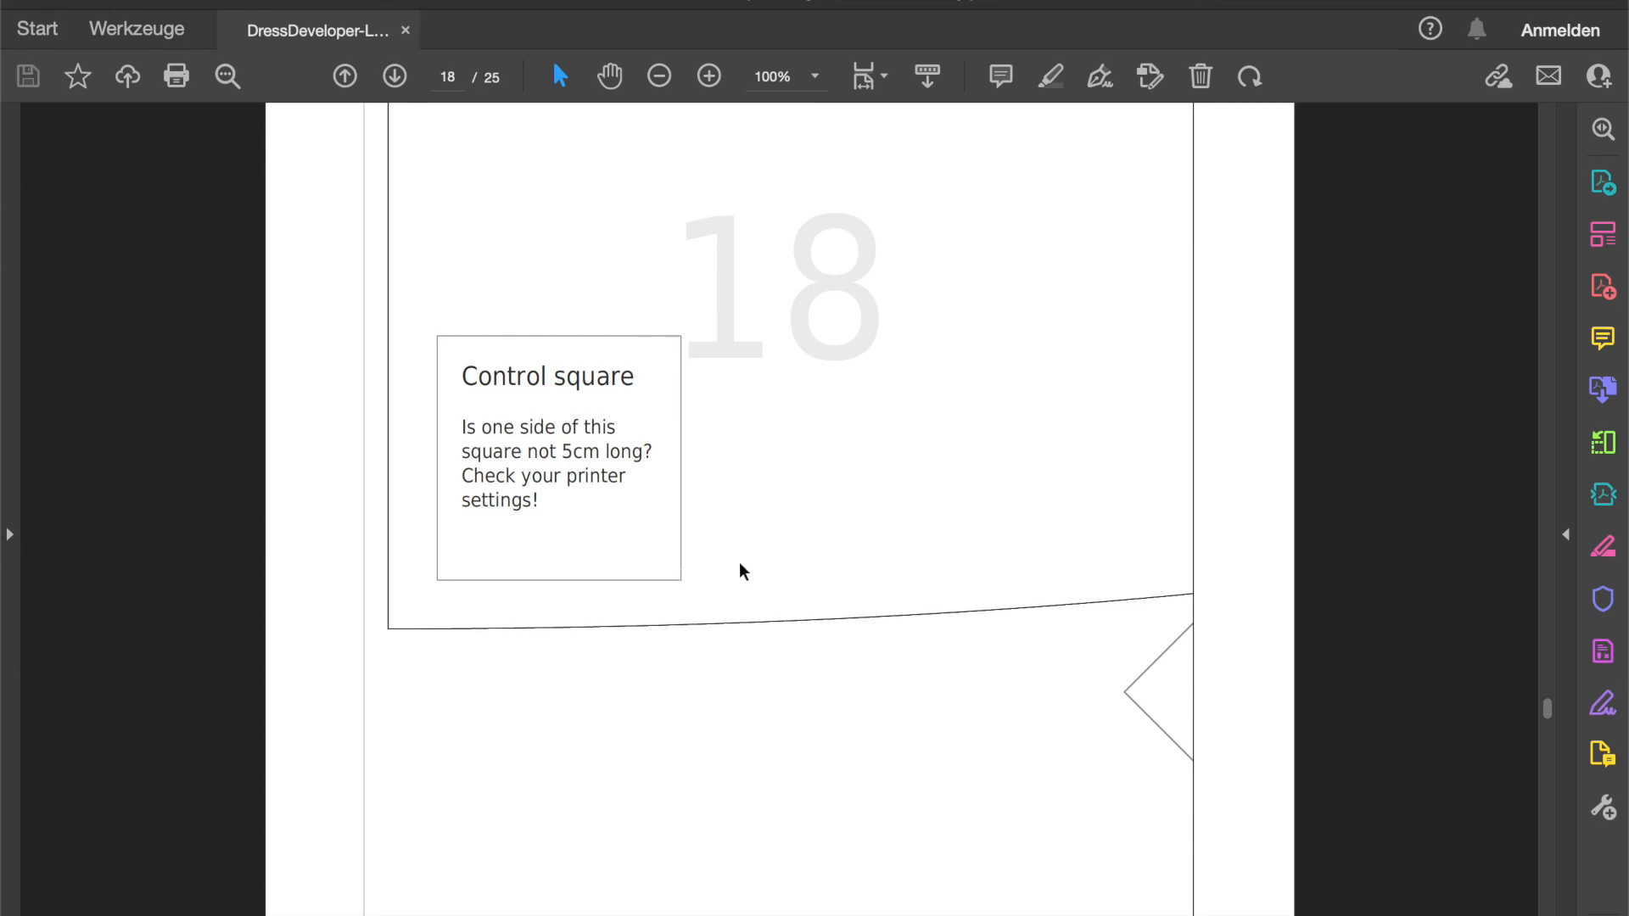